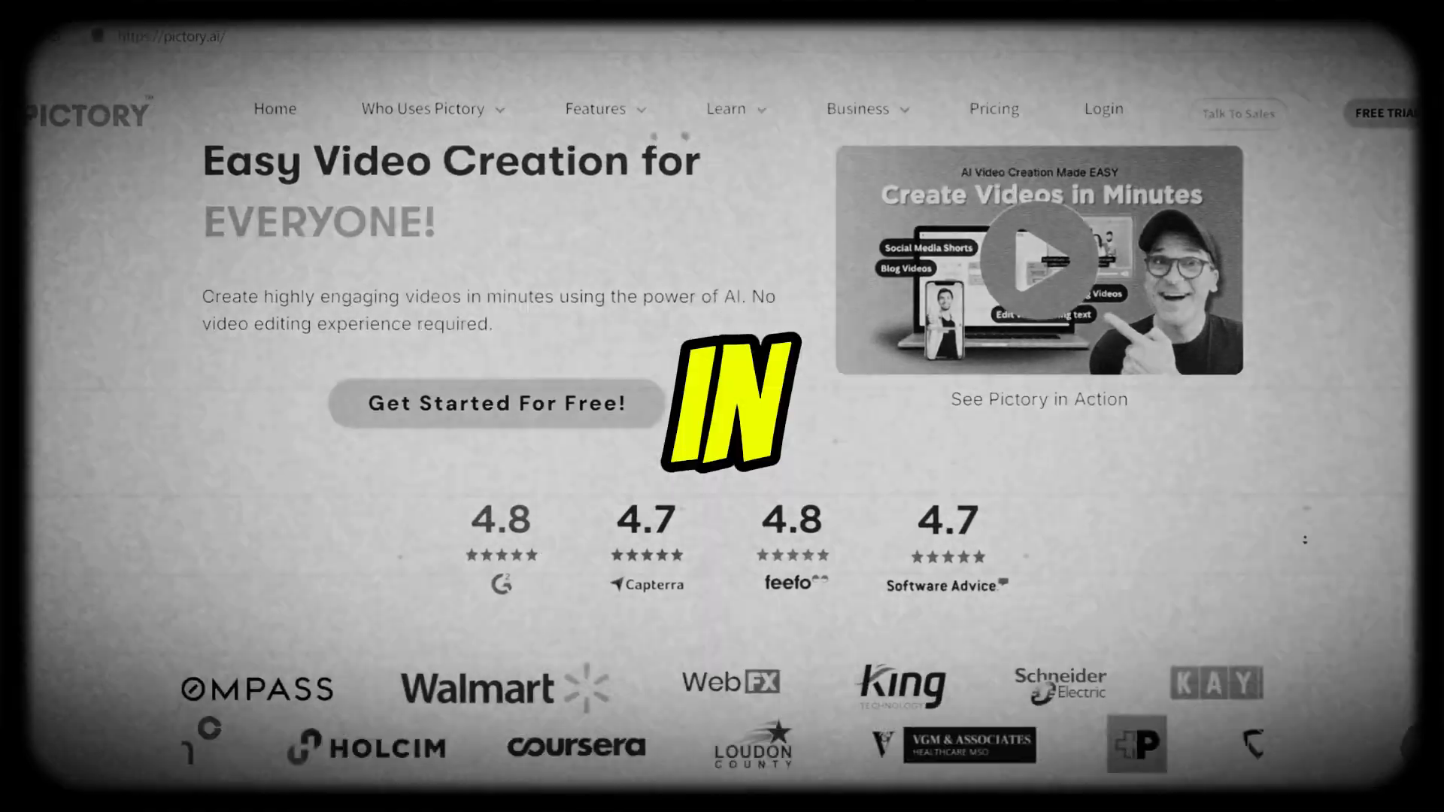
# Browse pictory.ai, then start the free trial signup using a Google account
pyautogui.scroll(-3)
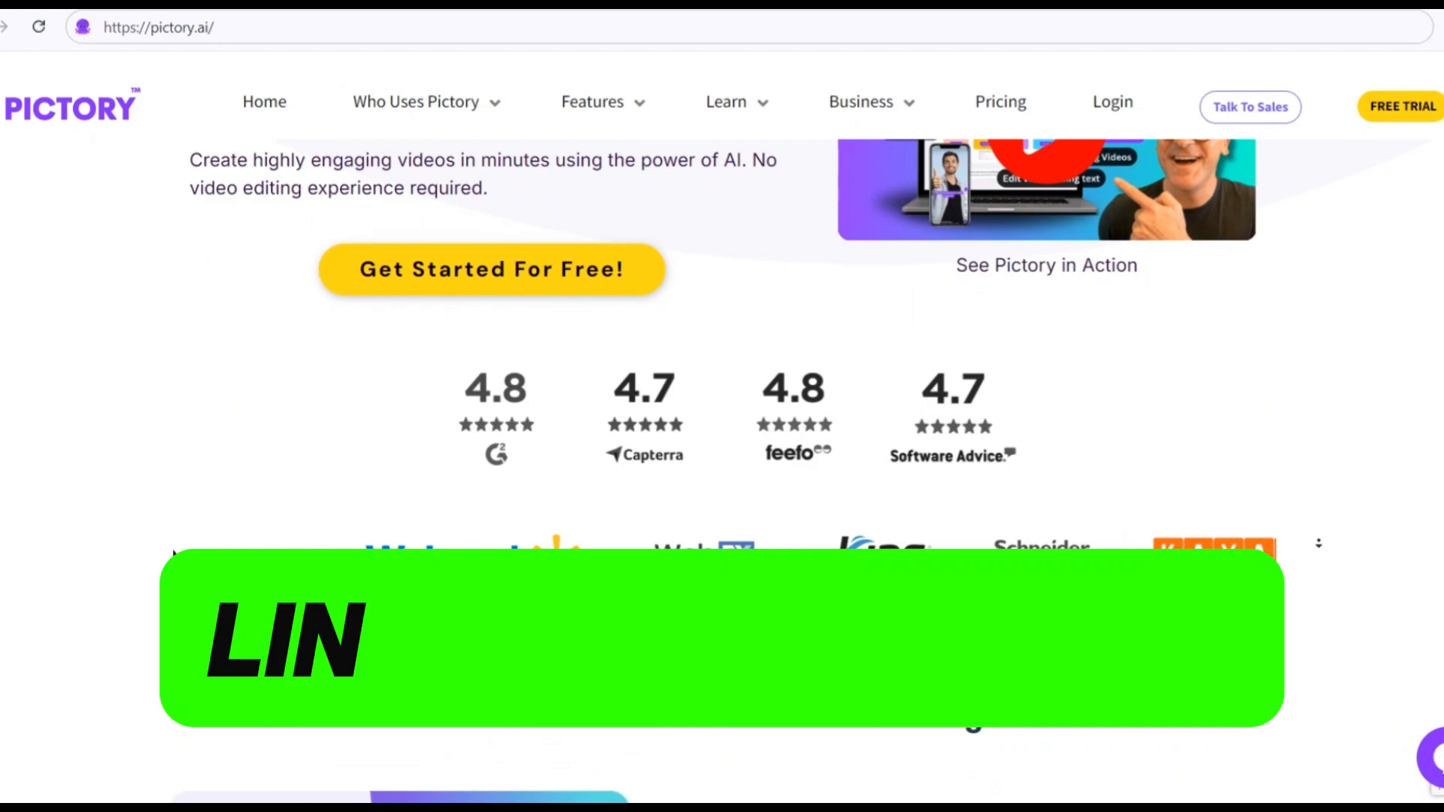
pyautogui.scroll(-3)
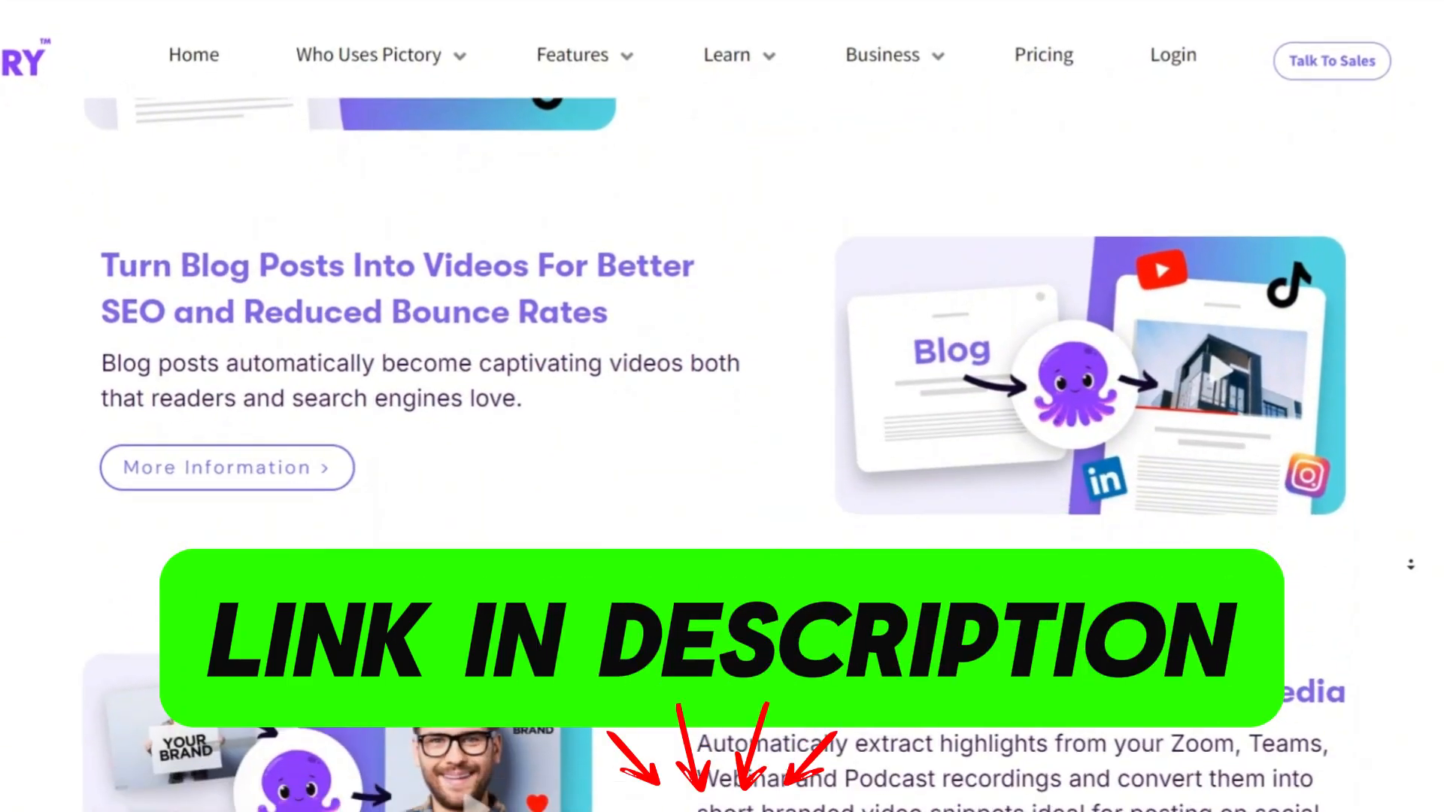
pyautogui.scroll(3)
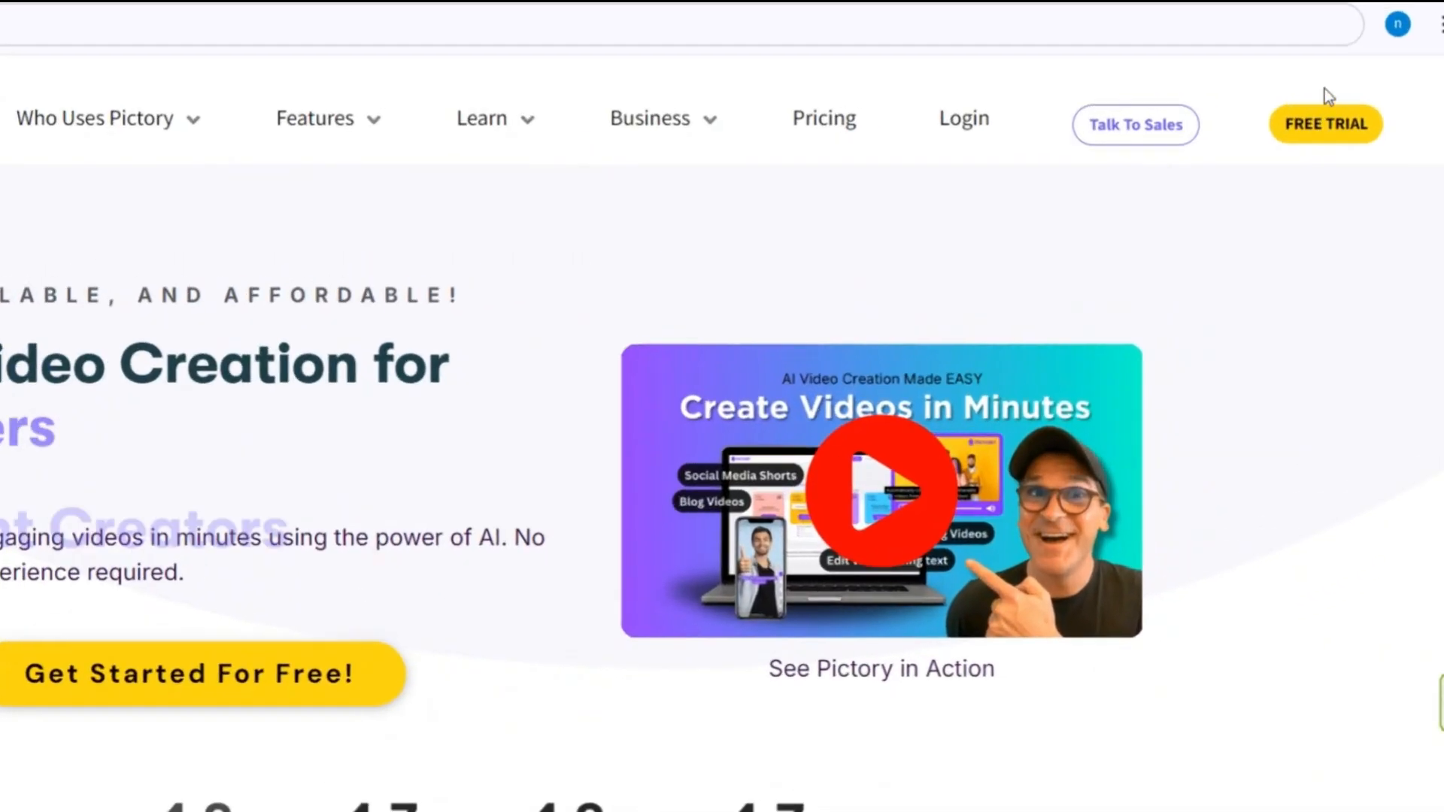
pyautogui.click(1325, 124)
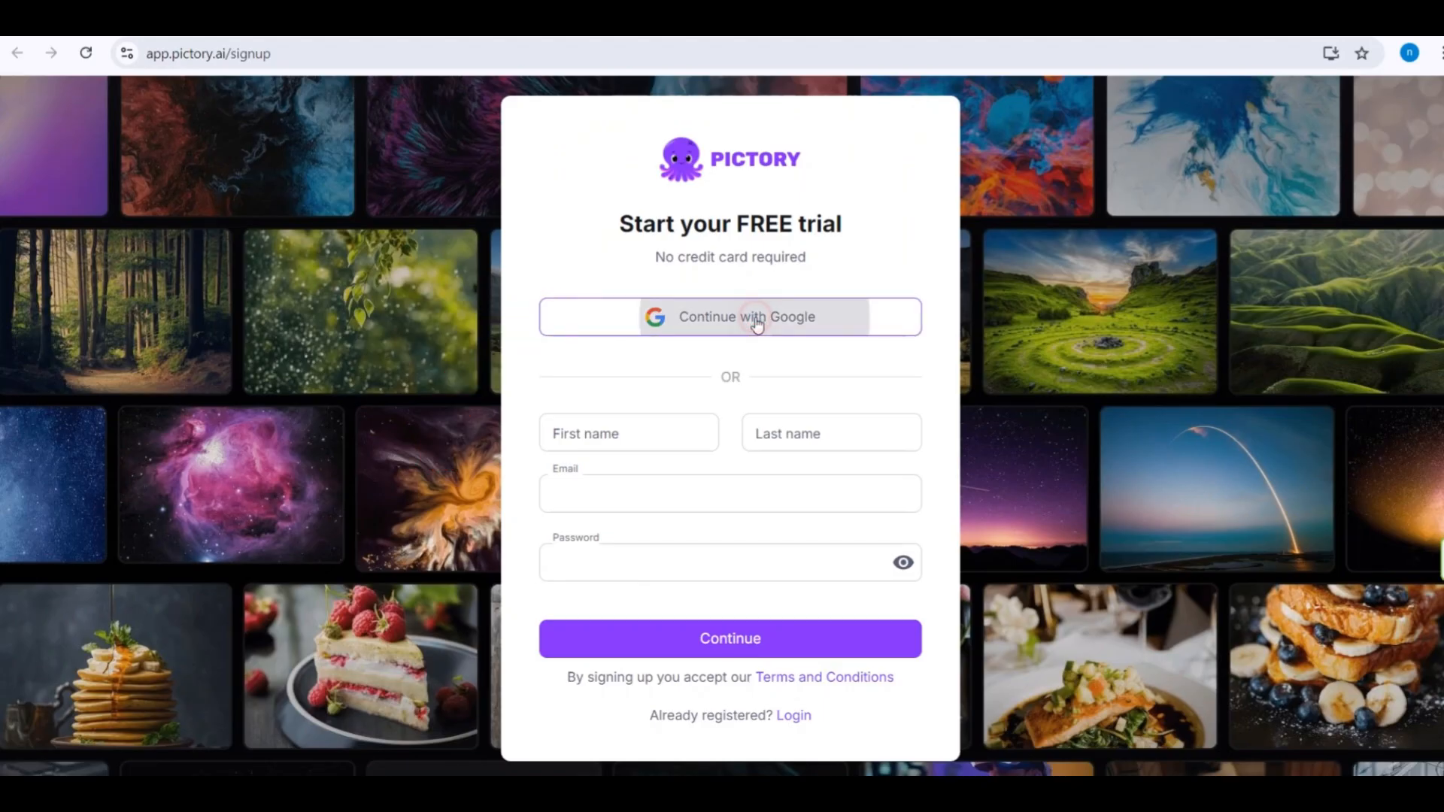
pyautogui.click(729, 317)
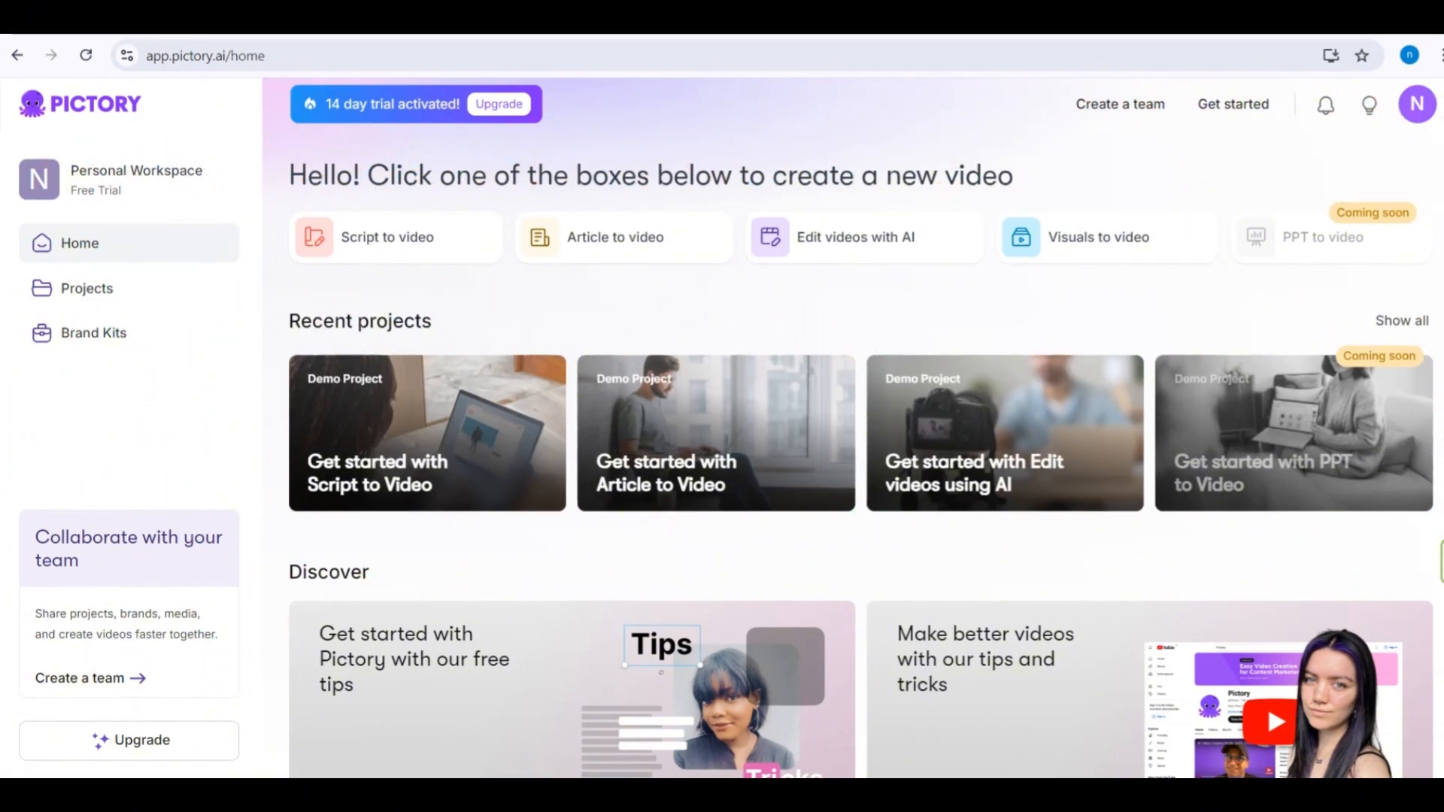
pyautogui.moveTo(570, 529)
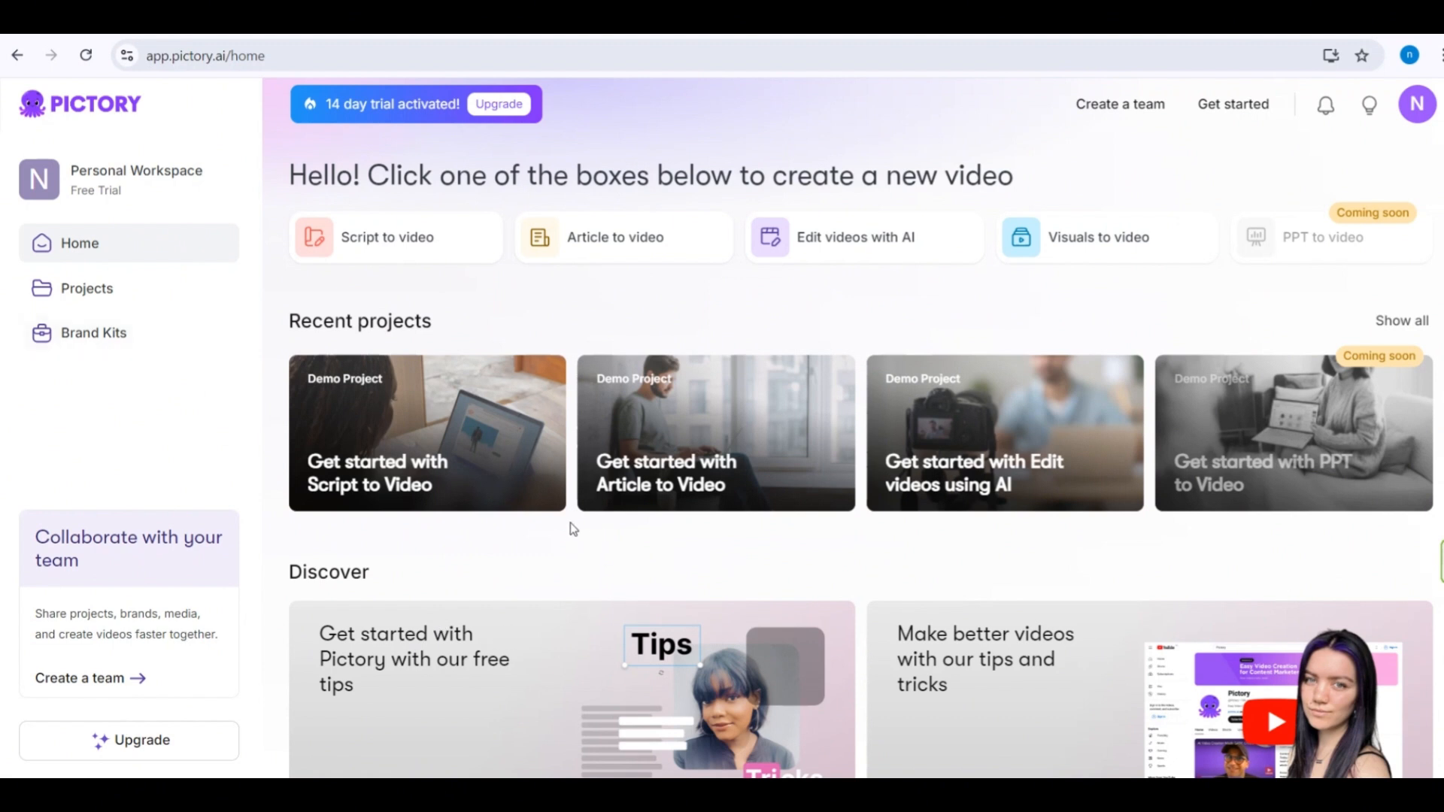
pyautogui.moveTo(342, 306)
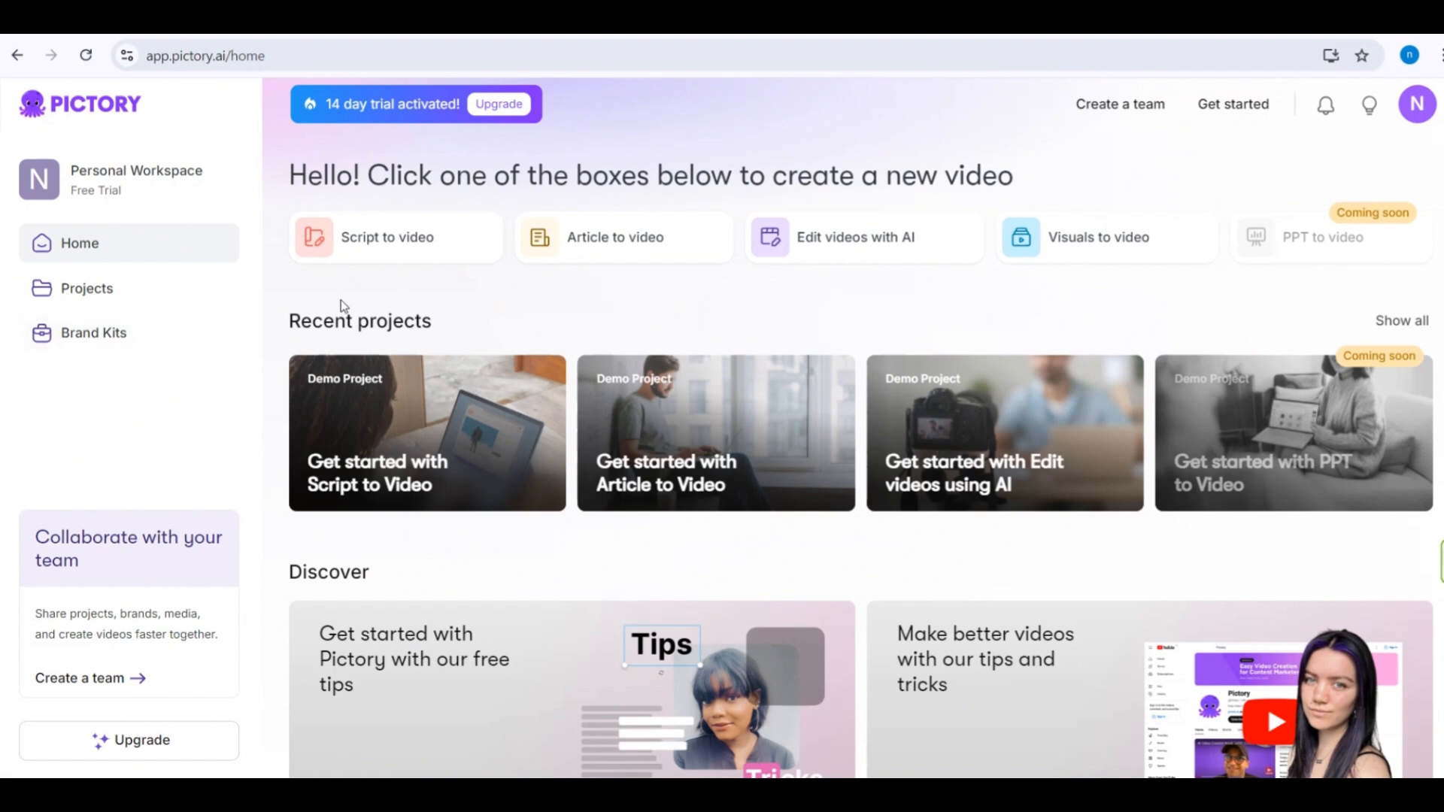
pyautogui.moveTo(397, 237)
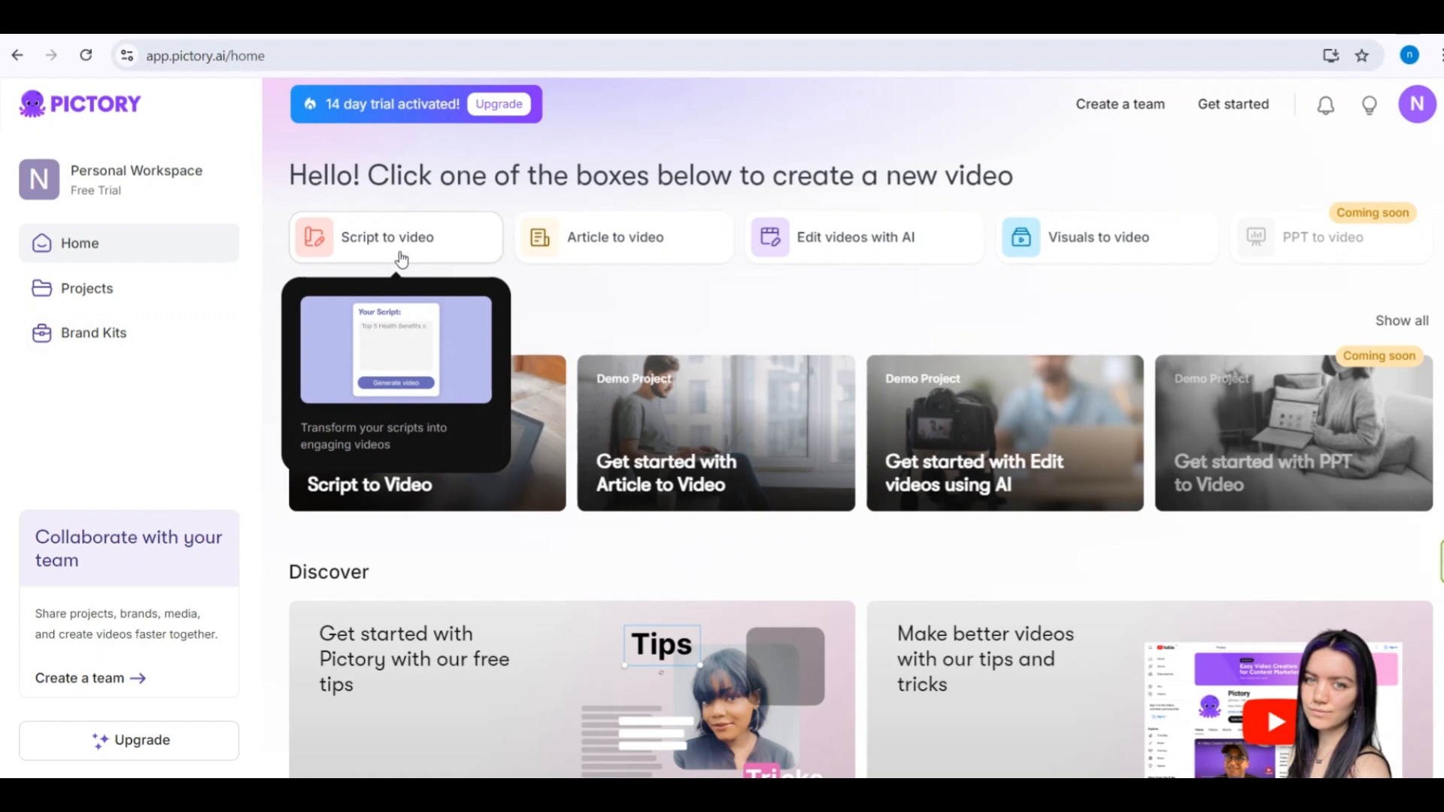
pyautogui.moveTo(370, 257)
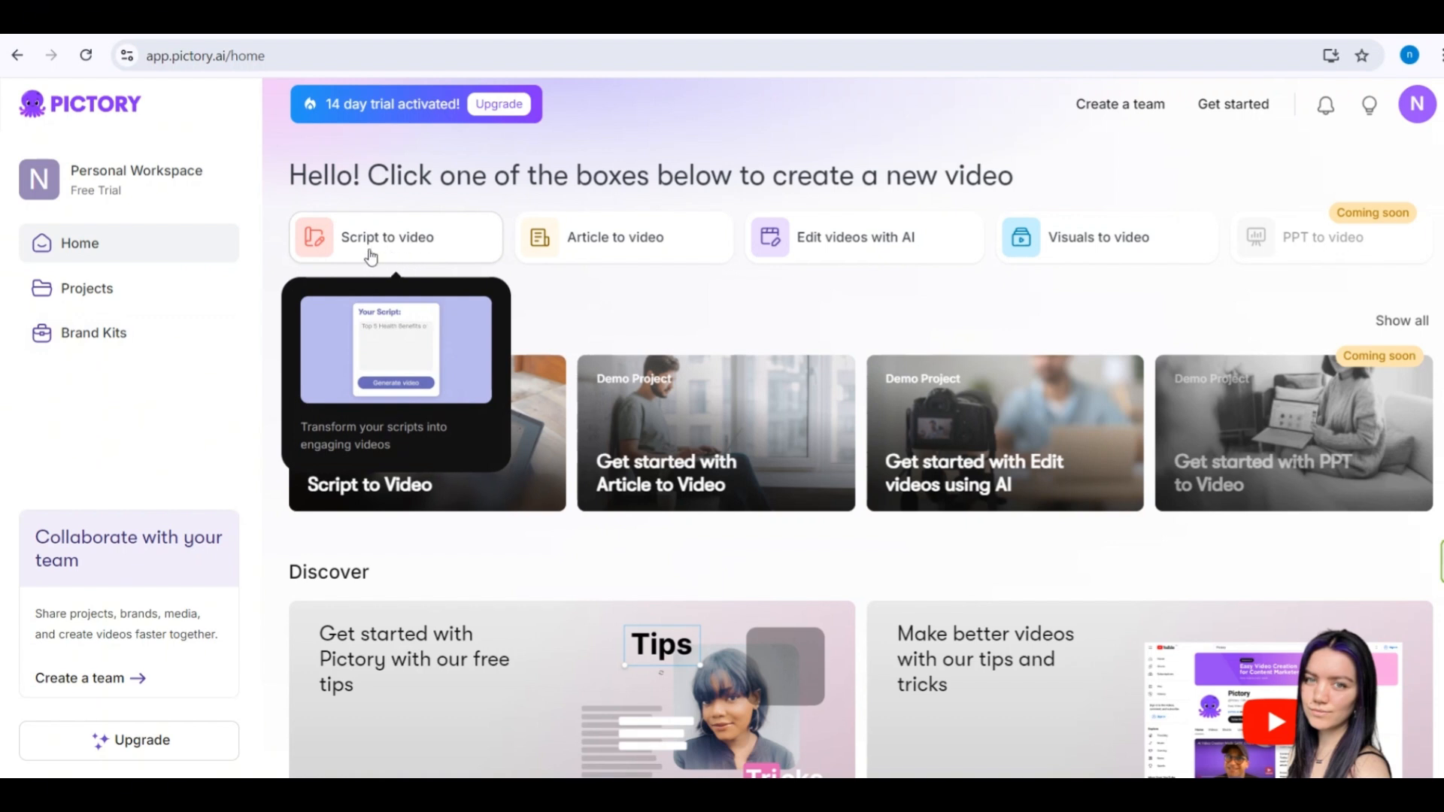
pyautogui.moveTo(369, 255)
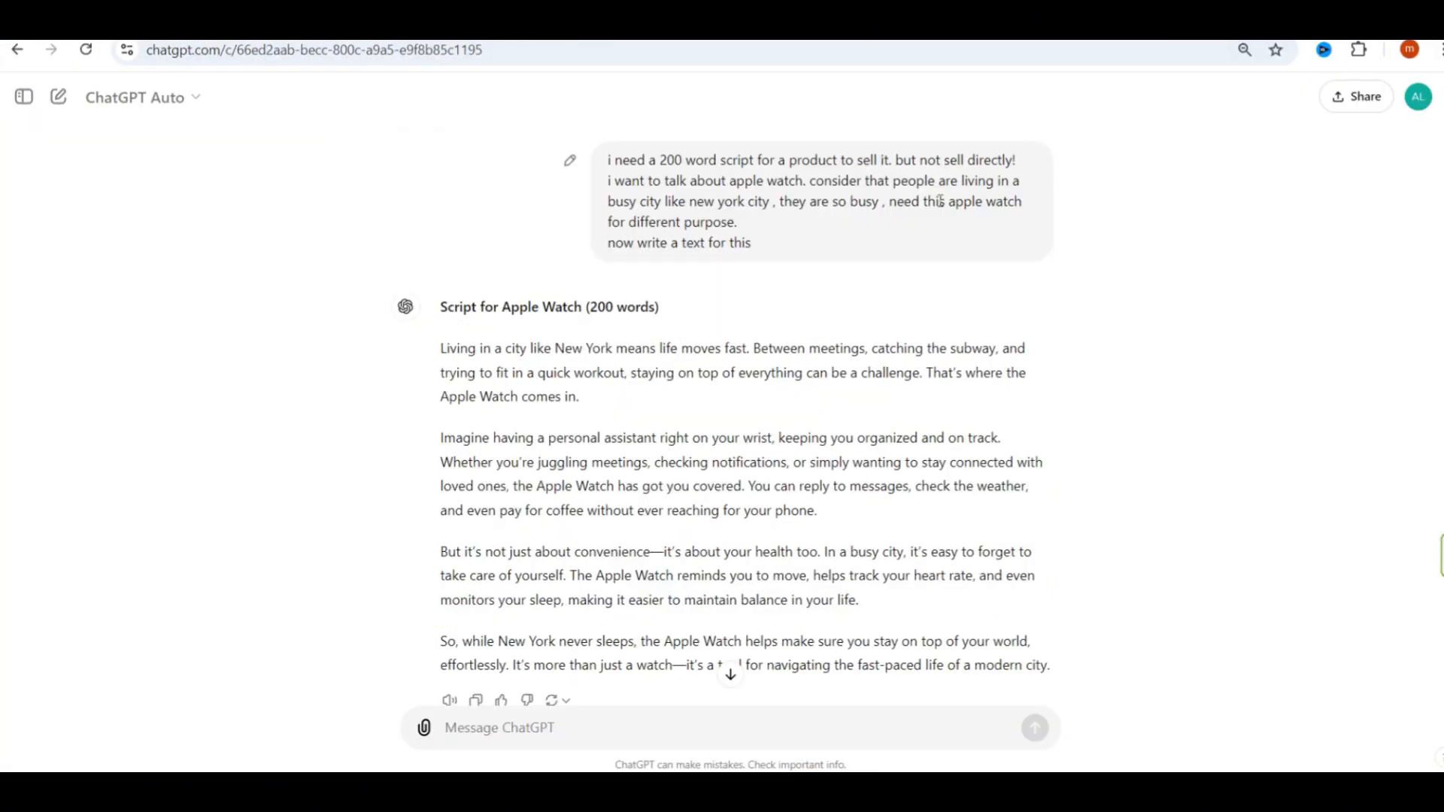
# Scroll the empty Script-to-video editor, with the ChatGPT Apple Watch script copied
pyautogui.scroll(-3)
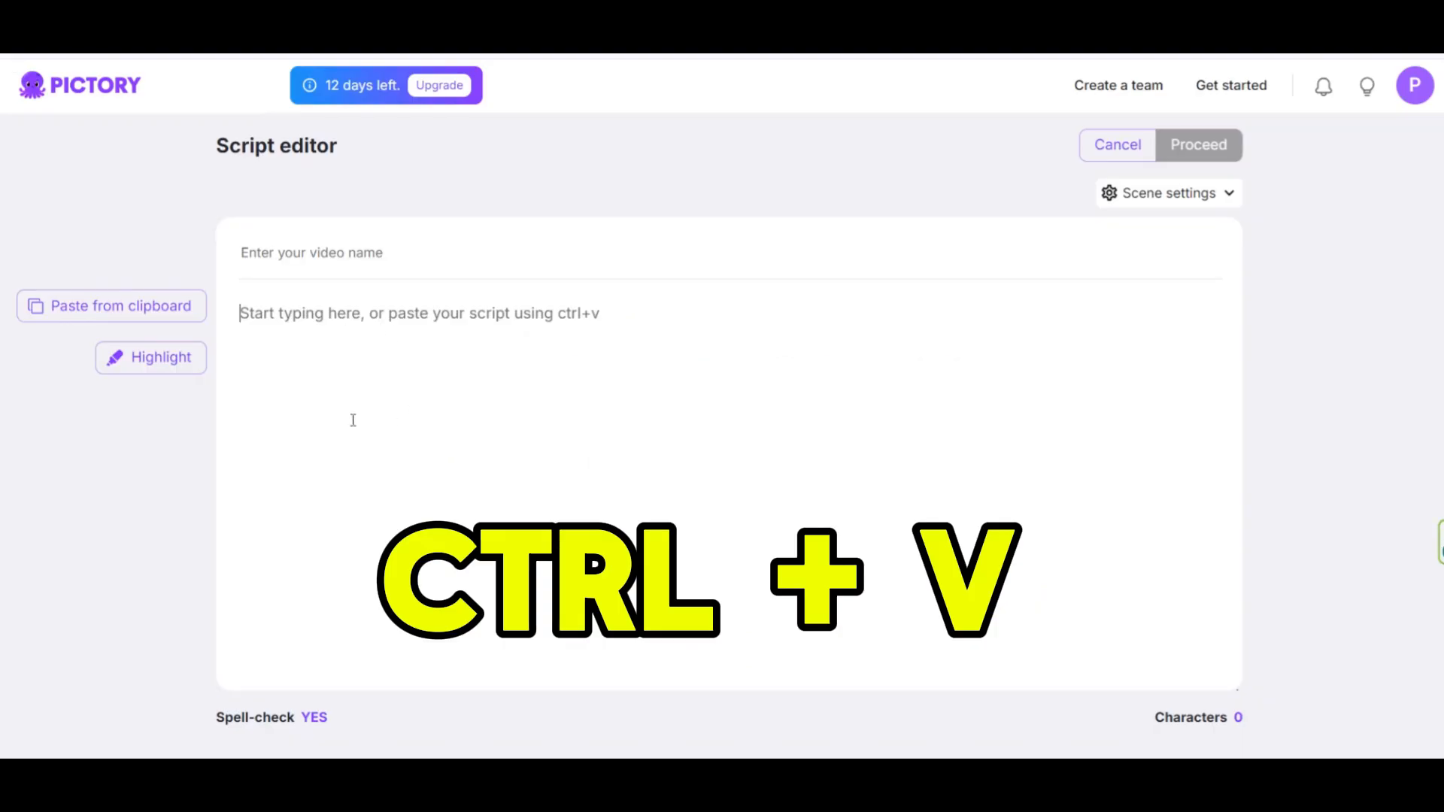
# Paste the Apple Watch script and enter the placeholder title 'title he'
pyautogui.press('ctrl+v')
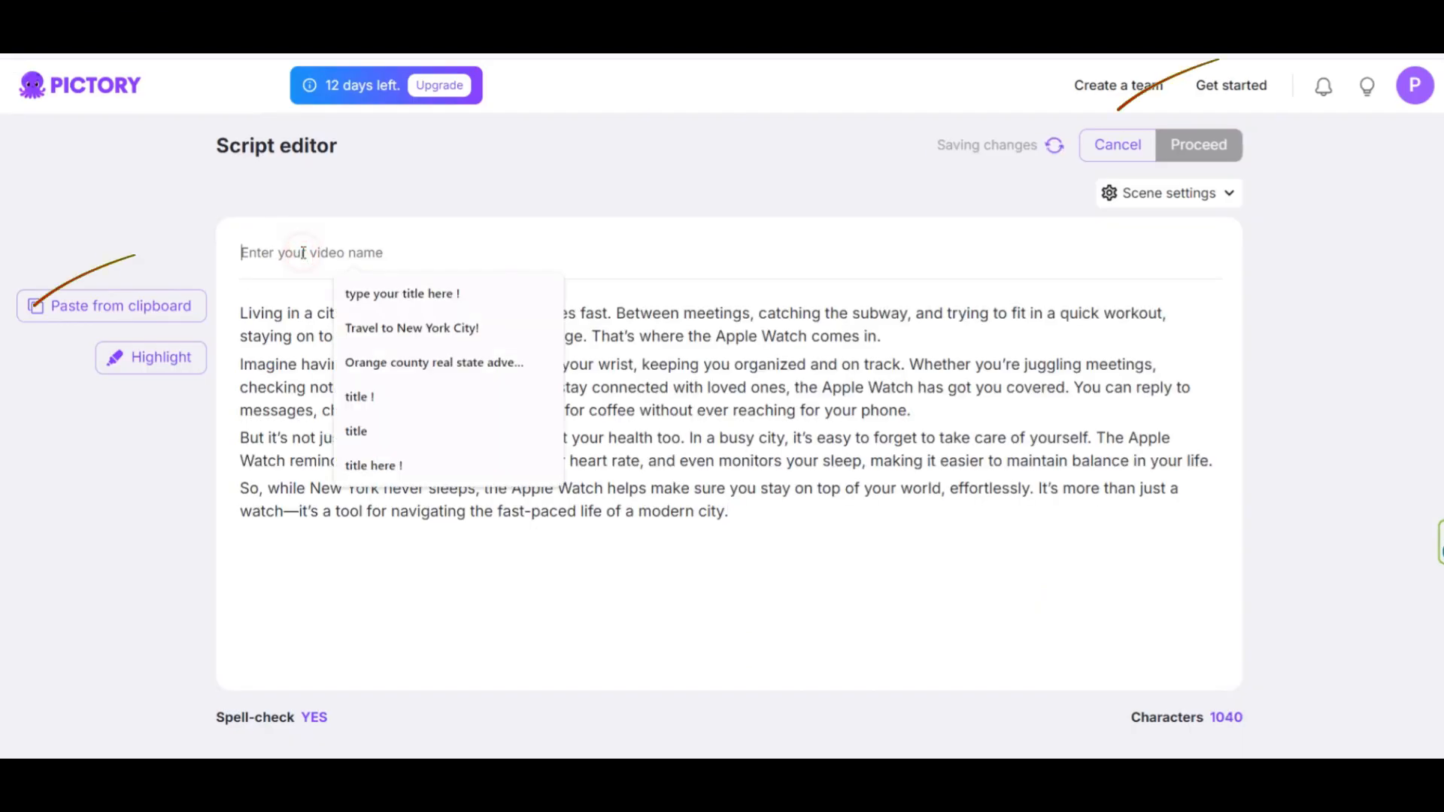
pyautogui.write('title he')
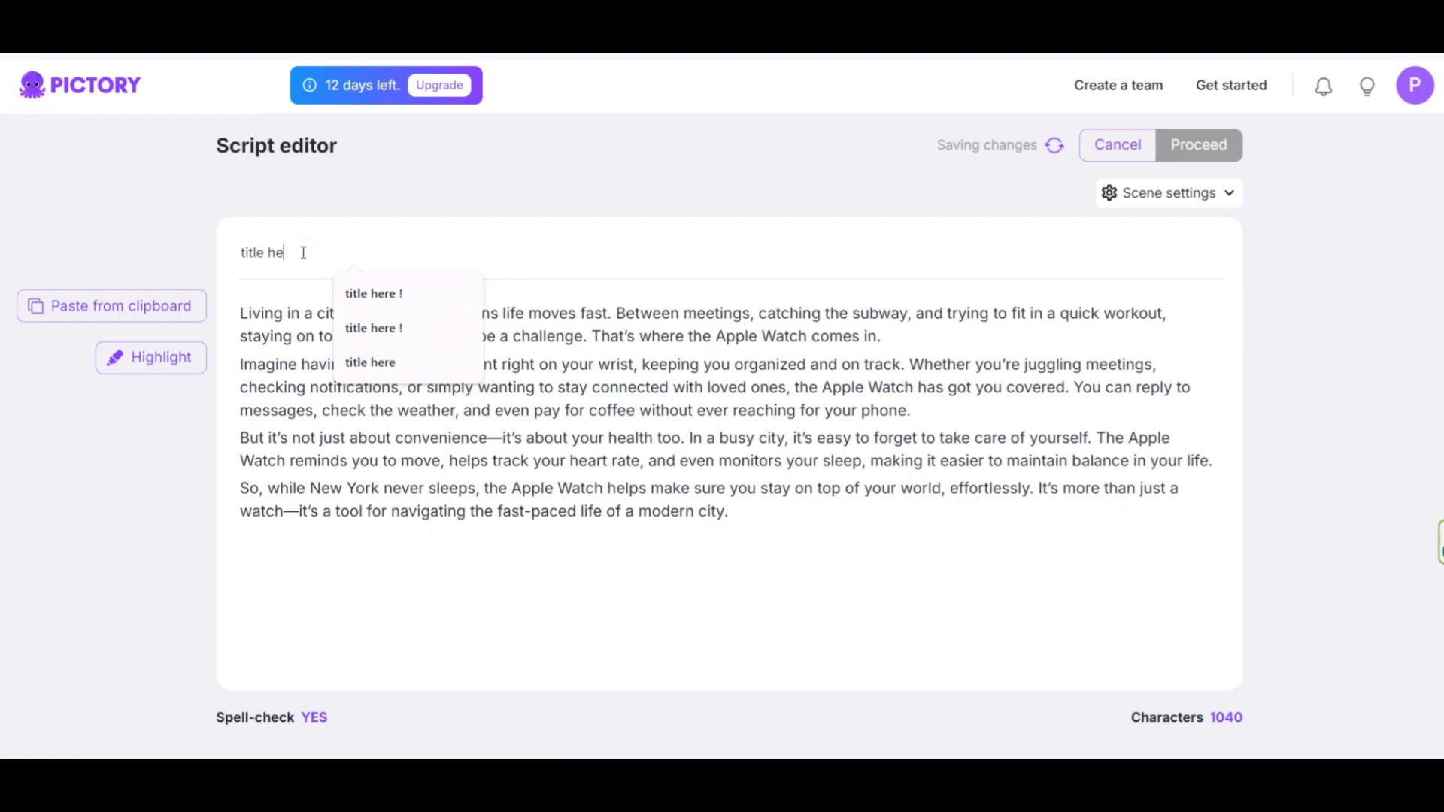
pyautogui.click(370, 362)
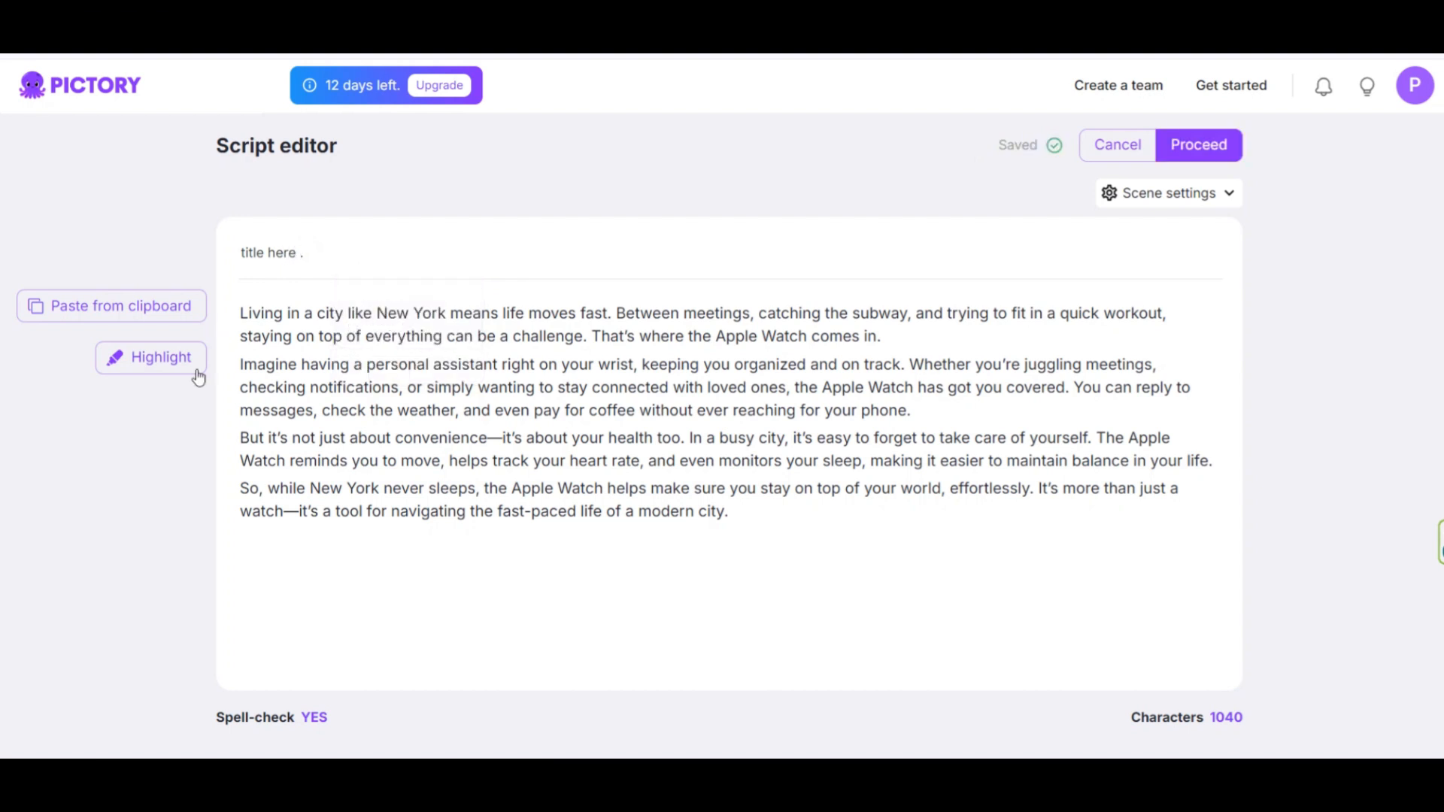
# Try highlighting 'Living in a city like New York' as a keyword, then remove it
pyautogui.moveTo(239, 313); pyautogui.dragTo(398, 312)
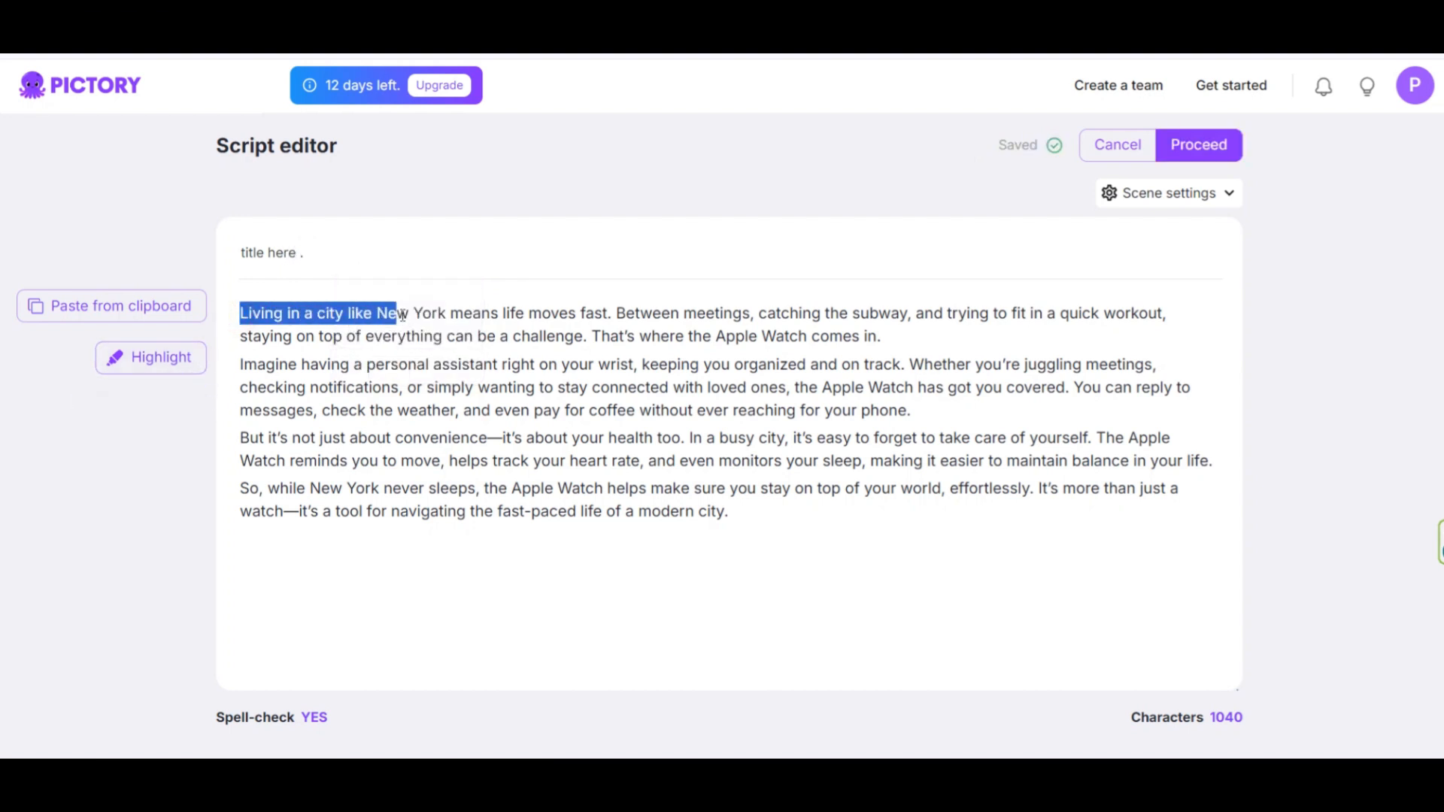
pyautogui.click(150, 357)
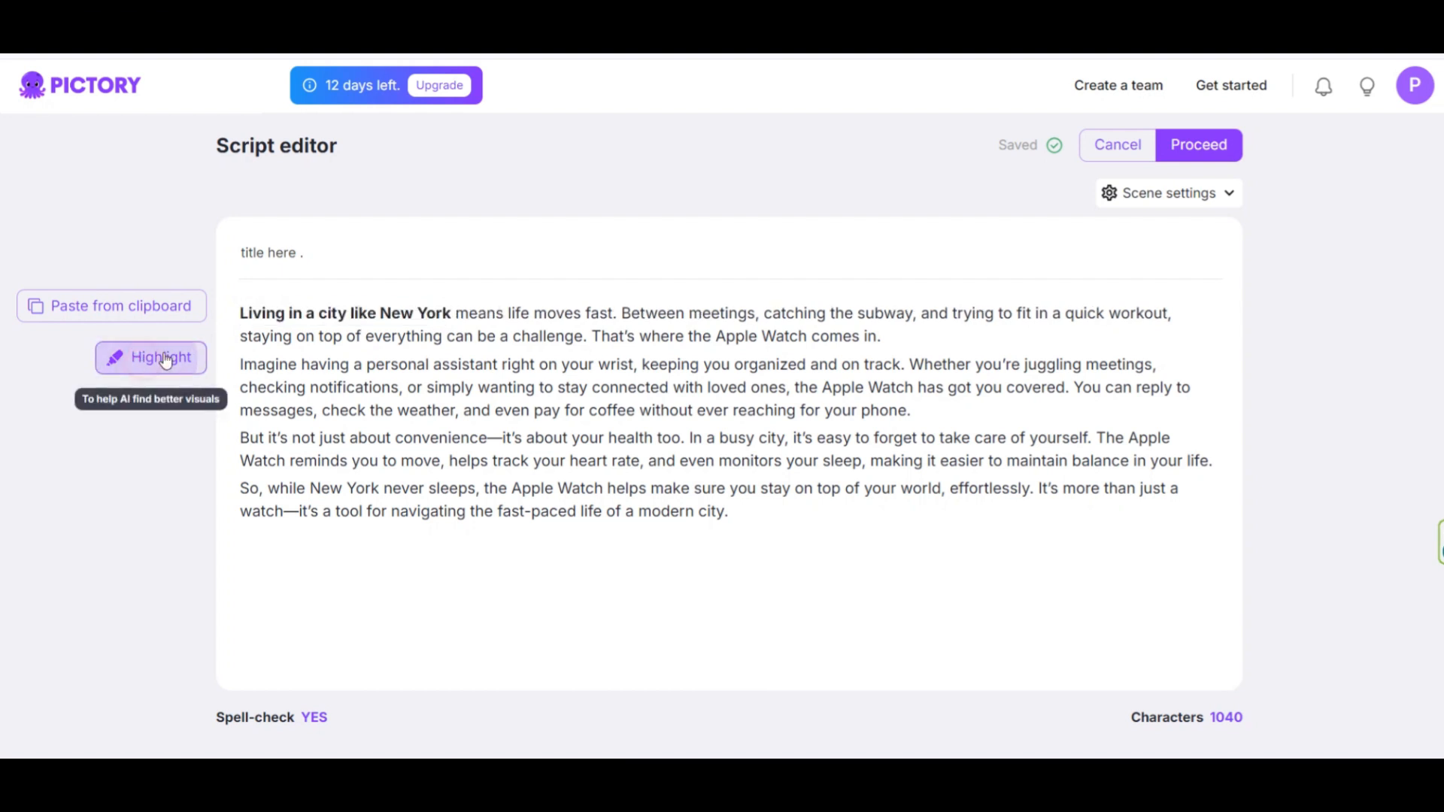
pyautogui.click(151, 357)
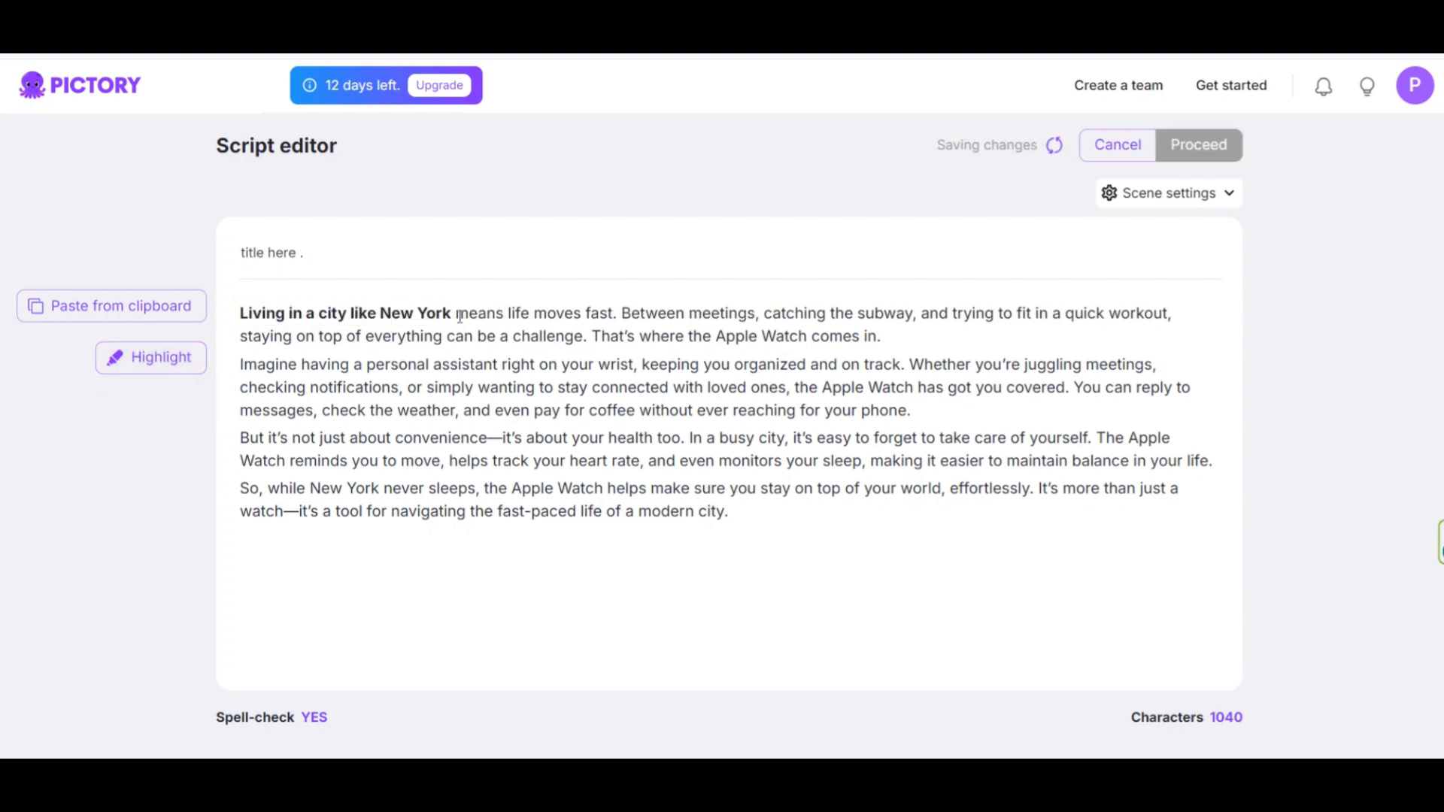
pyautogui.moveTo(241, 313); pyautogui.dragTo(451, 313)
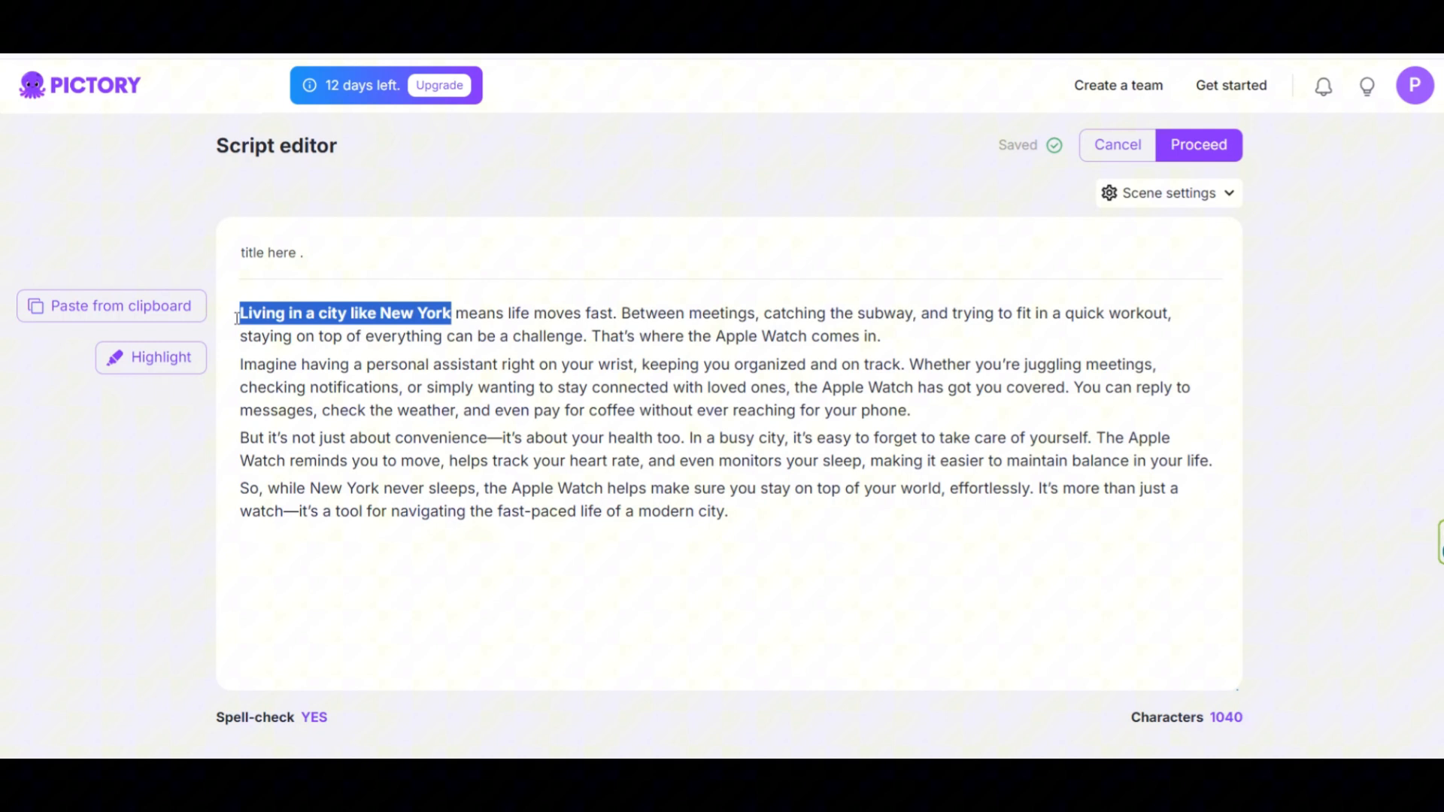
pyautogui.click(721, 284)
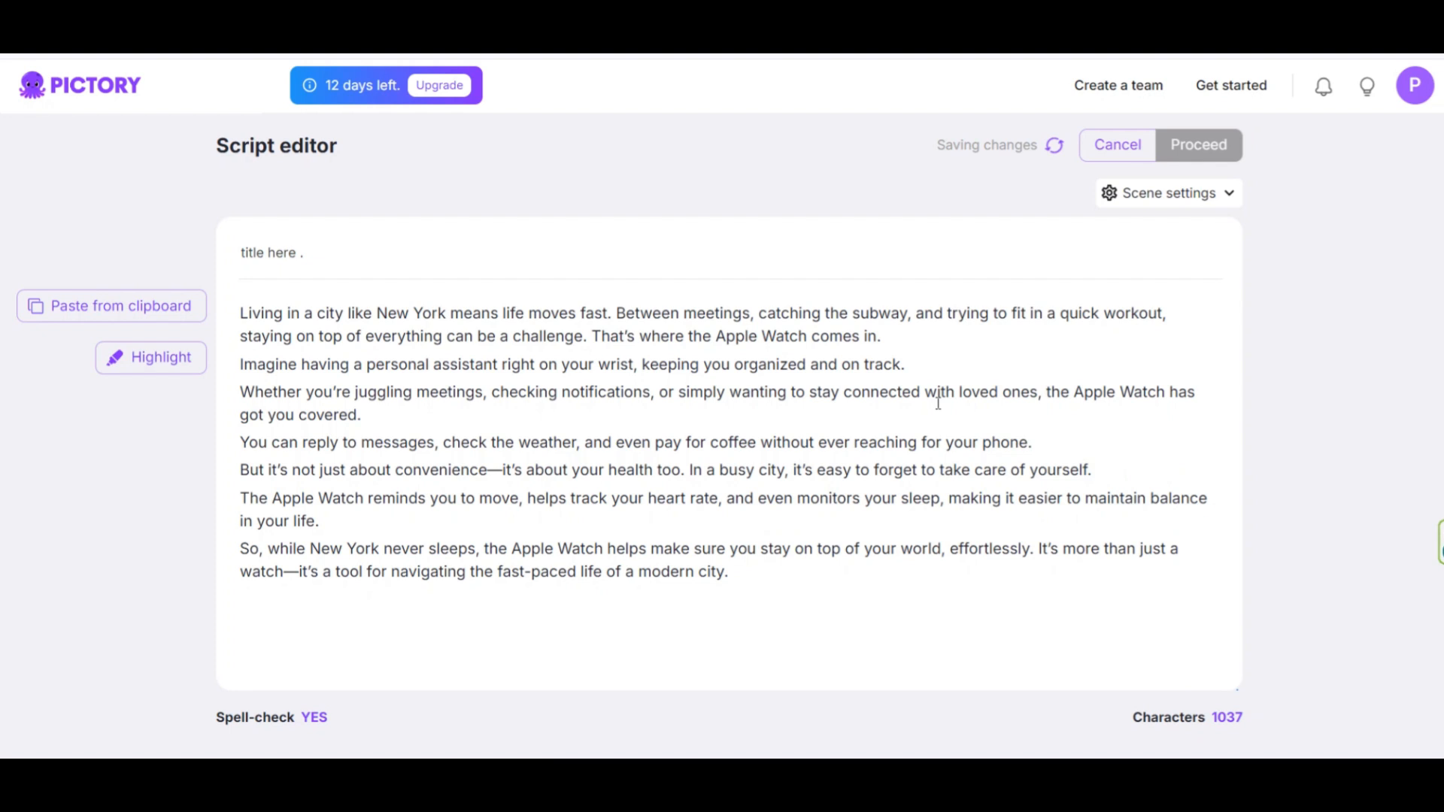
# Set 'Create new scenes on' to Both, close settings and proceed to the storyboard
pyautogui.click(1166, 192)
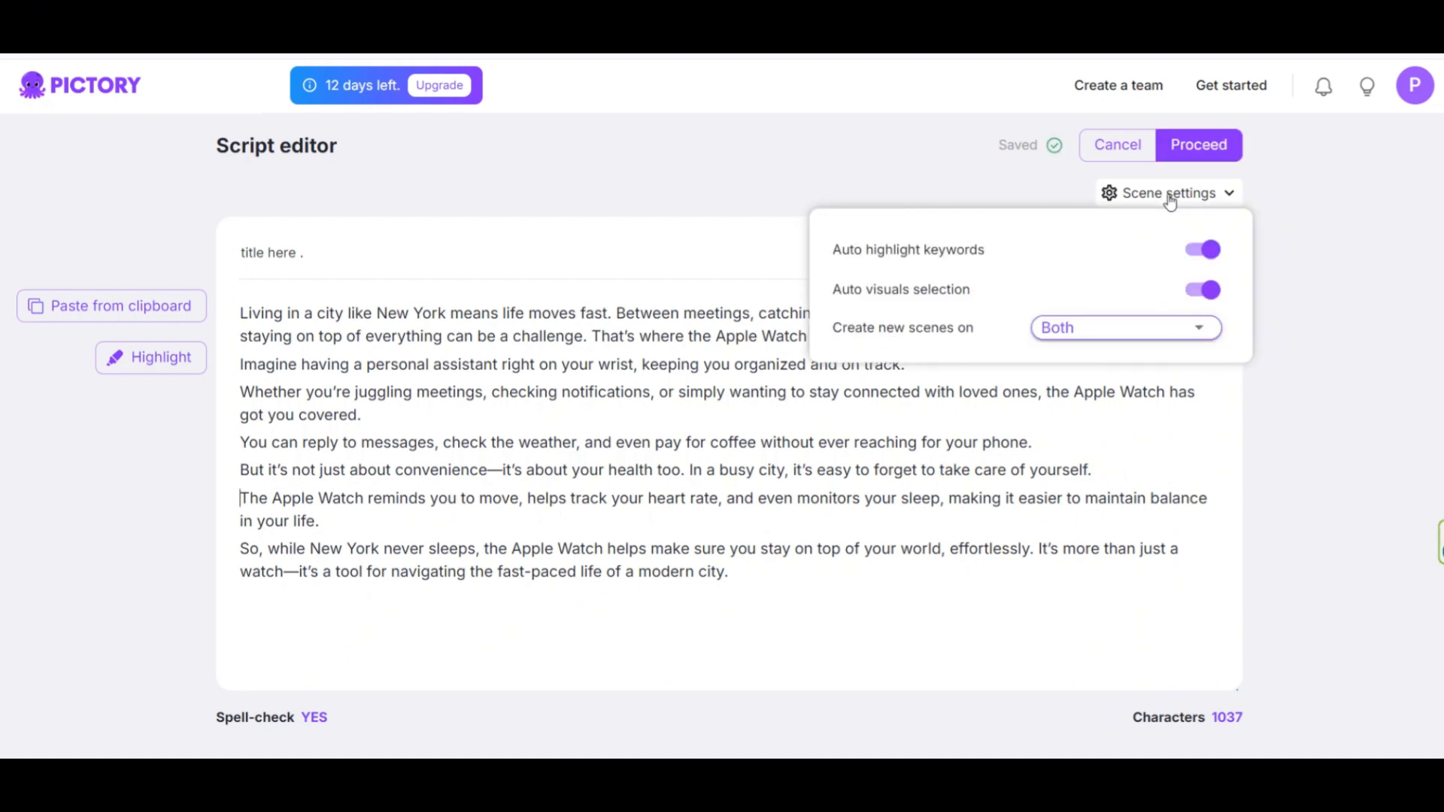
pyautogui.moveTo(919, 258)
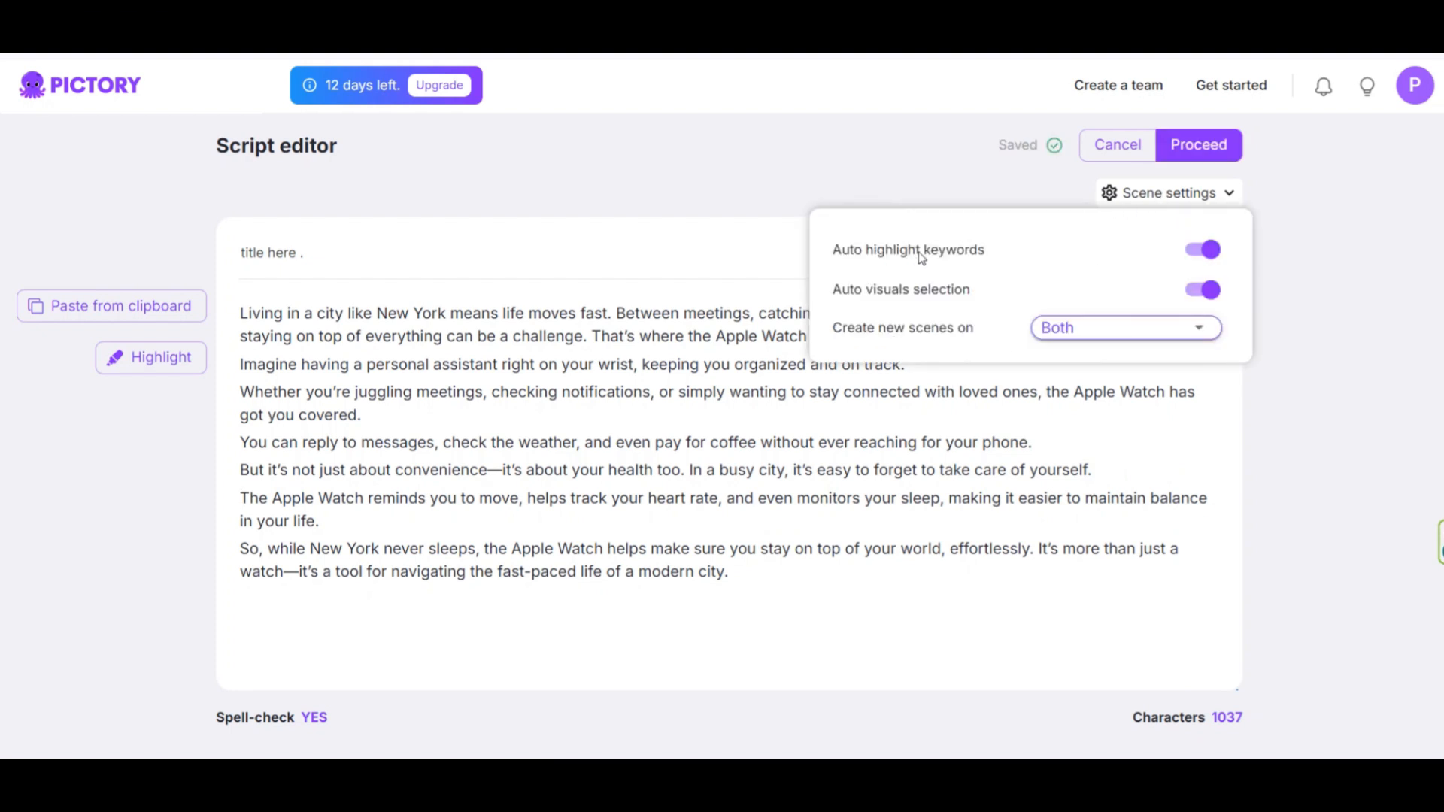
pyautogui.click(1202, 249)
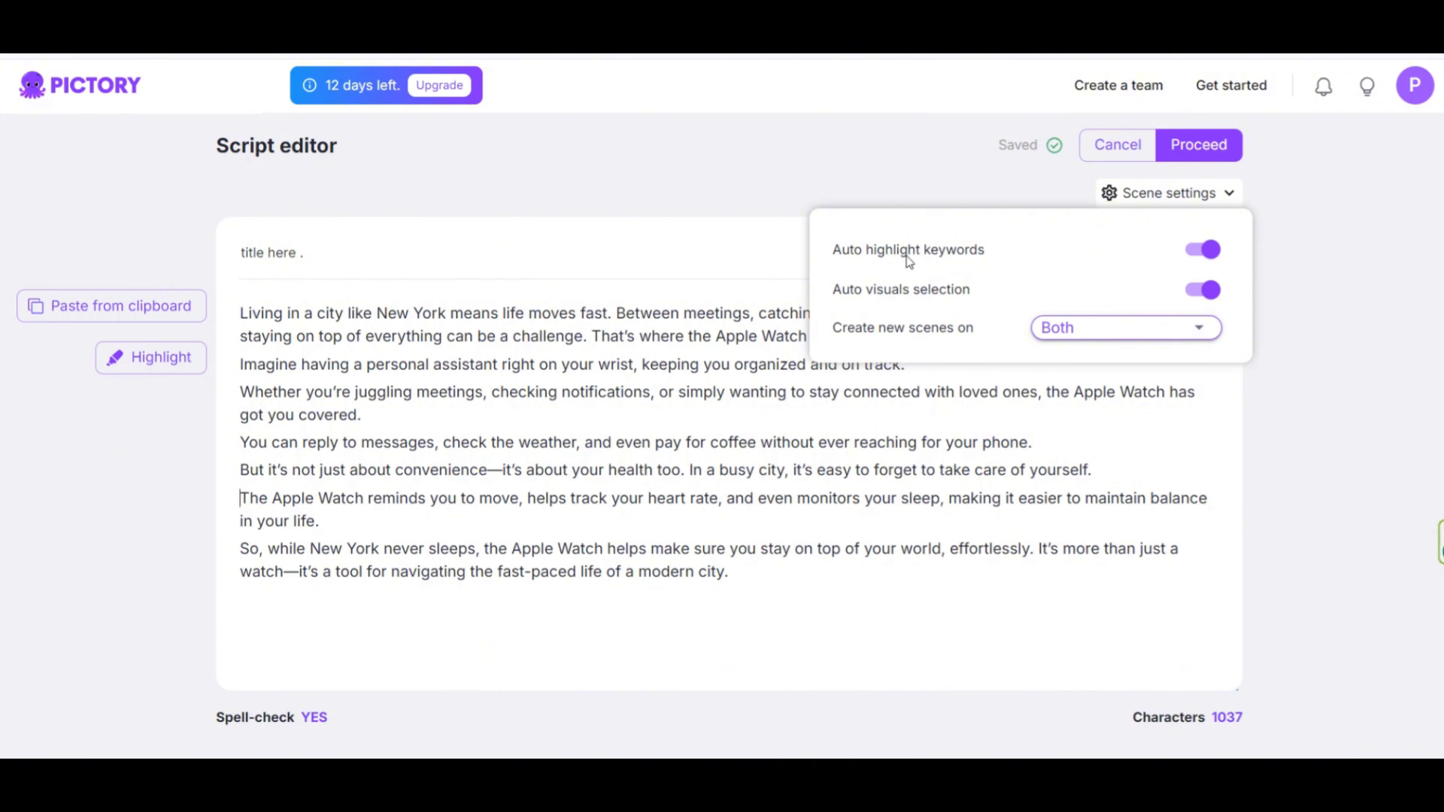
pyautogui.moveTo(889, 303)
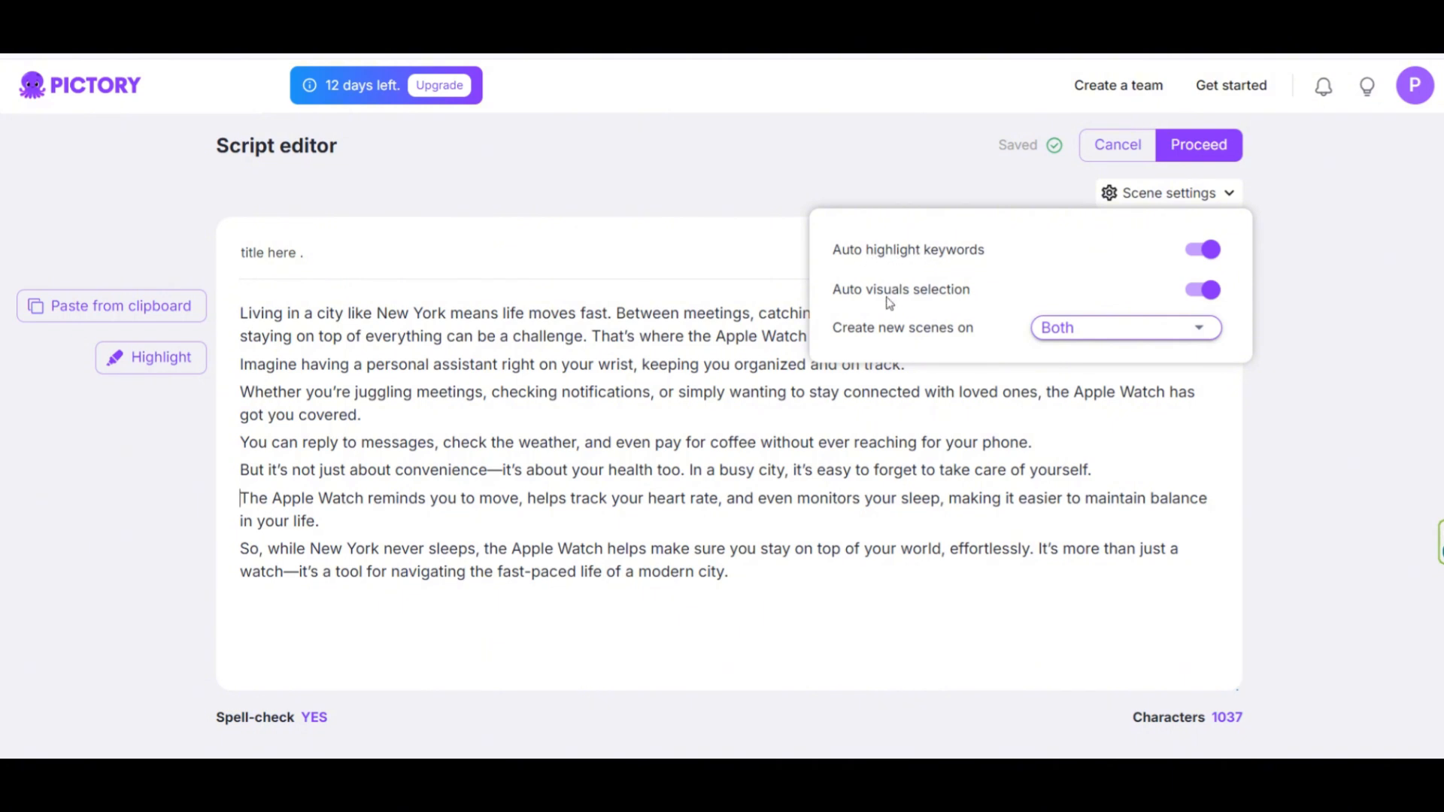
pyautogui.moveTo(901, 296)
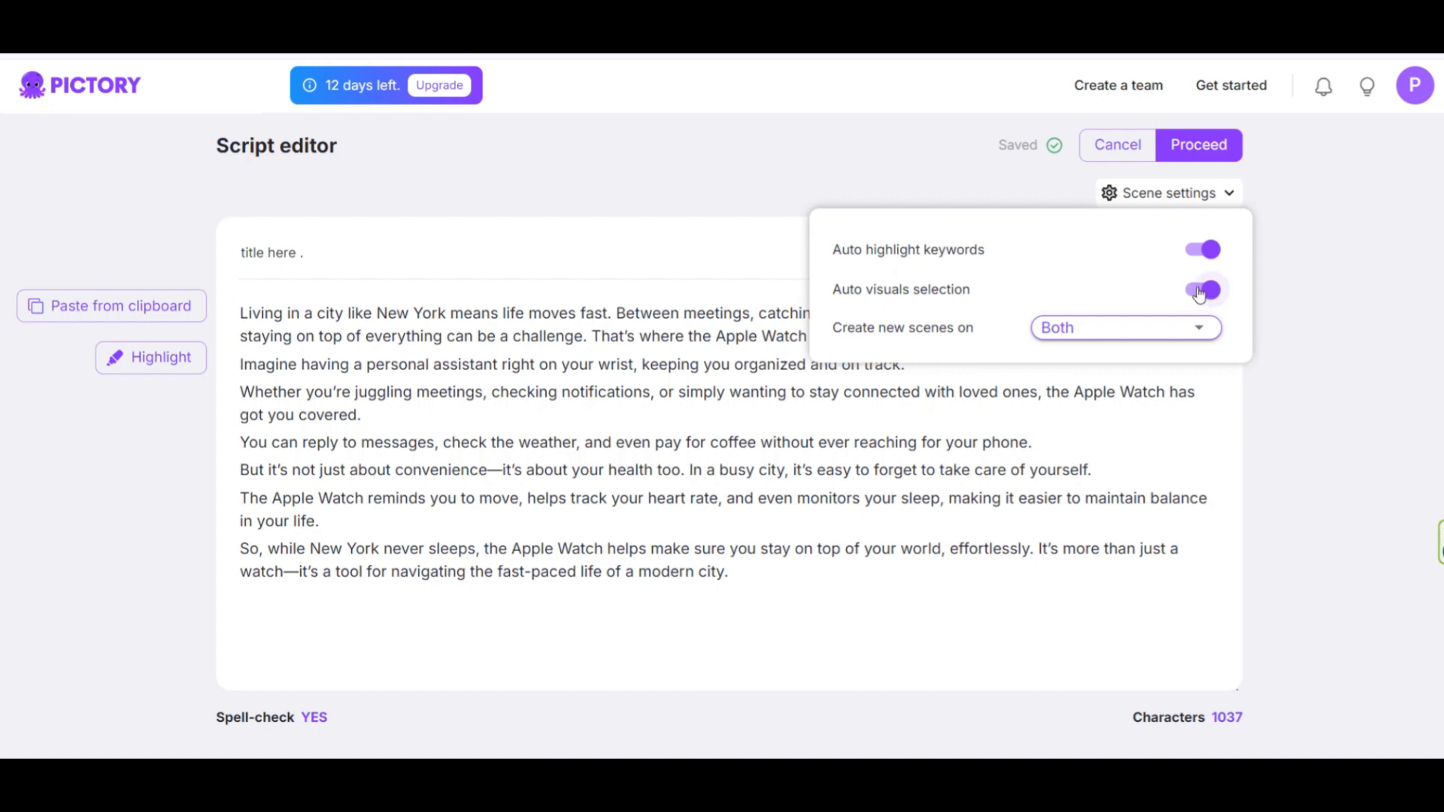
pyautogui.click(1201, 289)
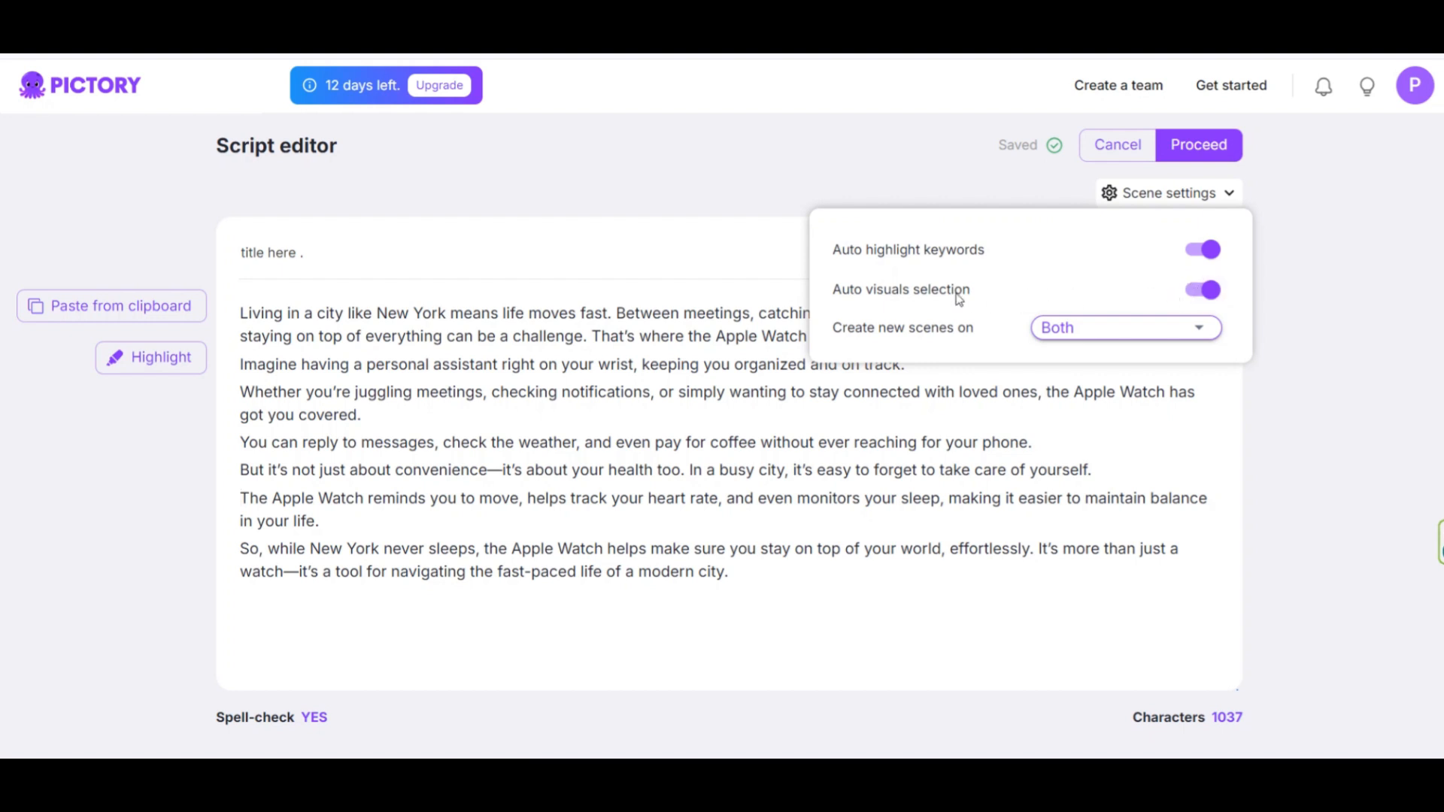
pyautogui.moveTo(879, 340)
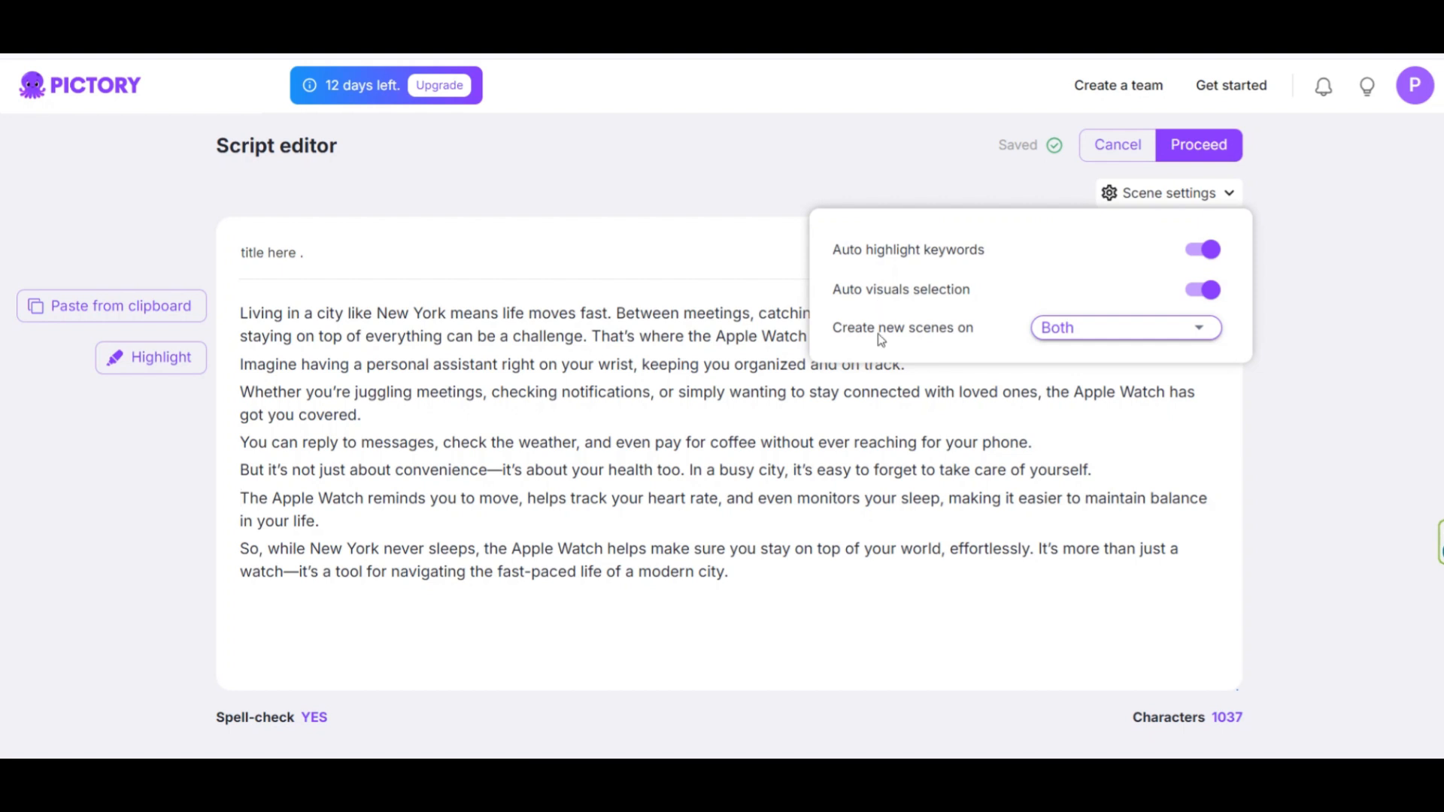
pyautogui.moveTo(918, 333)
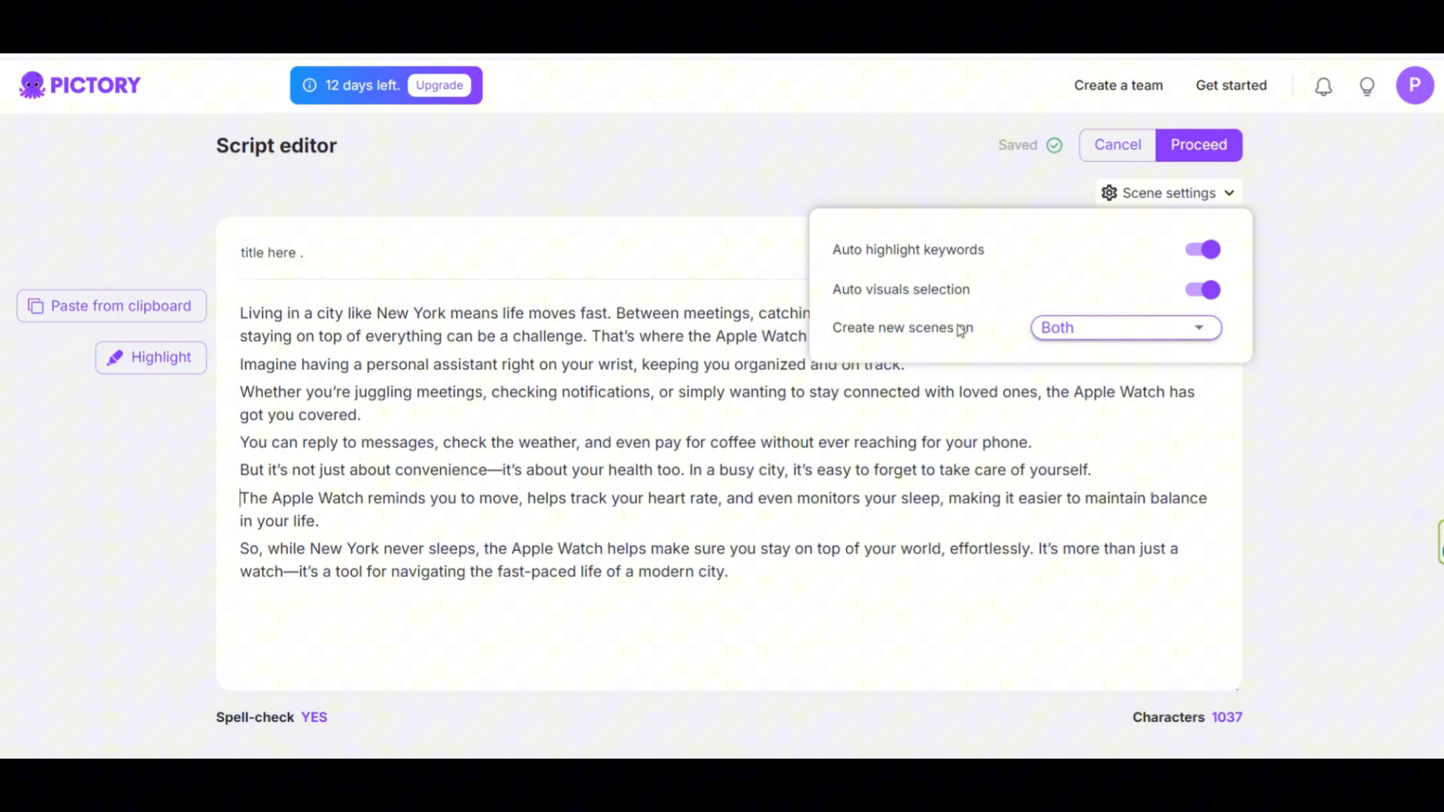
pyautogui.click(1124, 327)
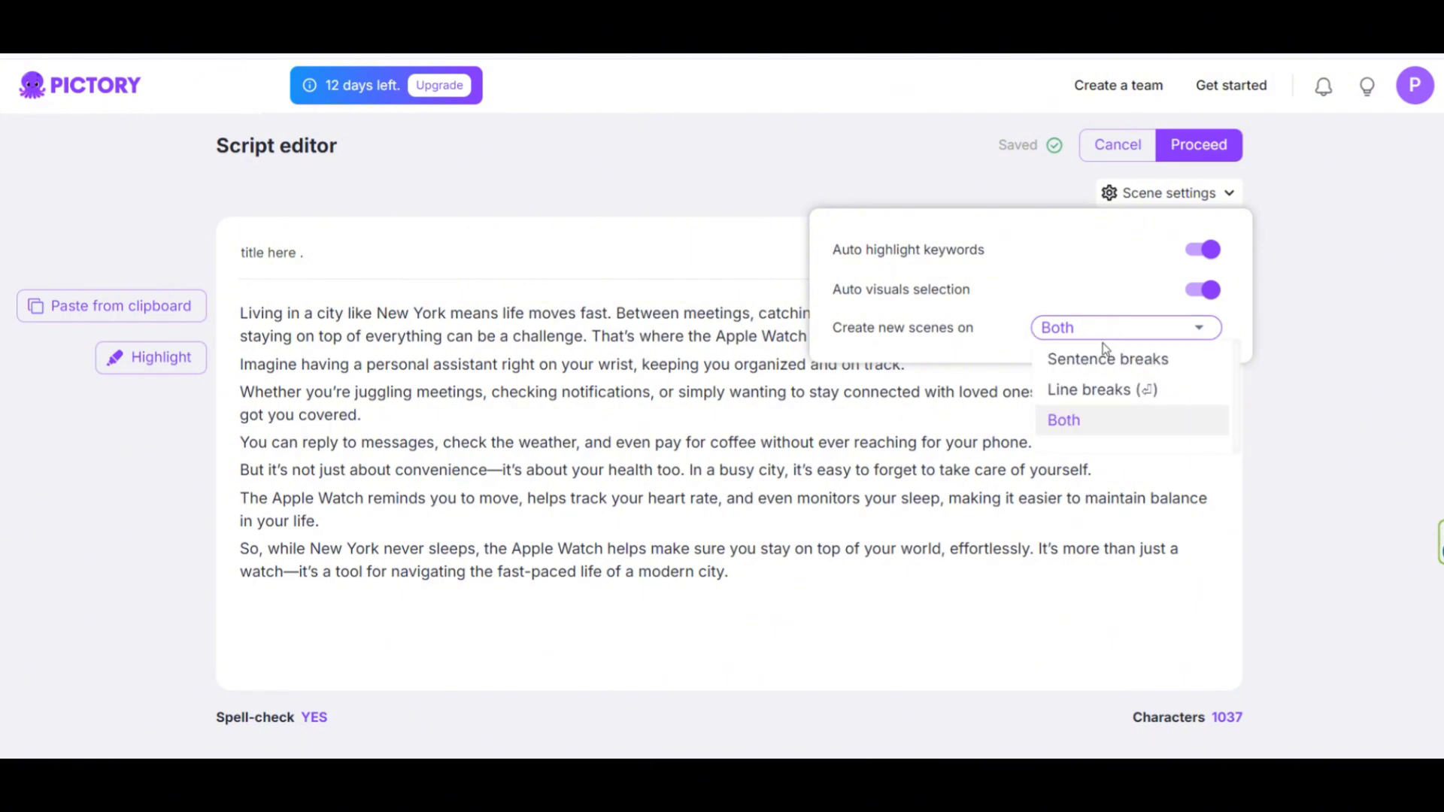
pyautogui.moveTo(1107, 360)
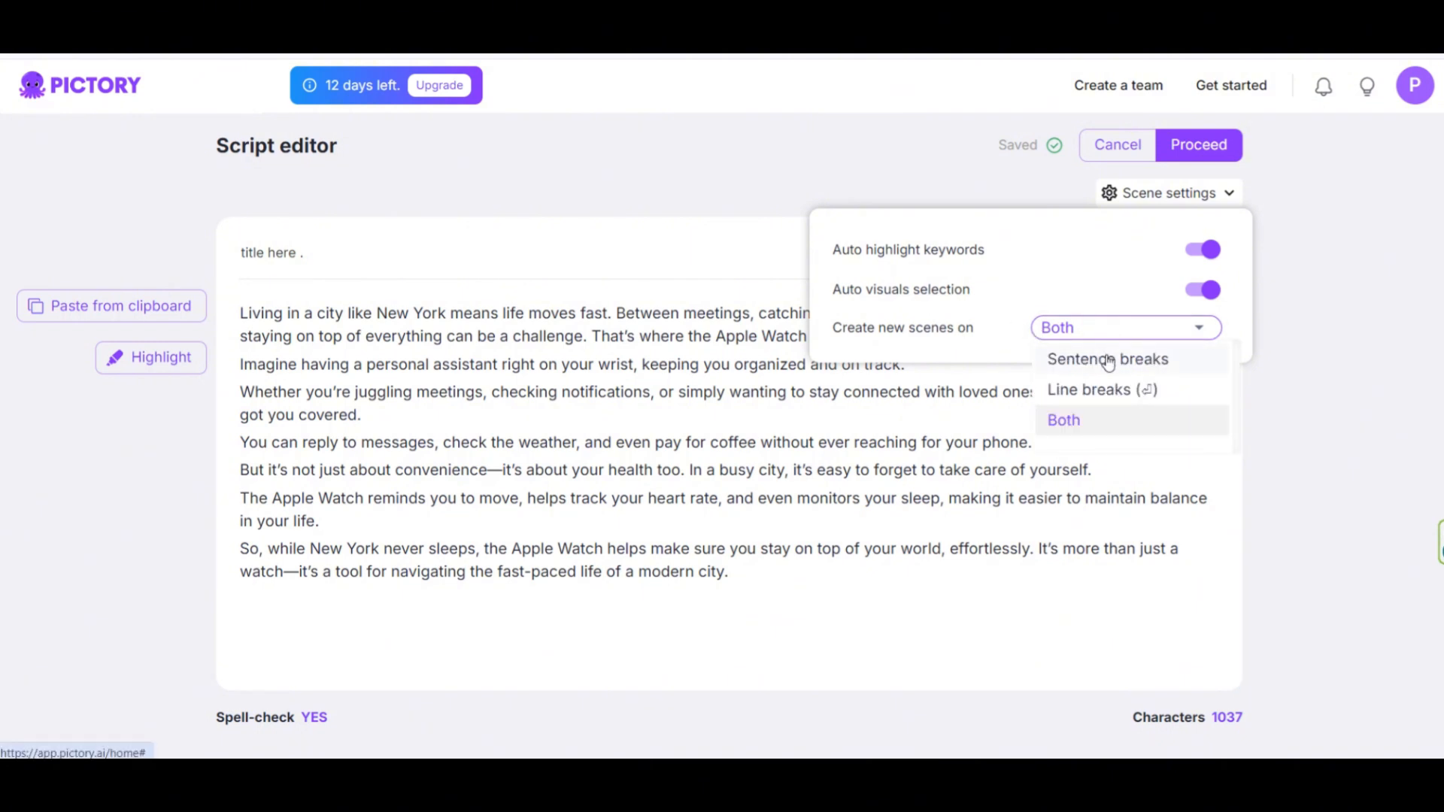
pyautogui.moveTo(1094, 366)
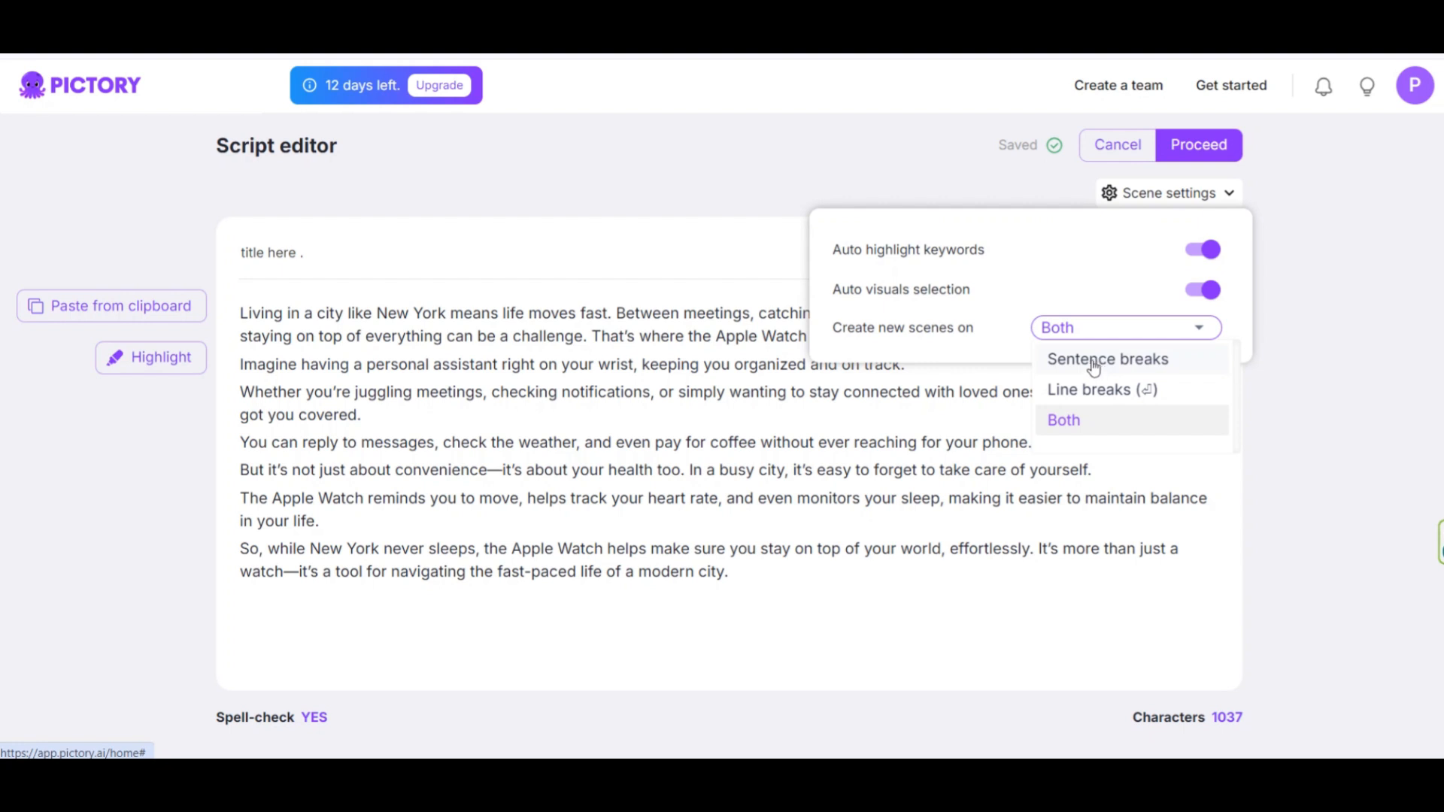
pyautogui.moveTo(1117, 401)
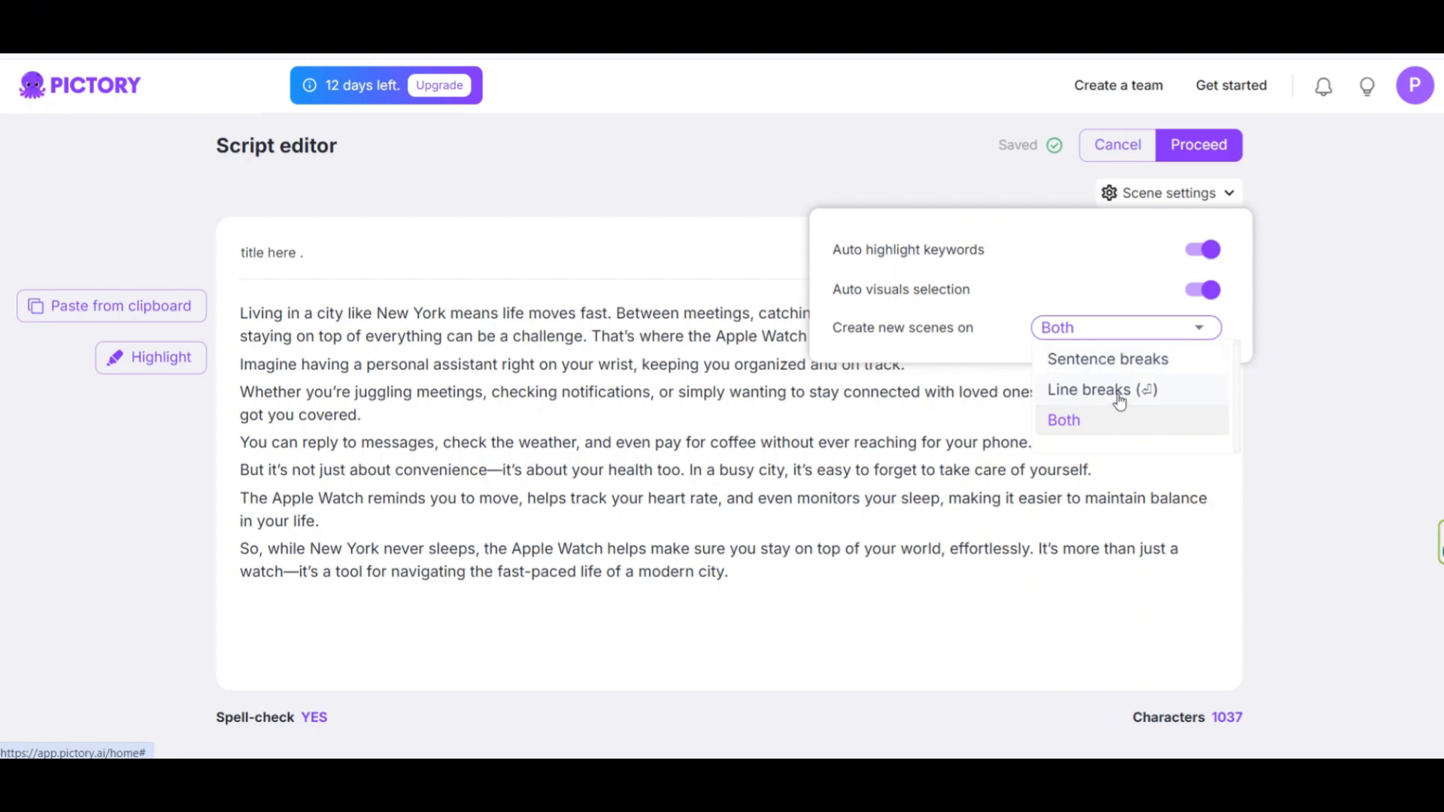
pyautogui.moveTo(1115, 373)
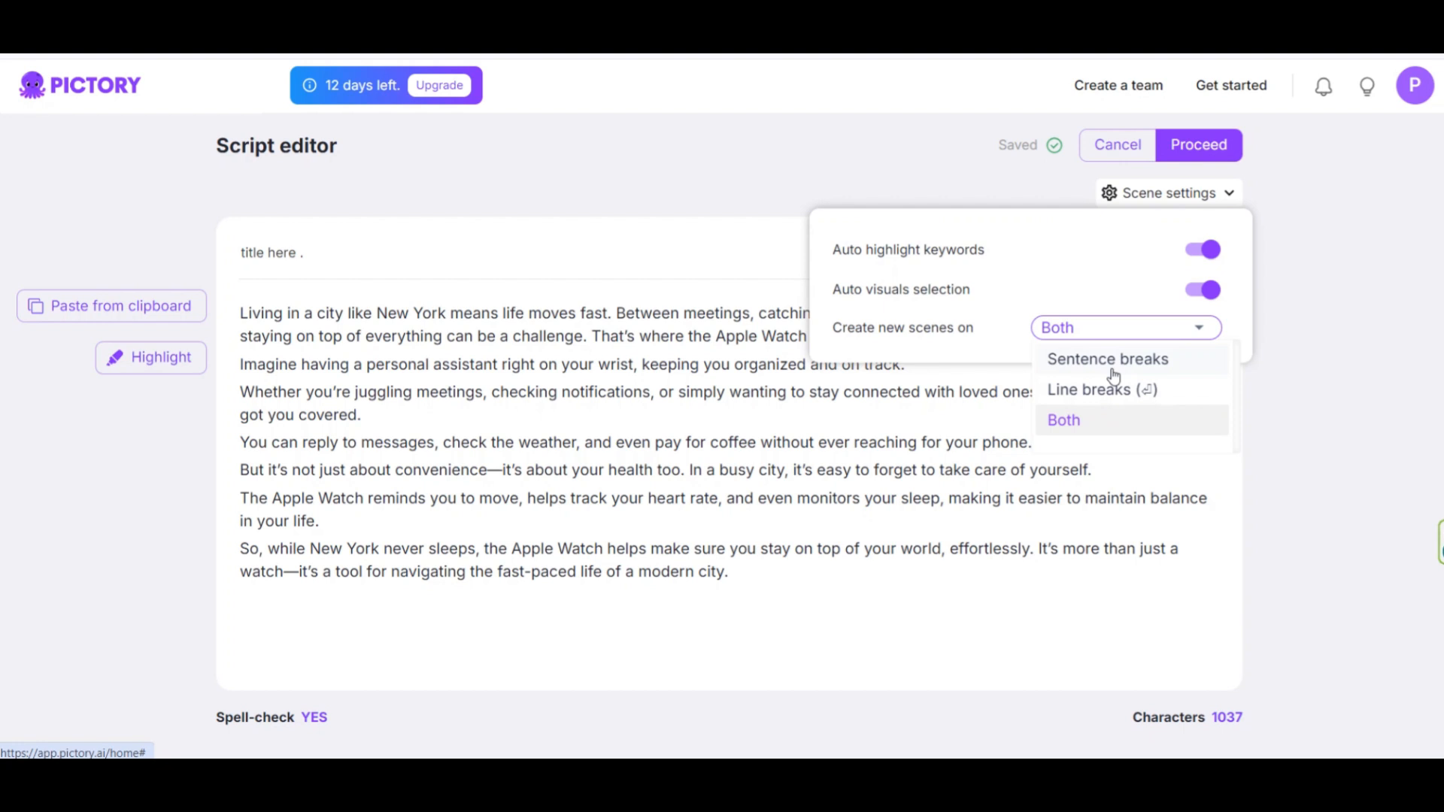
pyautogui.moveTo(1101, 422)
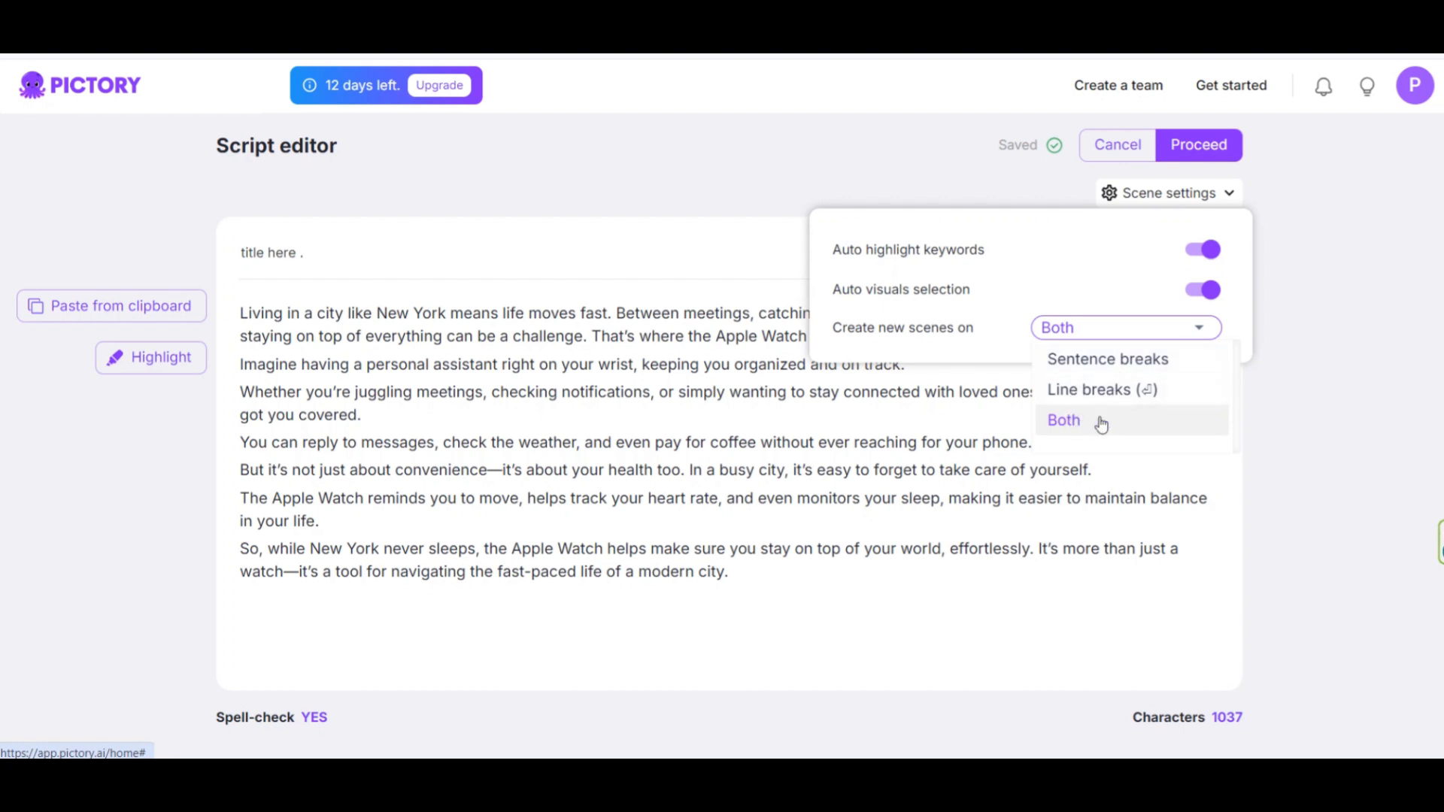
pyautogui.click(1063, 420)
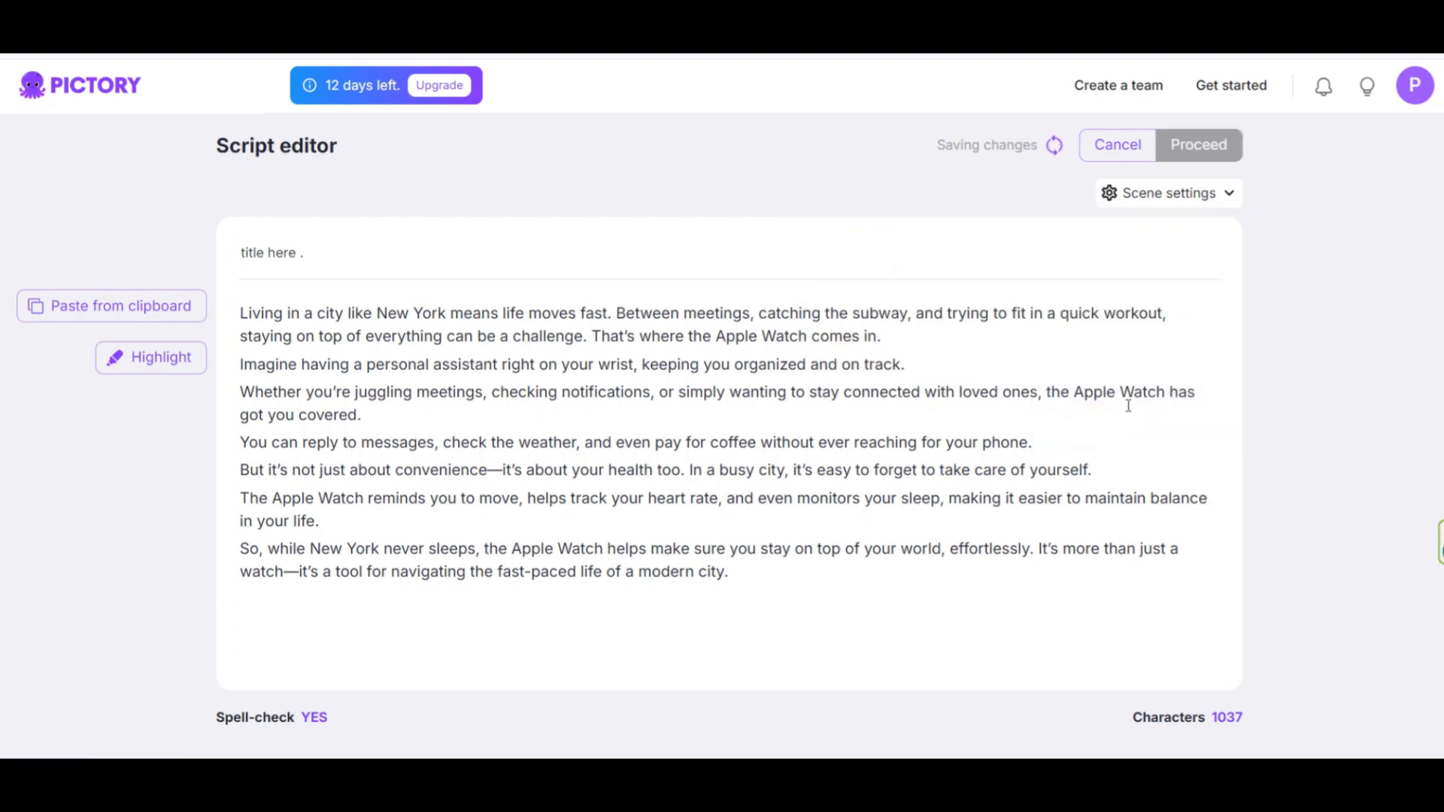
pyautogui.click(1198, 144)
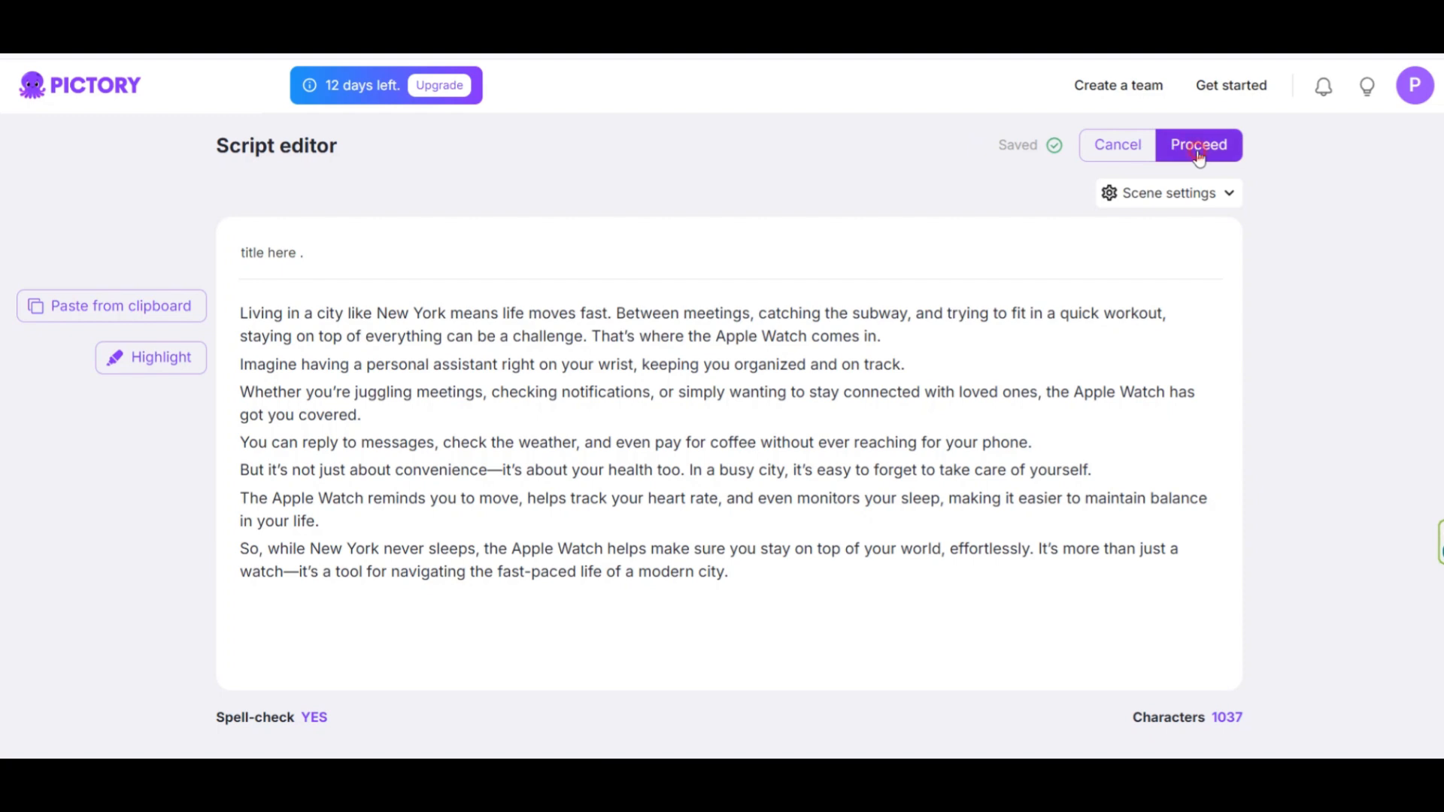
pyautogui.click(1199, 144)
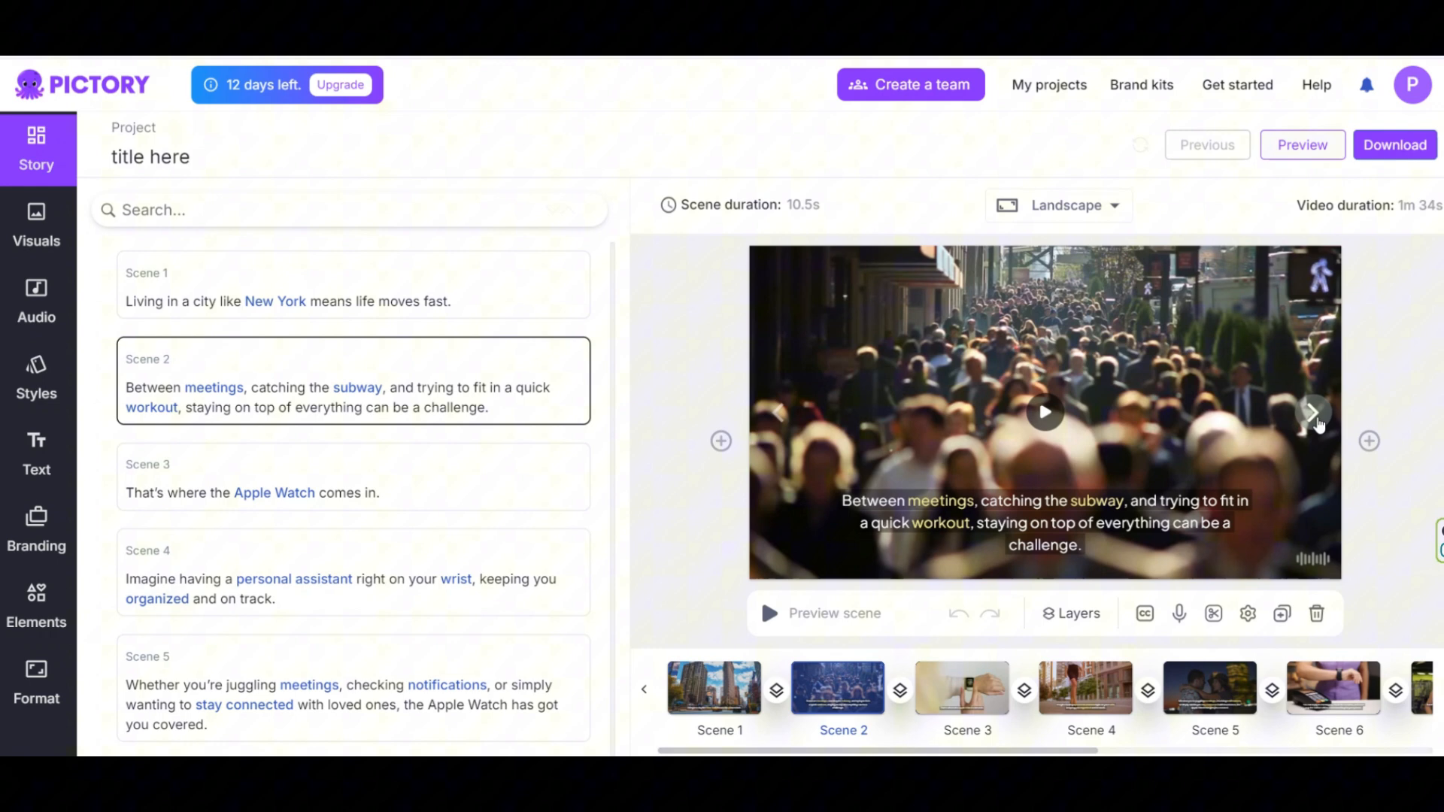
# Preview scenes 4 to 6, then select scene 6's subtitle and background video
pyautogui.click(1091, 688)
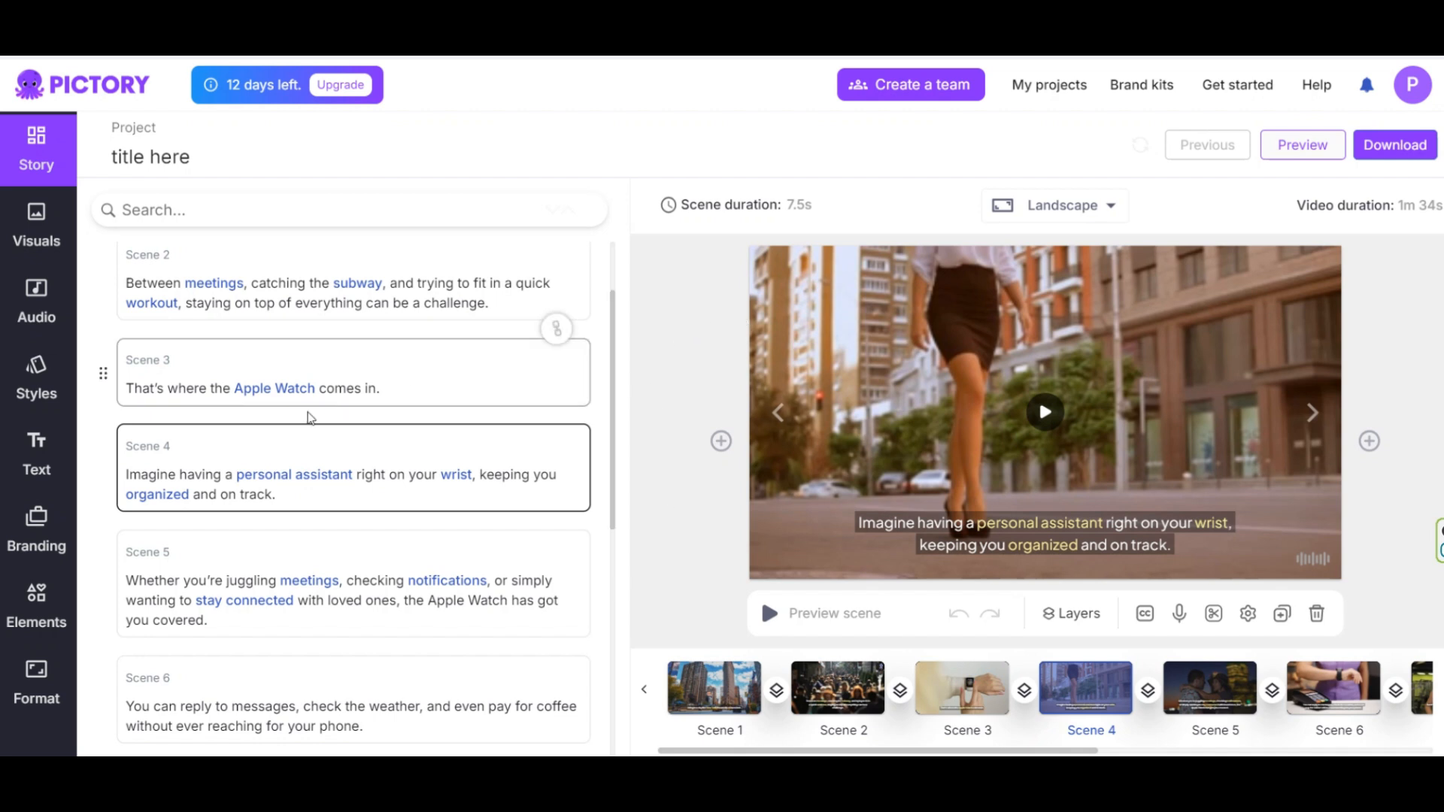
pyautogui.scroll(3)
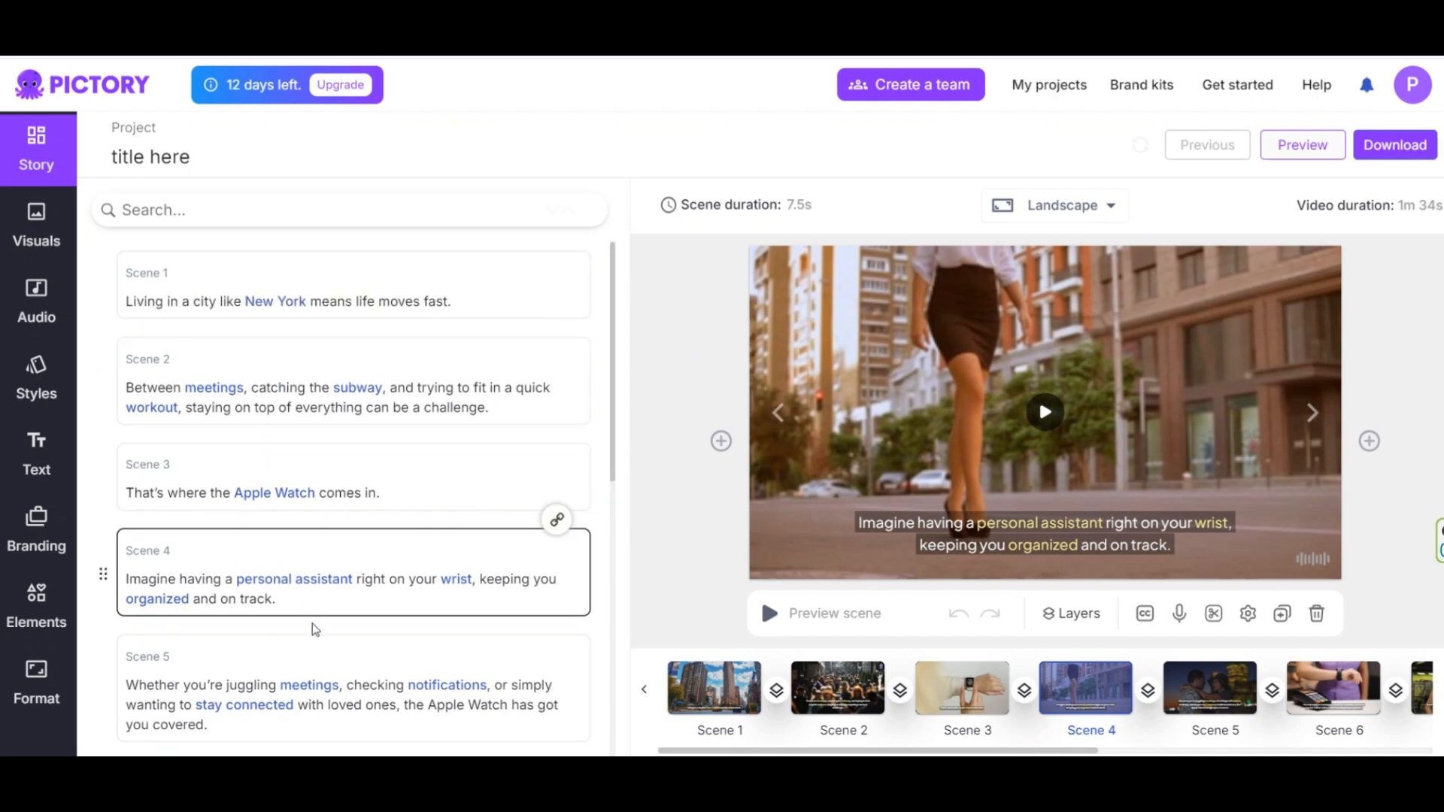
pyautogui.click(1209, 689)
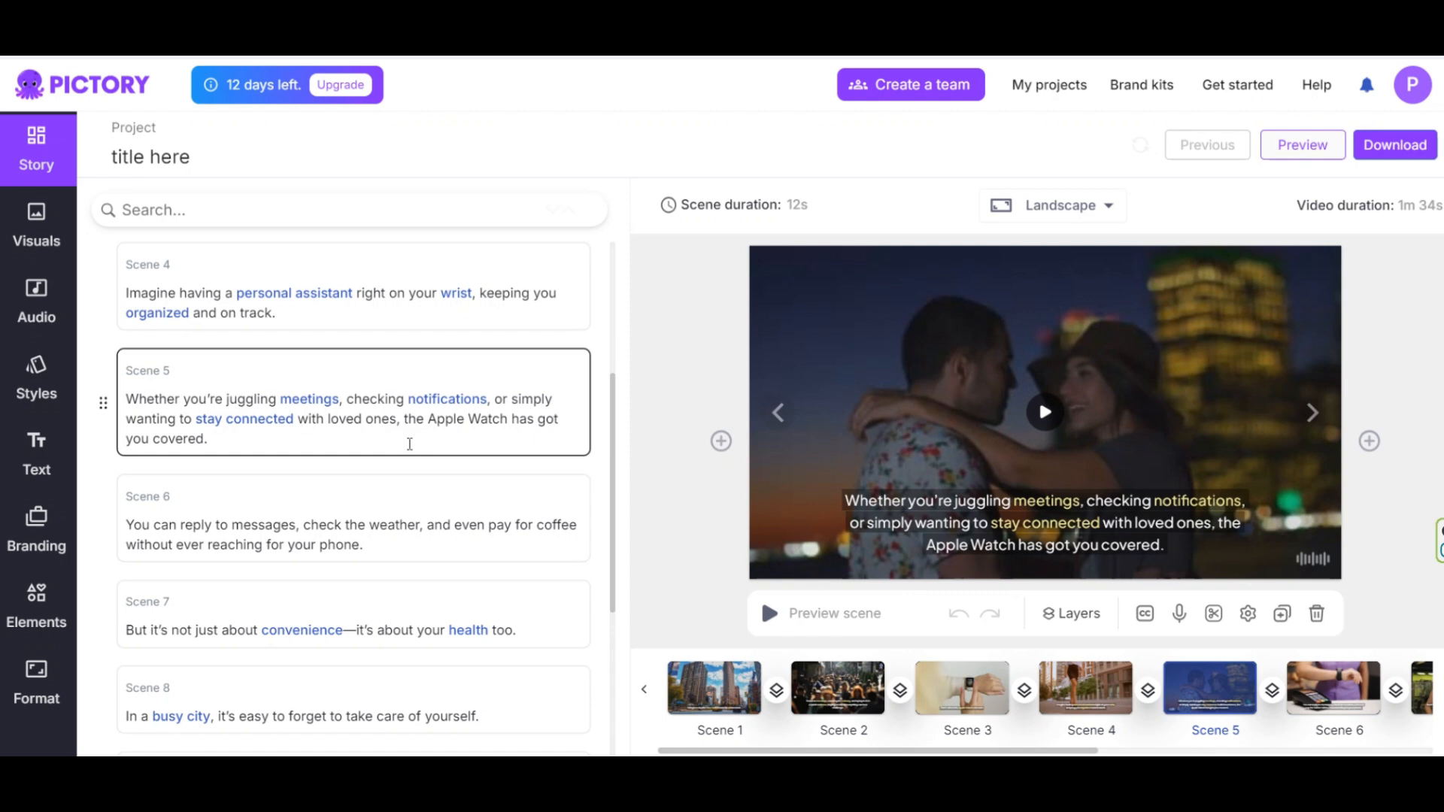
pyautogui.click(1332, 688)
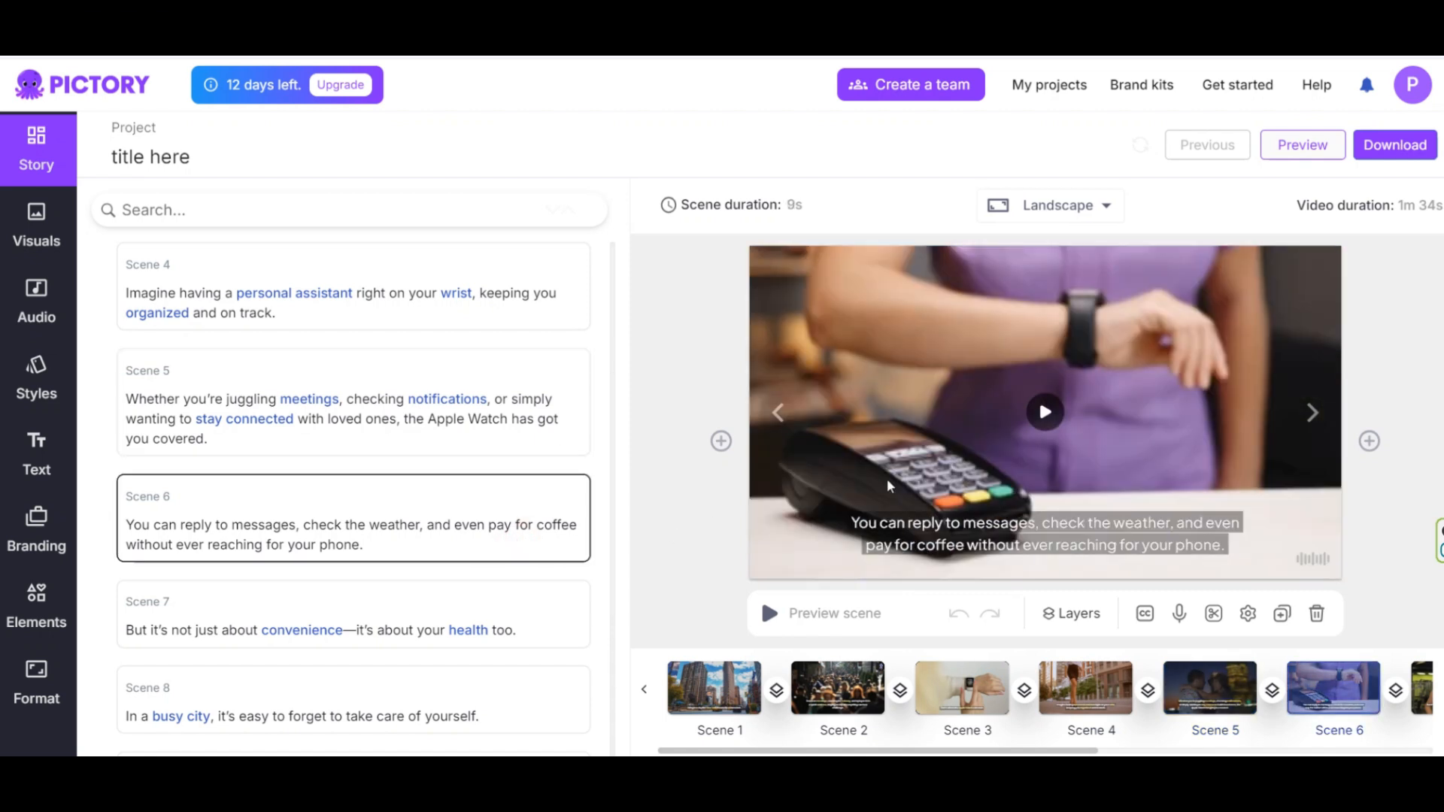
pyautogui.moveTo(1080, 726)
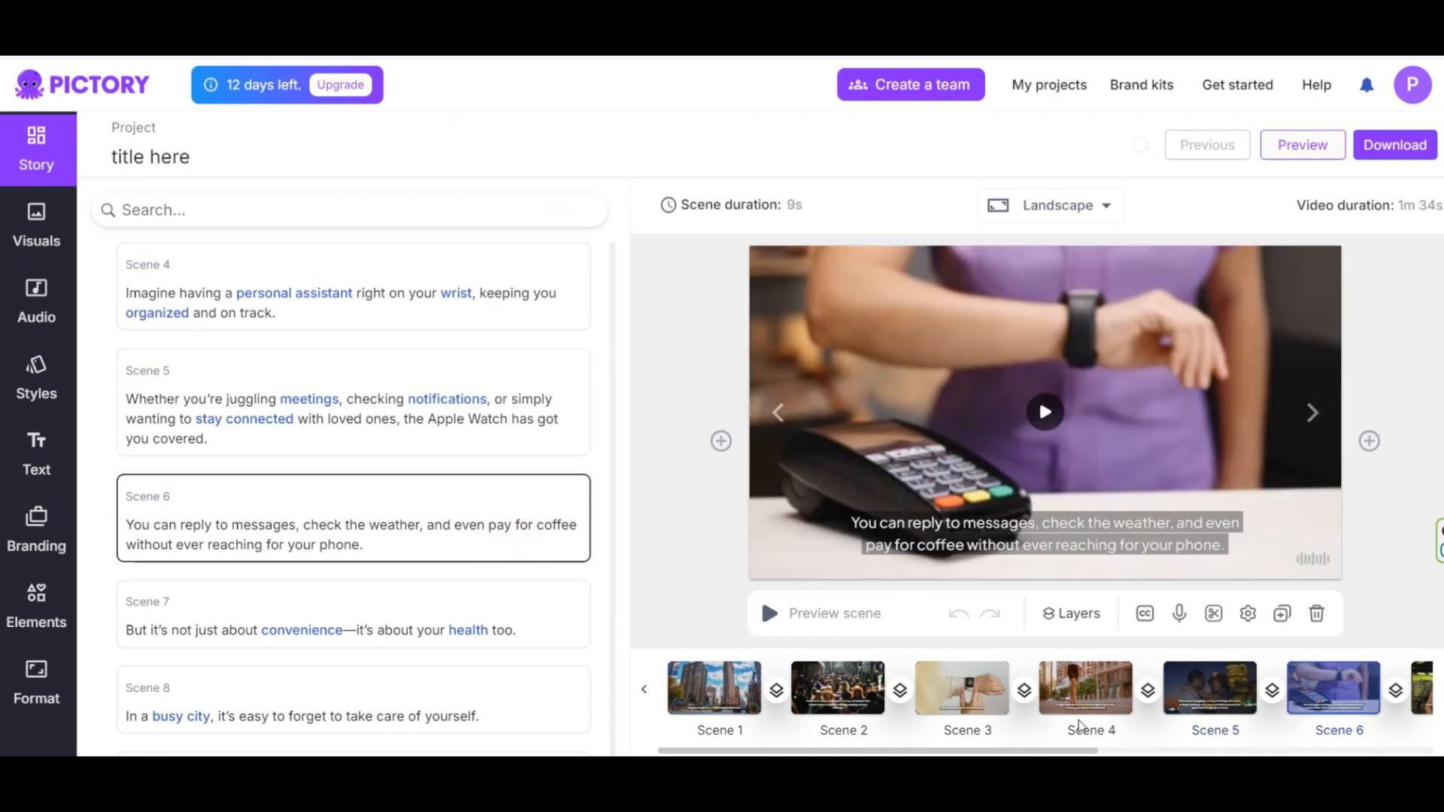
pyautogui.hscroll(3)
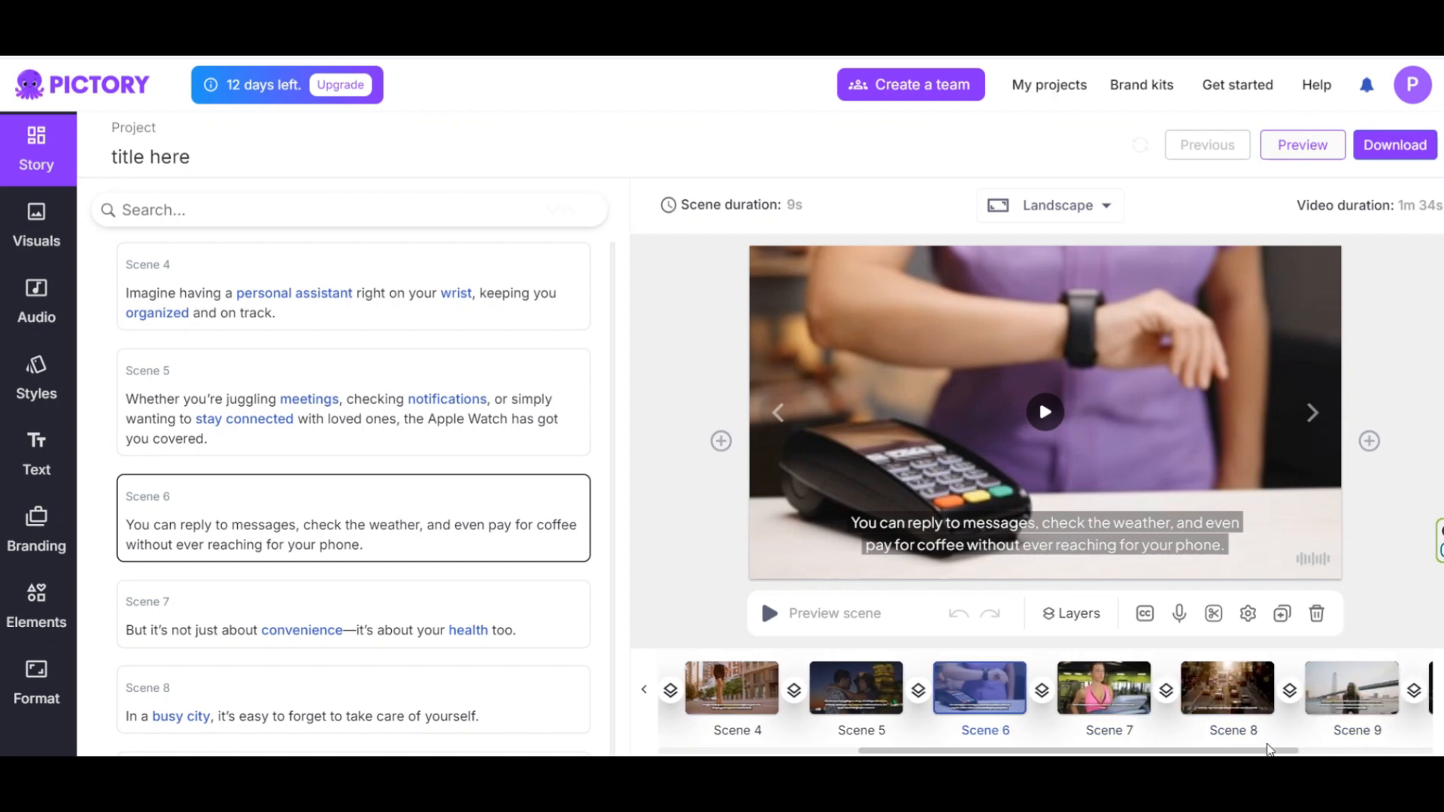
pyautogui.hscroll(-3)
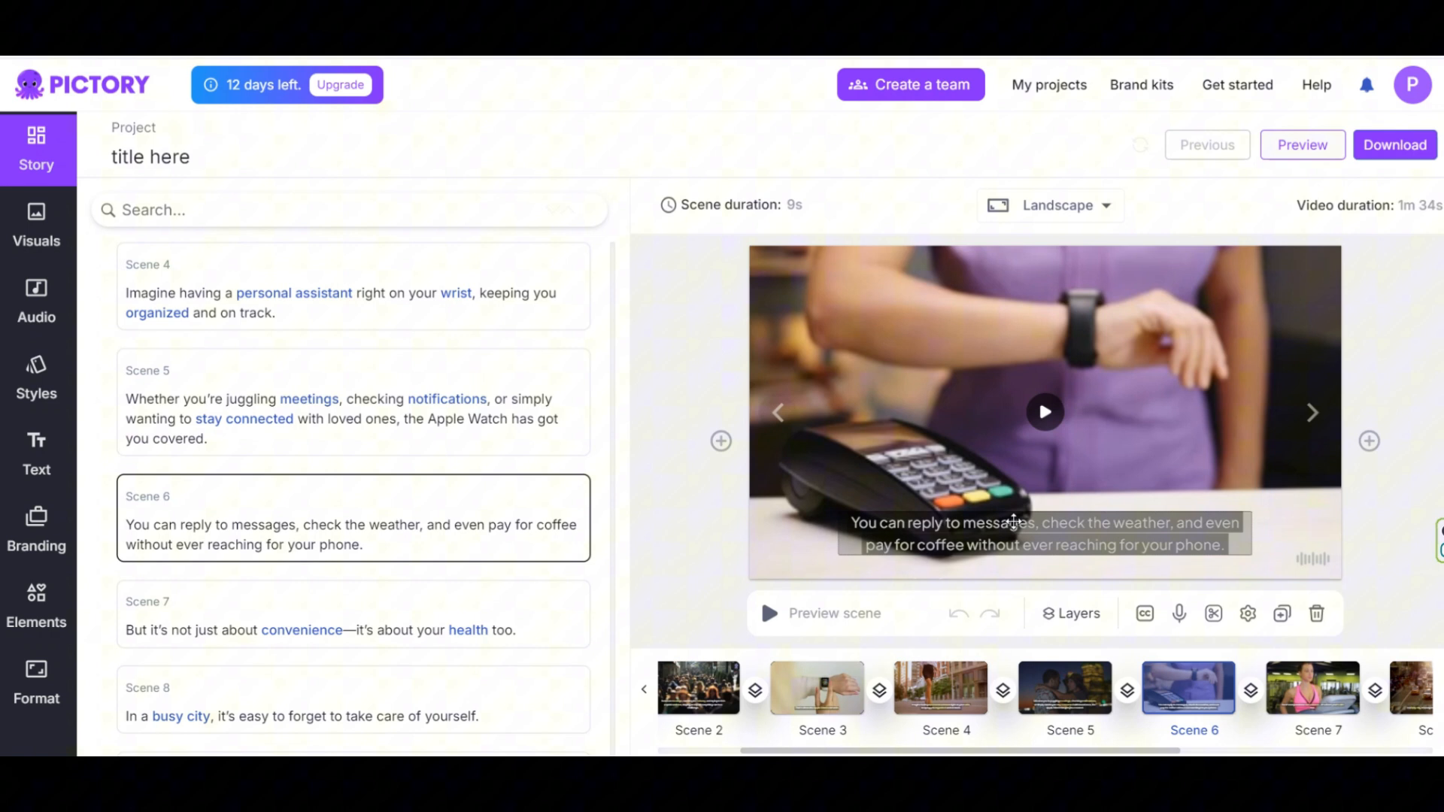
pyautogui.click(1046, 534)
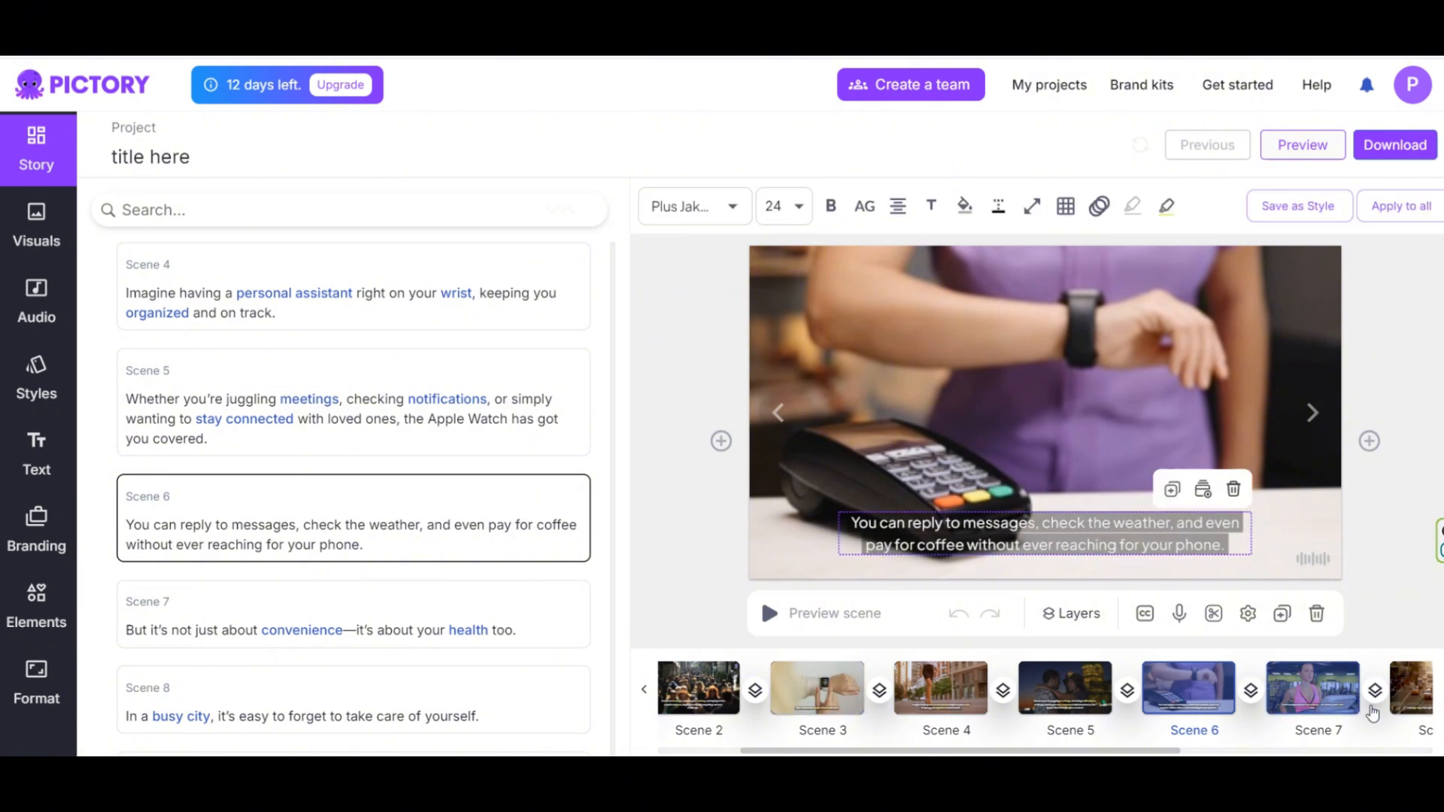
pyautogui.click(1013, 368)
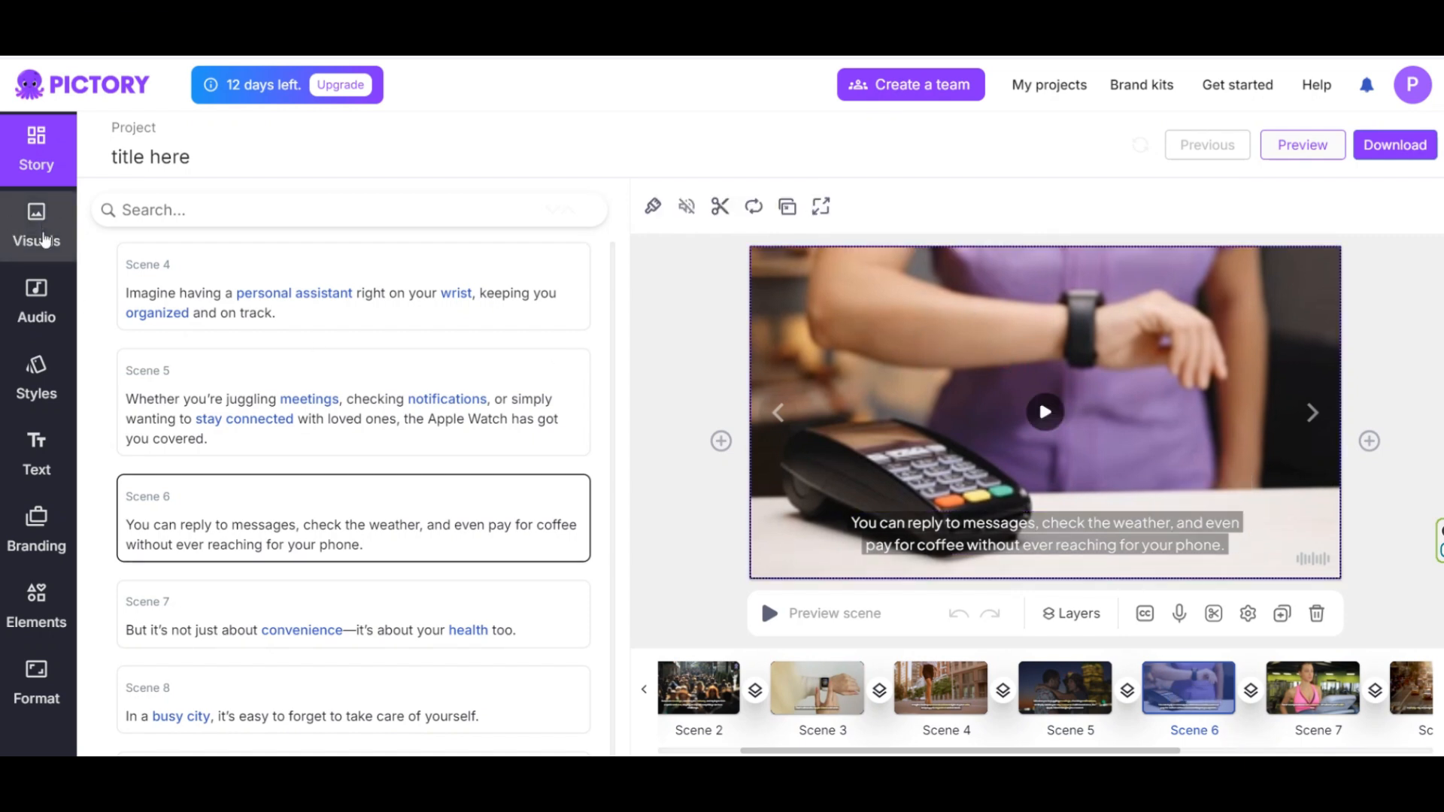
# Search the Visuals library for 'apple pay' and swap in the wrist-at-terminal clip
pyautogui.click(36, 225)
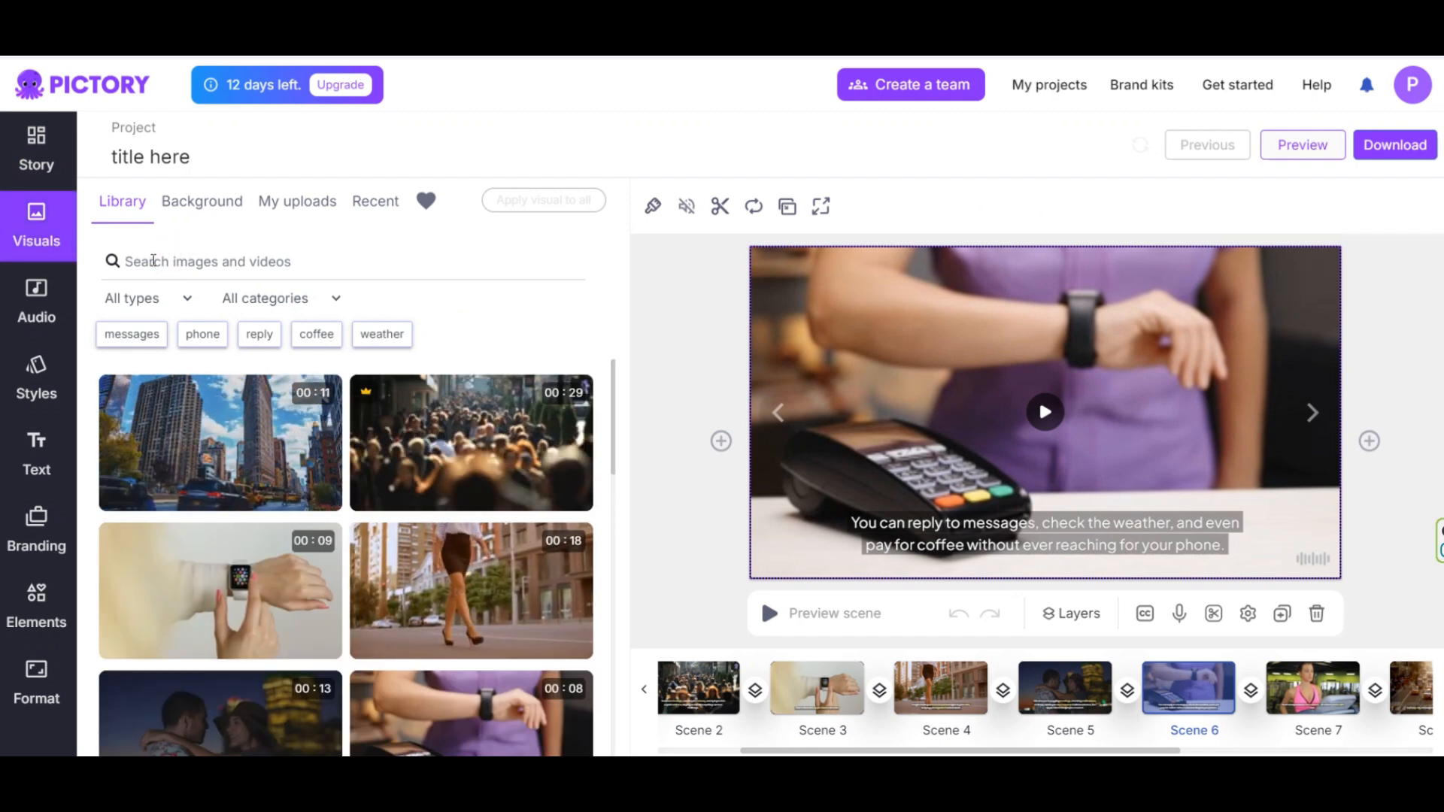
pyautogui.write('apple pay')
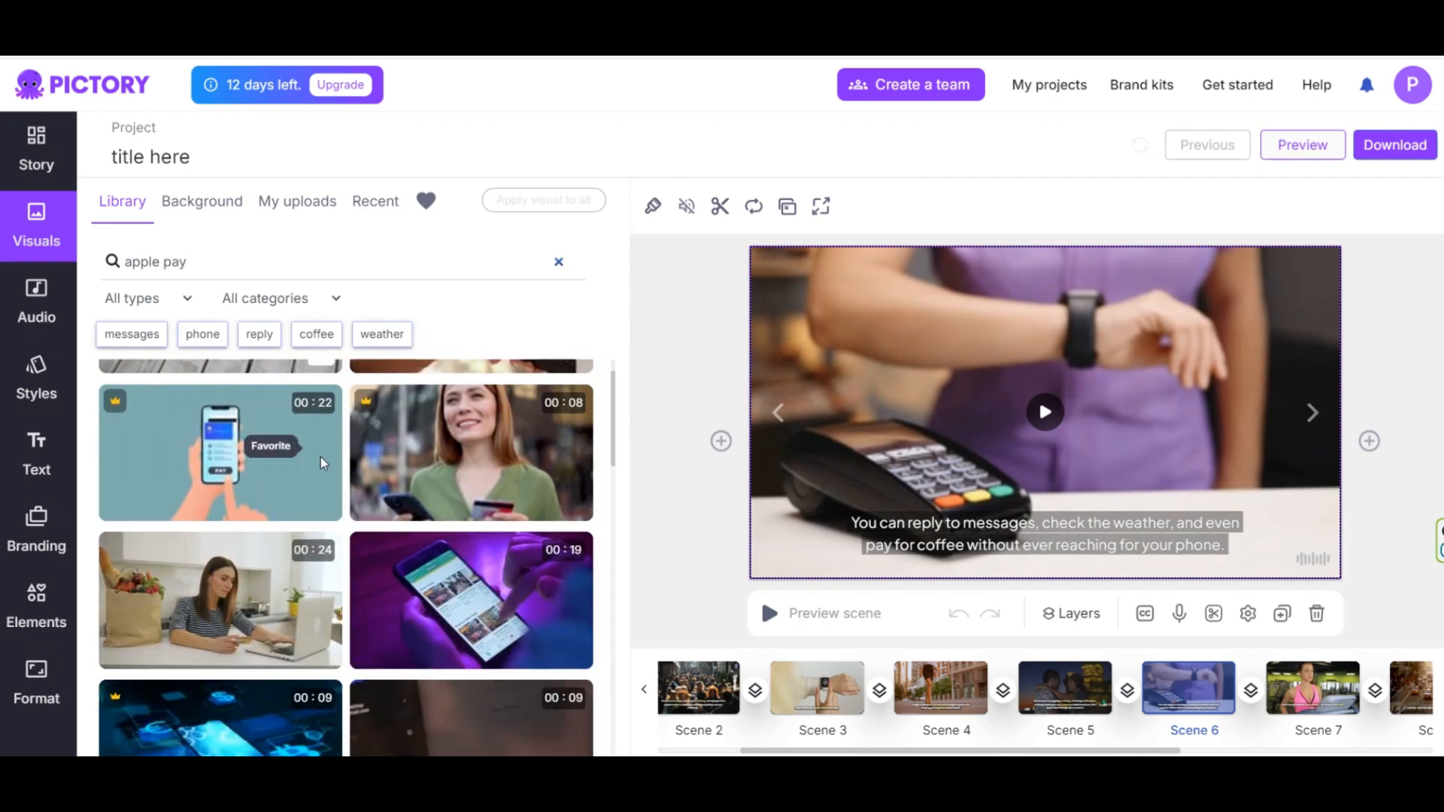
pyautogui.scroll(-3)
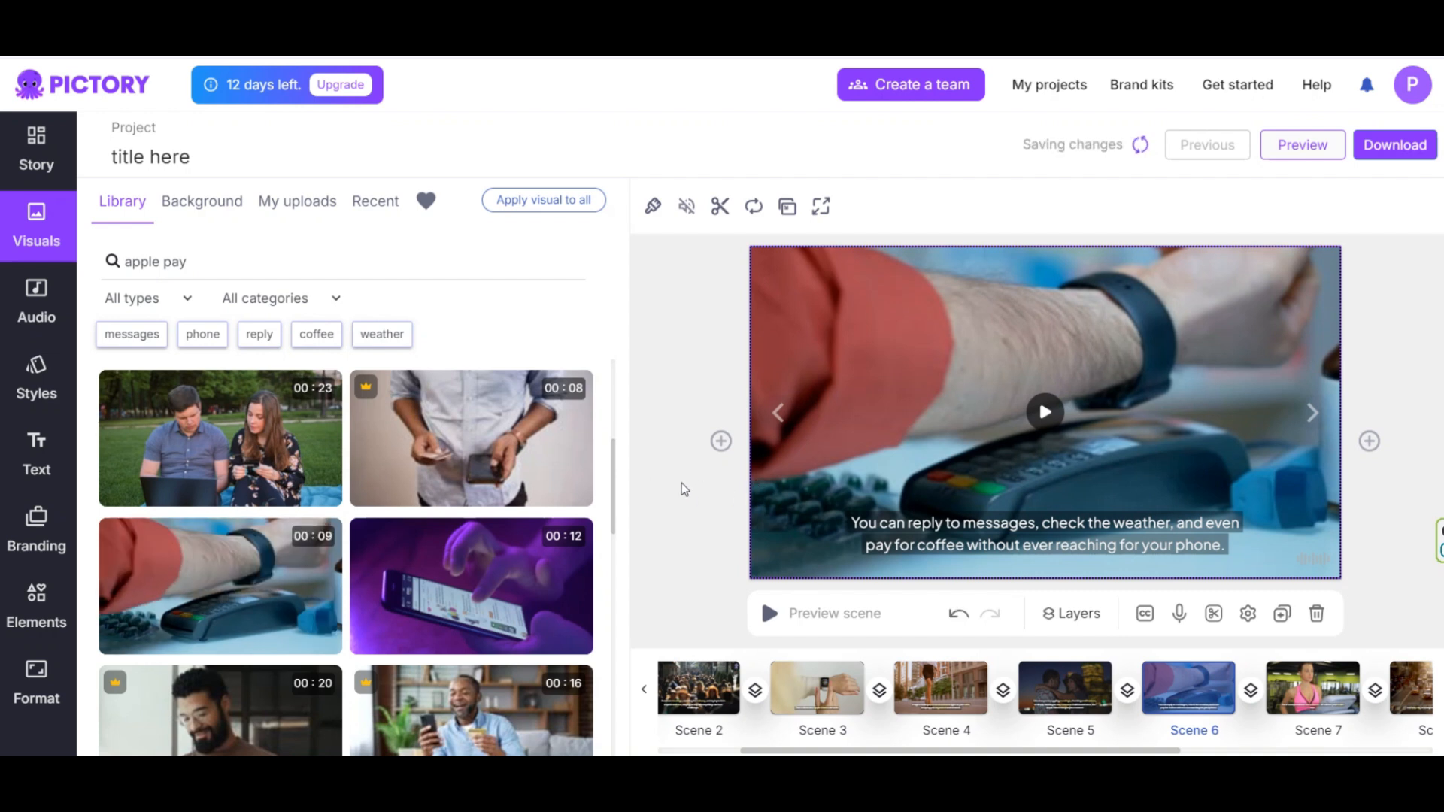
pyautogui.scroll(-3)
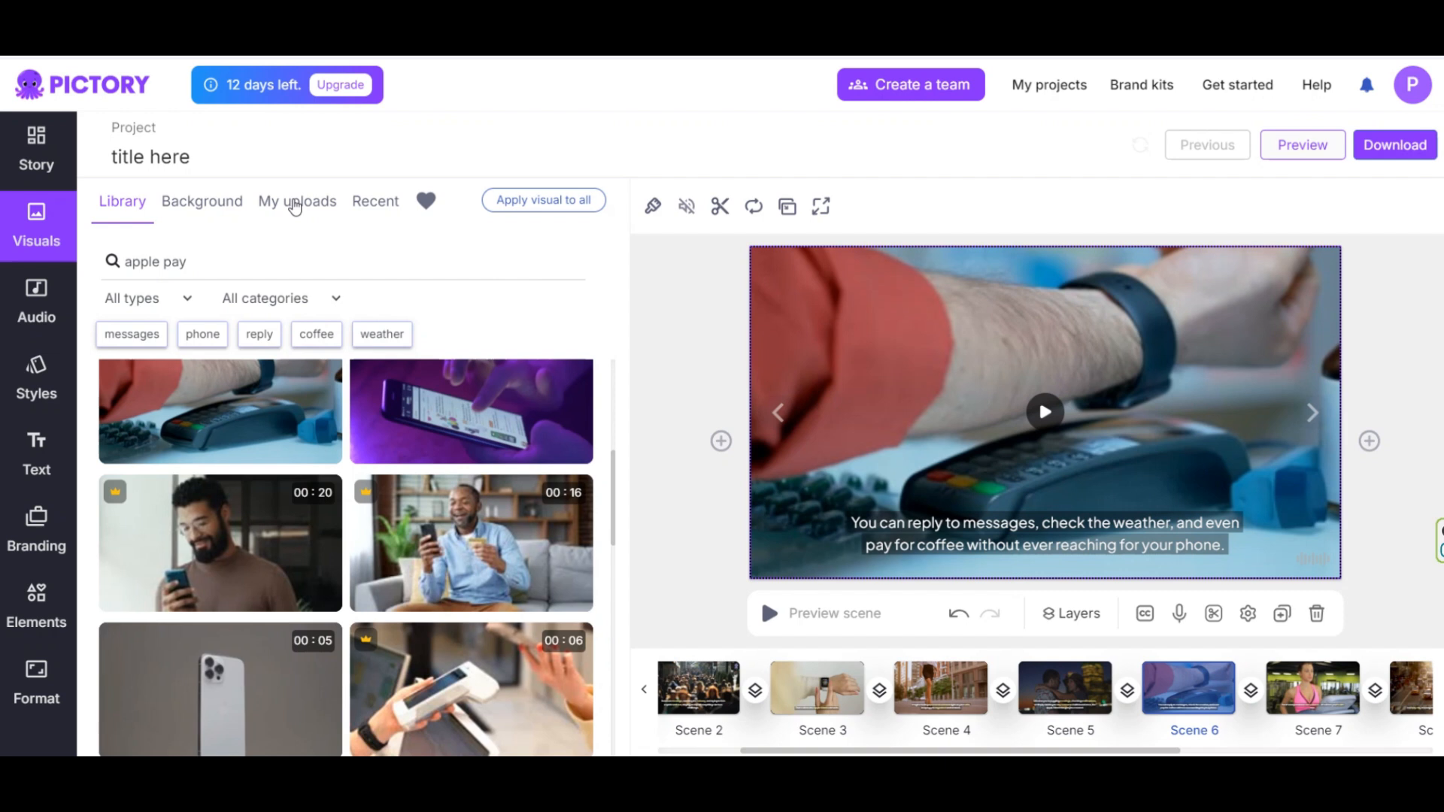
# Insert a blank scene before Scene 1, the New York shot
pyautogui.click(296, 201)
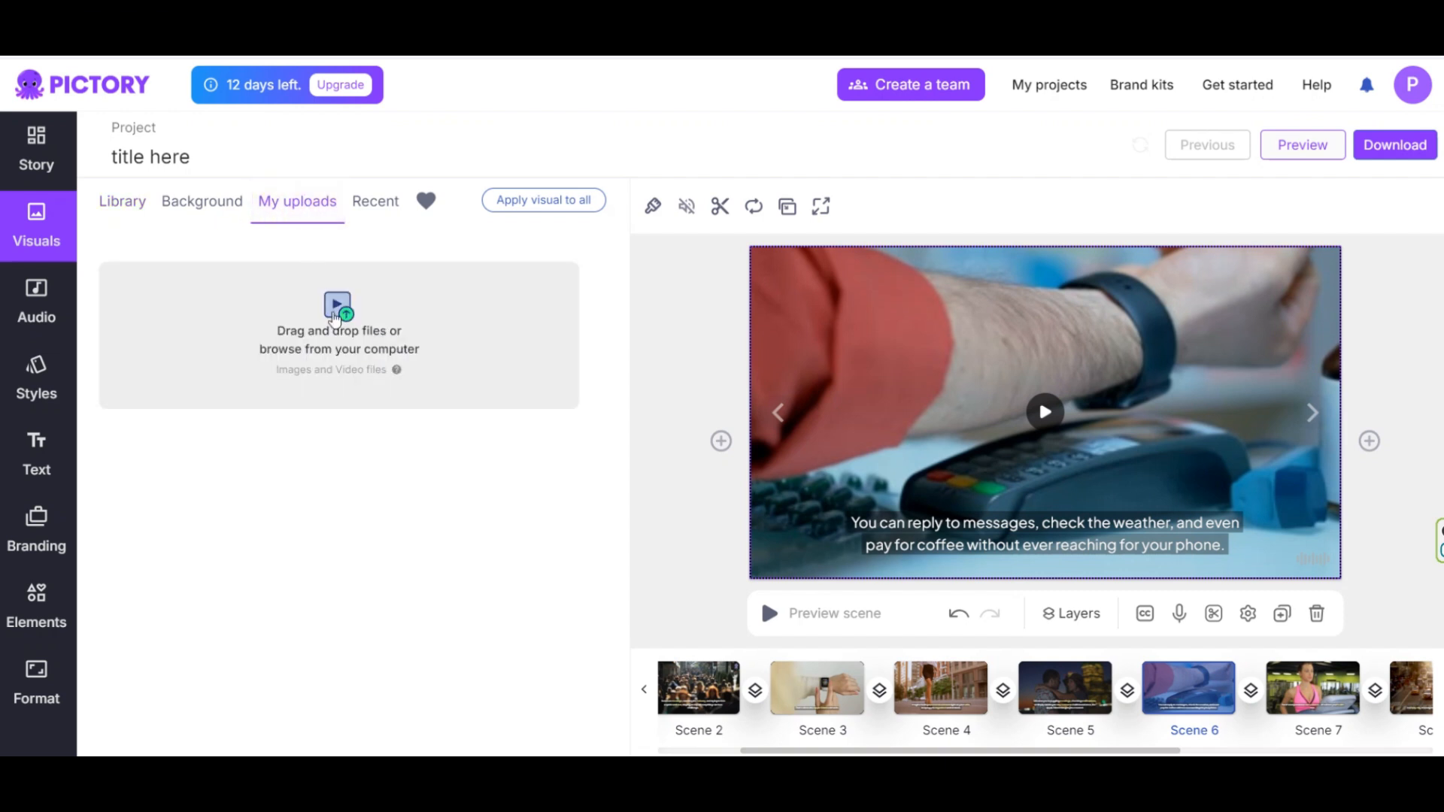
pyautogui.moveTo(342, 419)
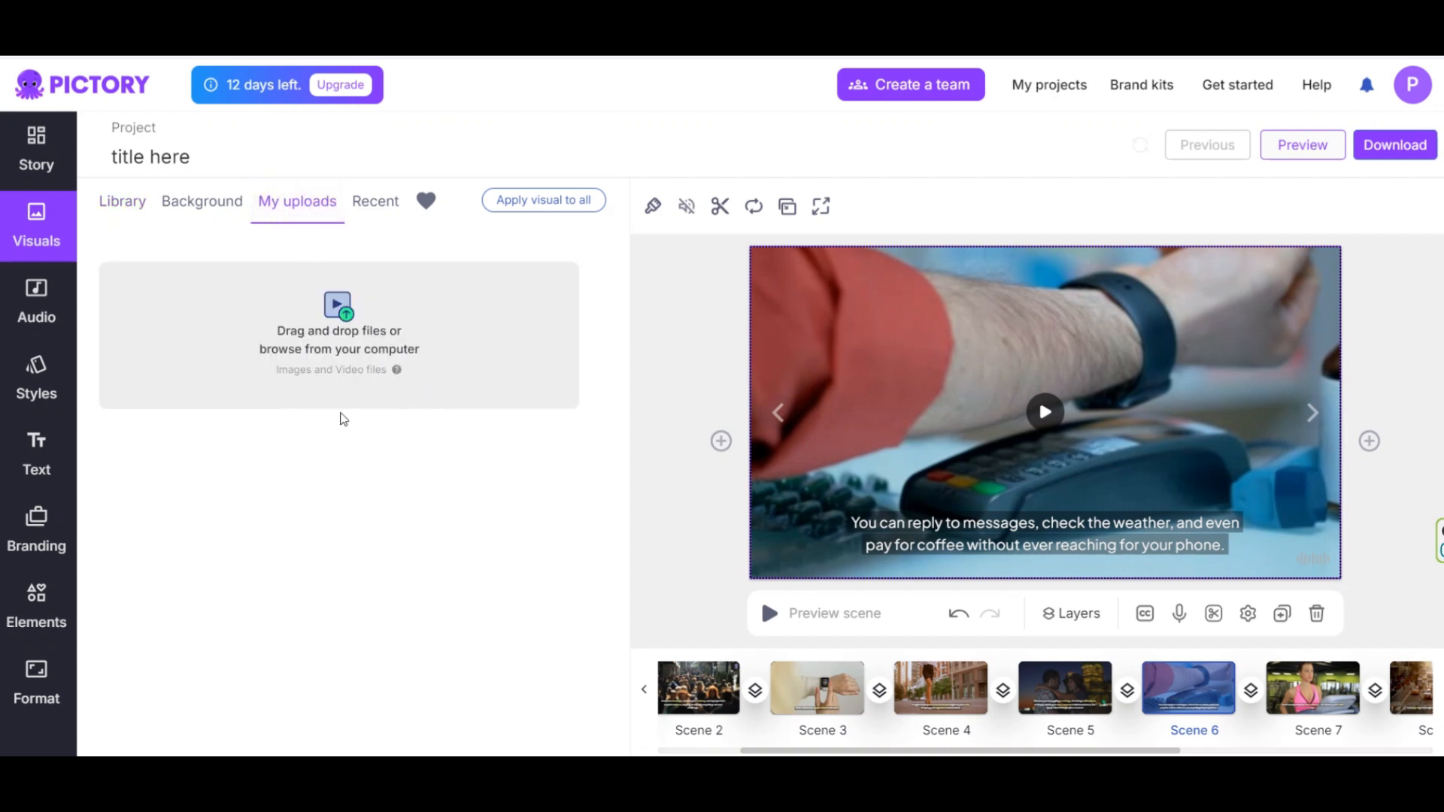
pyautogui.moveTo(719, 573)
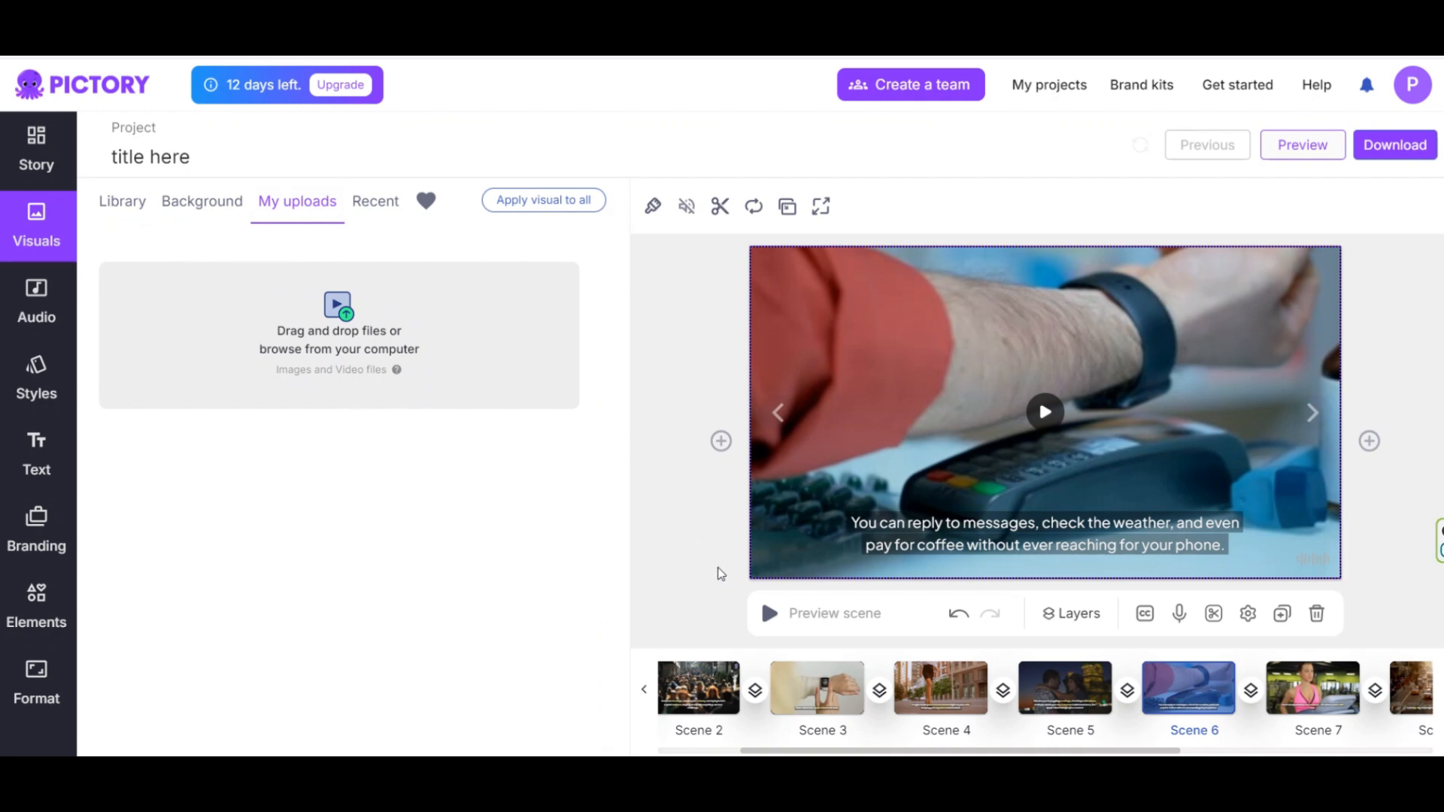
pyautogui.click(714, 688)
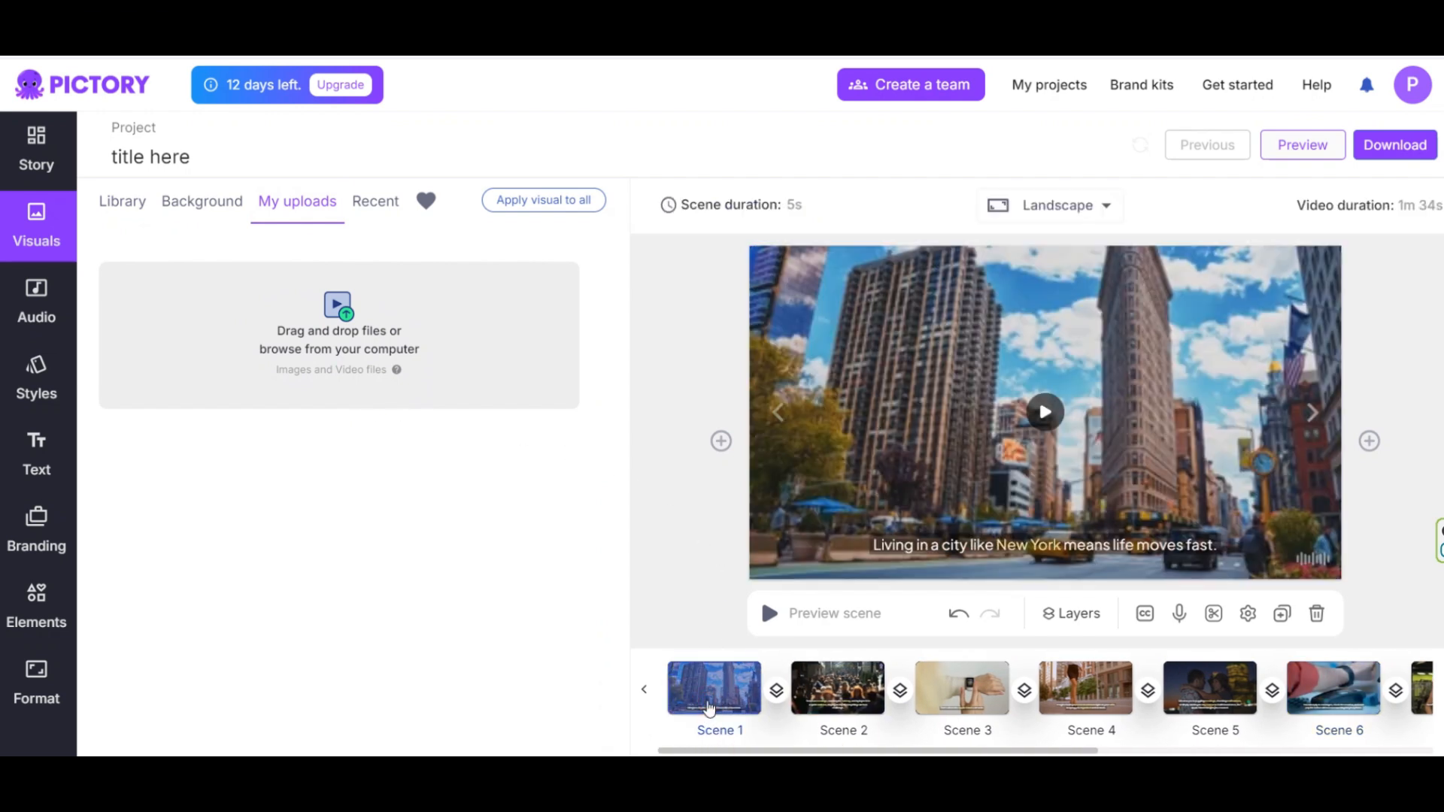
pyautogui.click(721, 441)
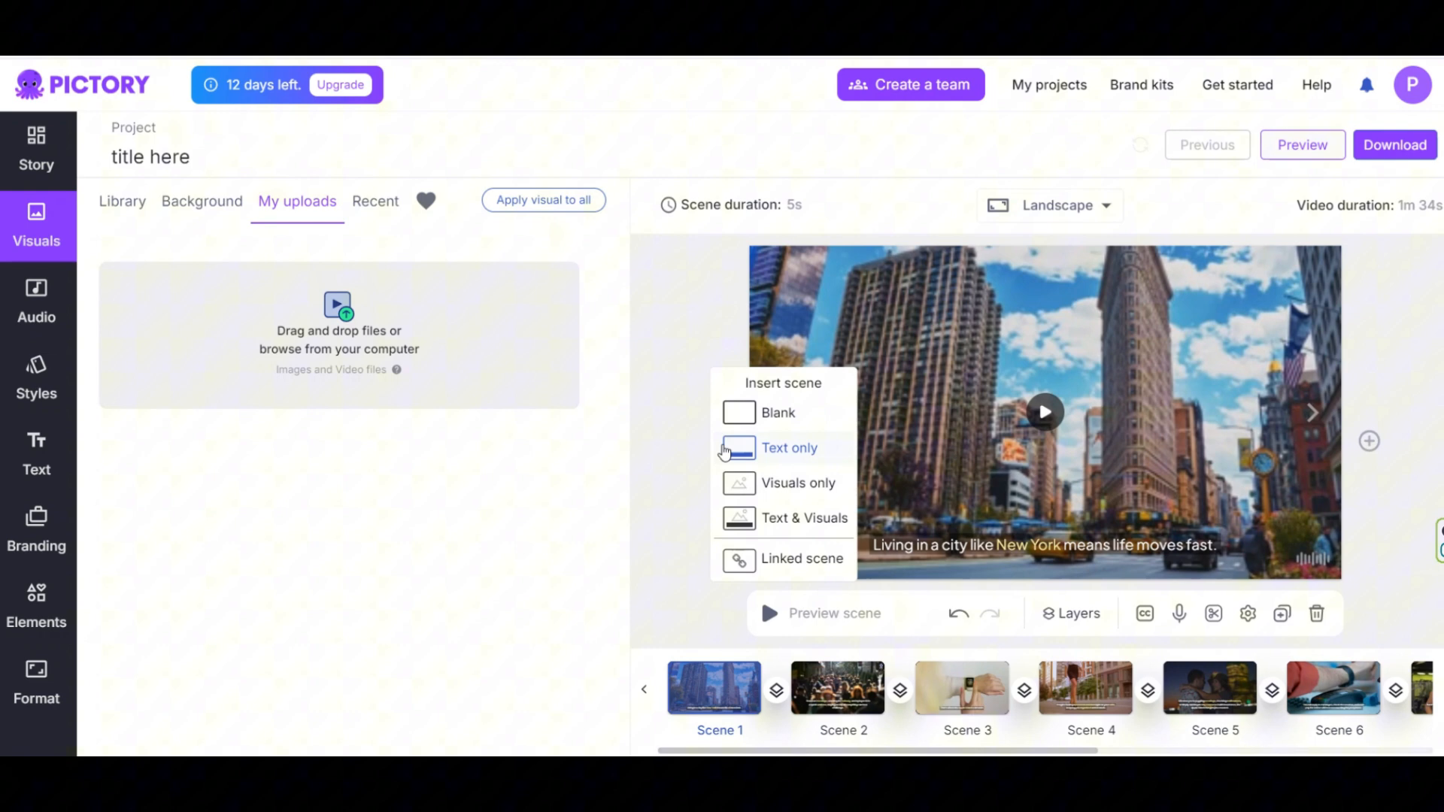
pyautogui.moveTo(770, 413)
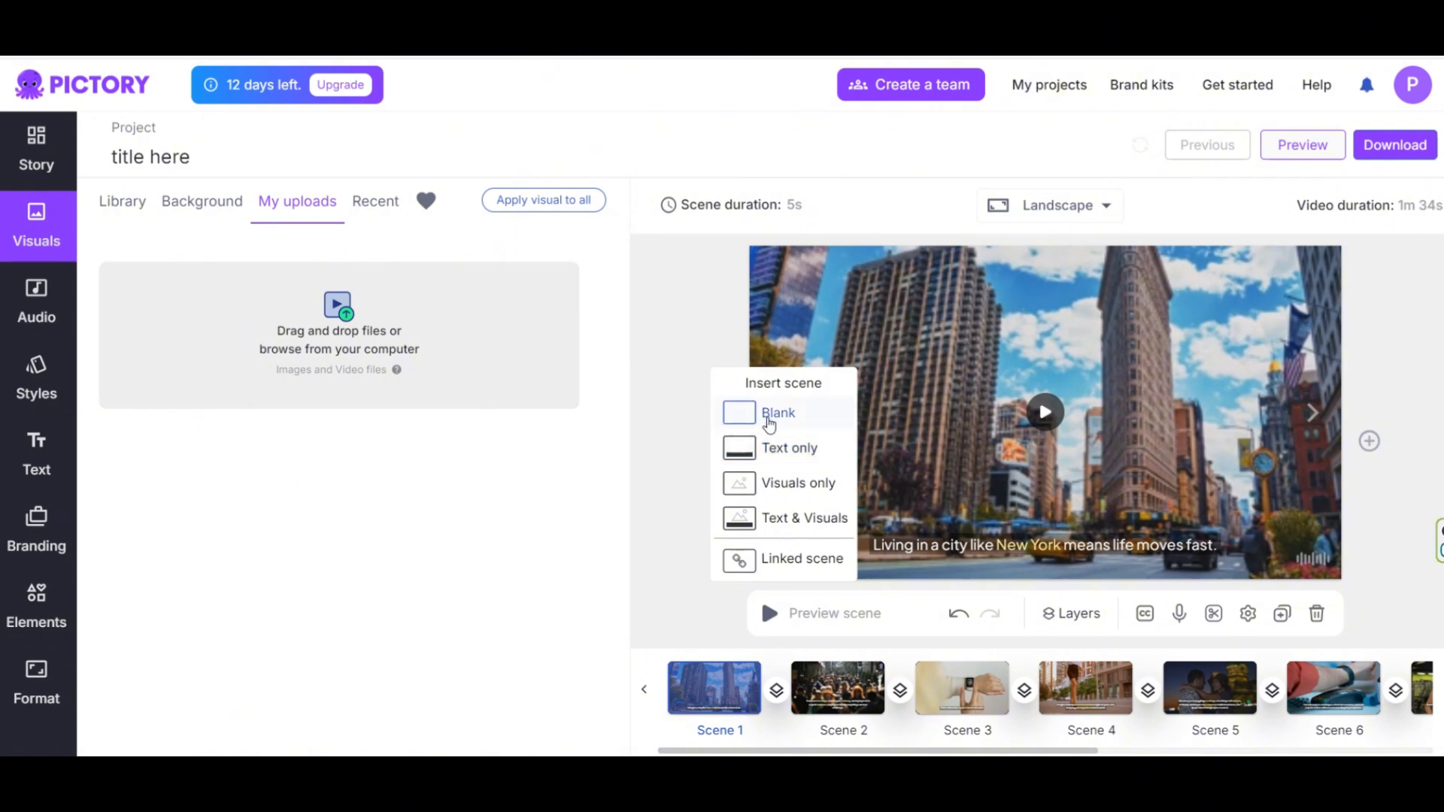
pyautogui.click(778, 412)
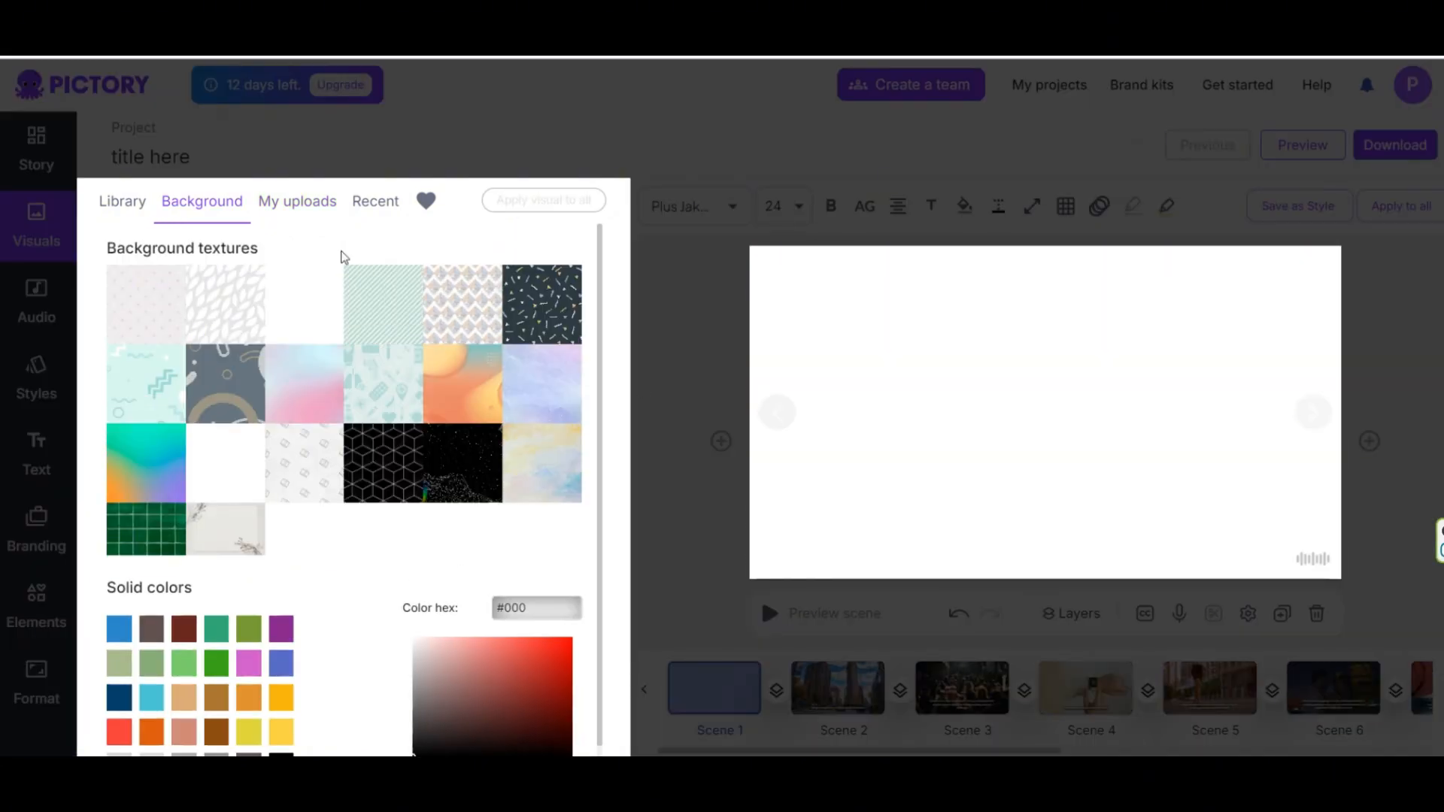
# Upload and add both Apple Watch images to the intro scene with a striped mint background
pyautogui.click(296, 200)
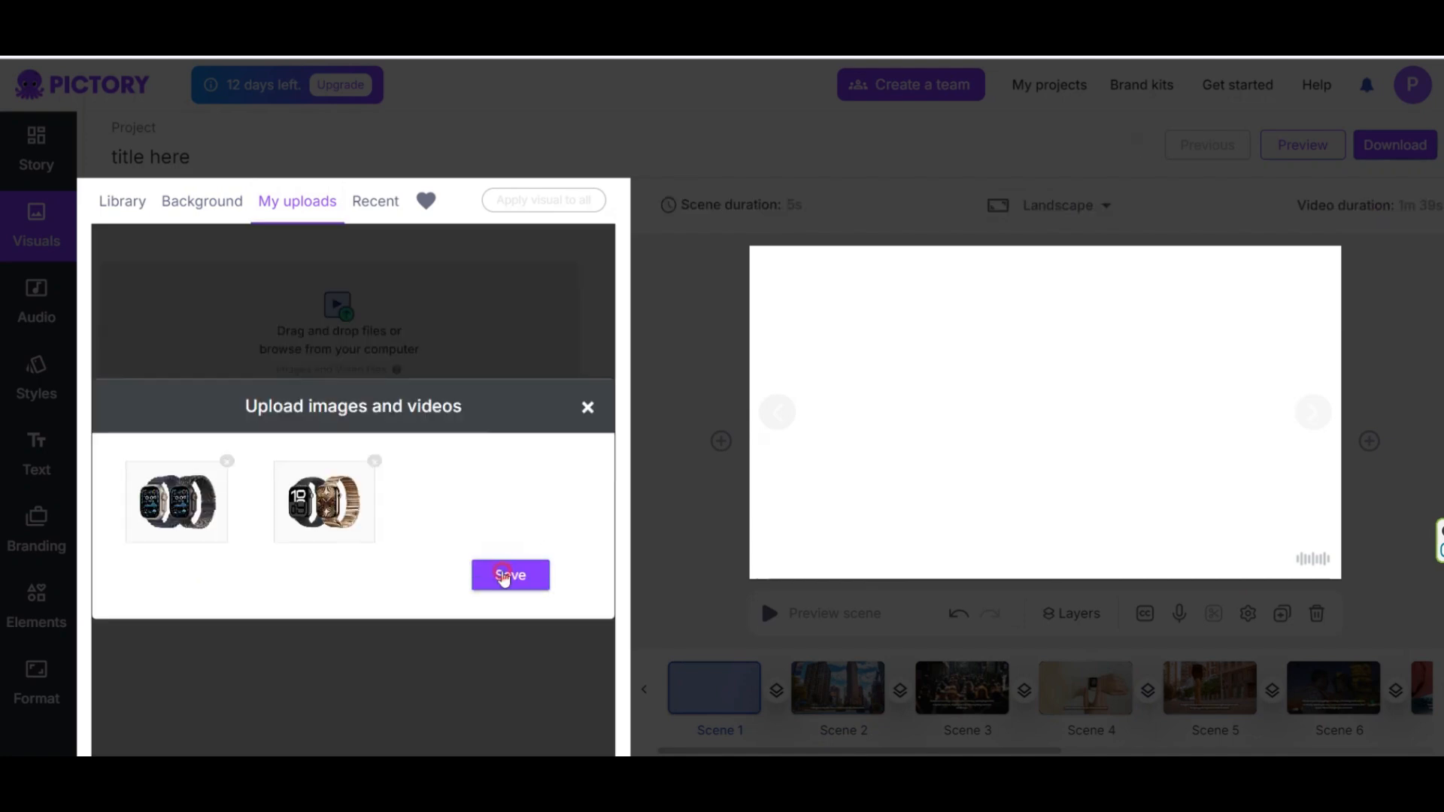
pyautogui.click(510, 575)
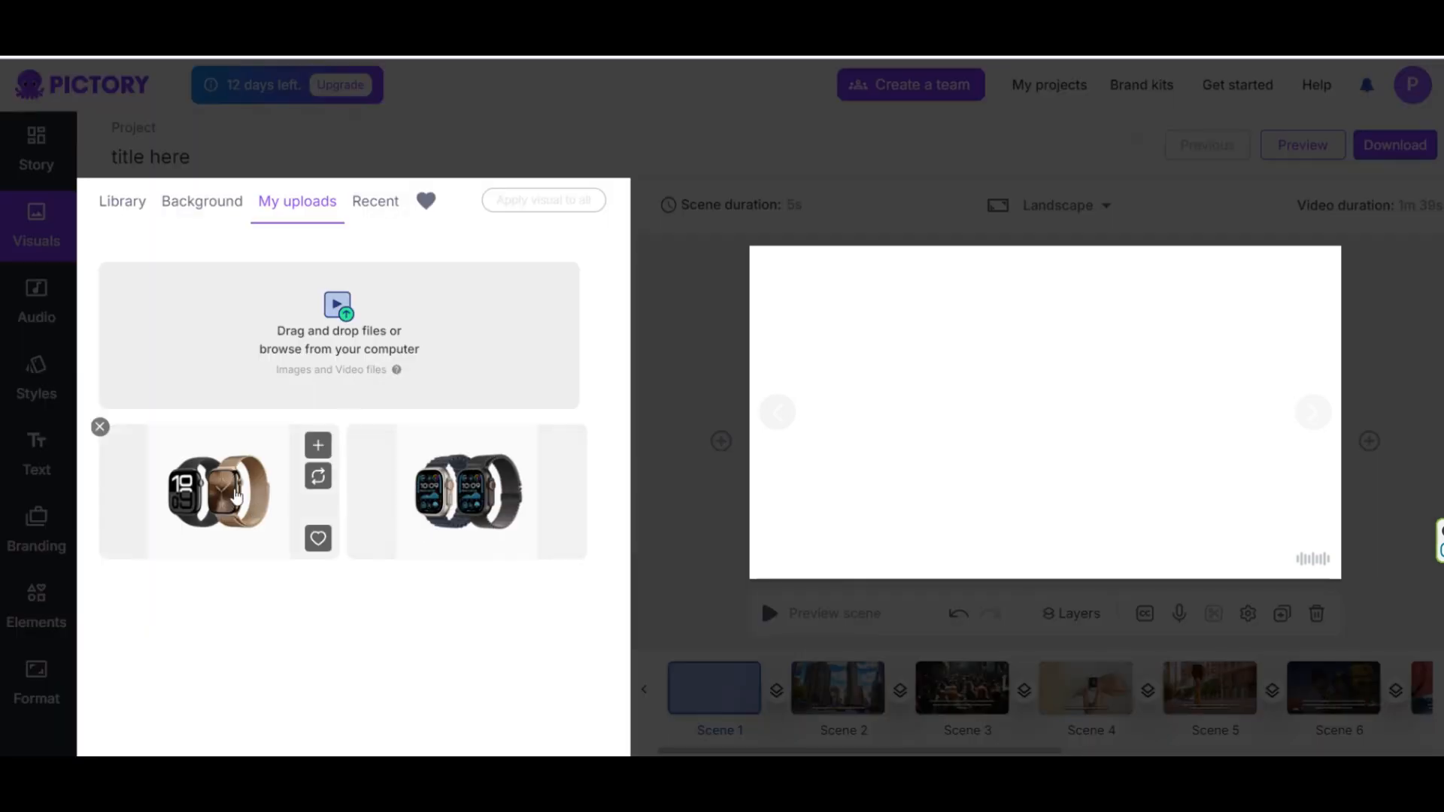
pyautogui.click(217, 491)
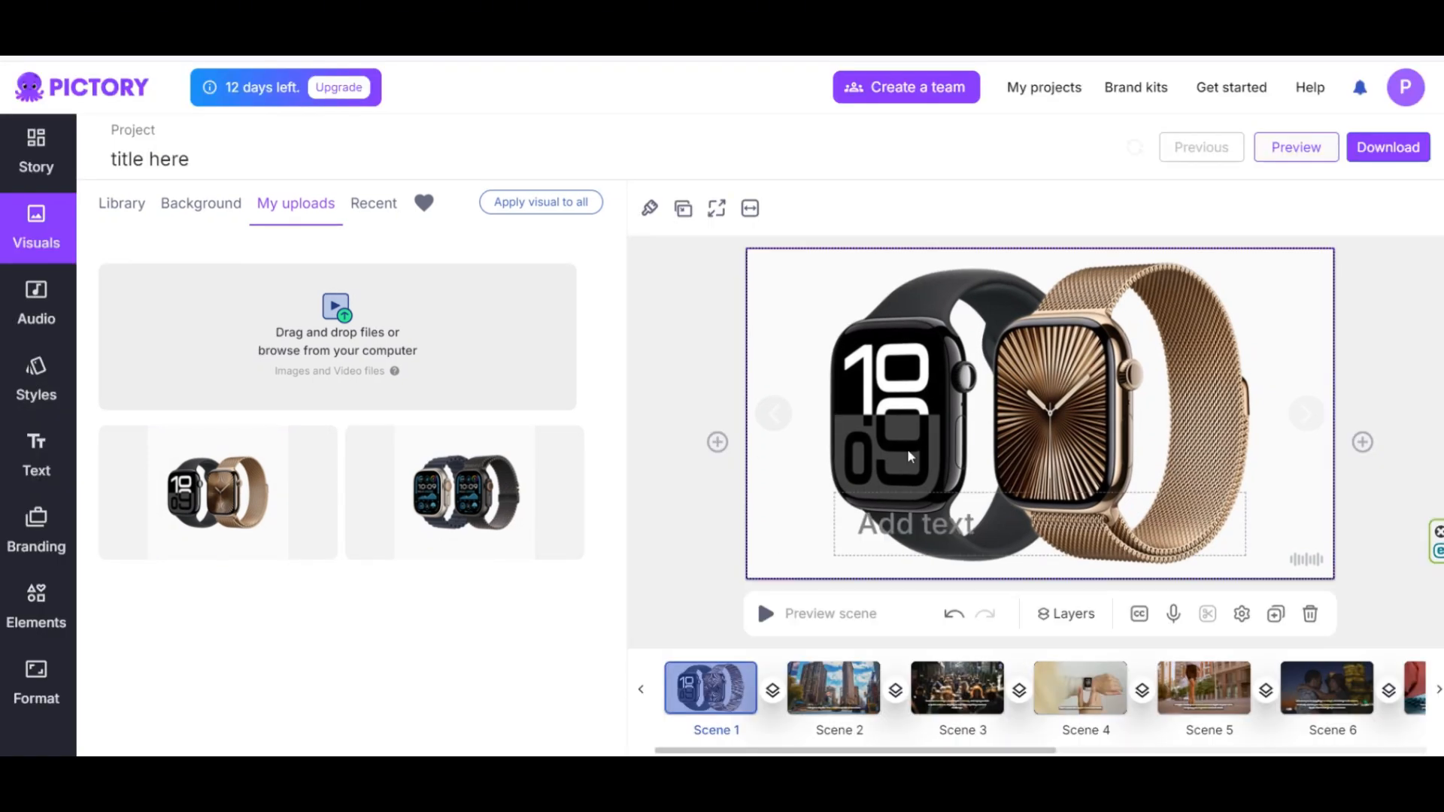
pyautogui.moveTo(465, 491)
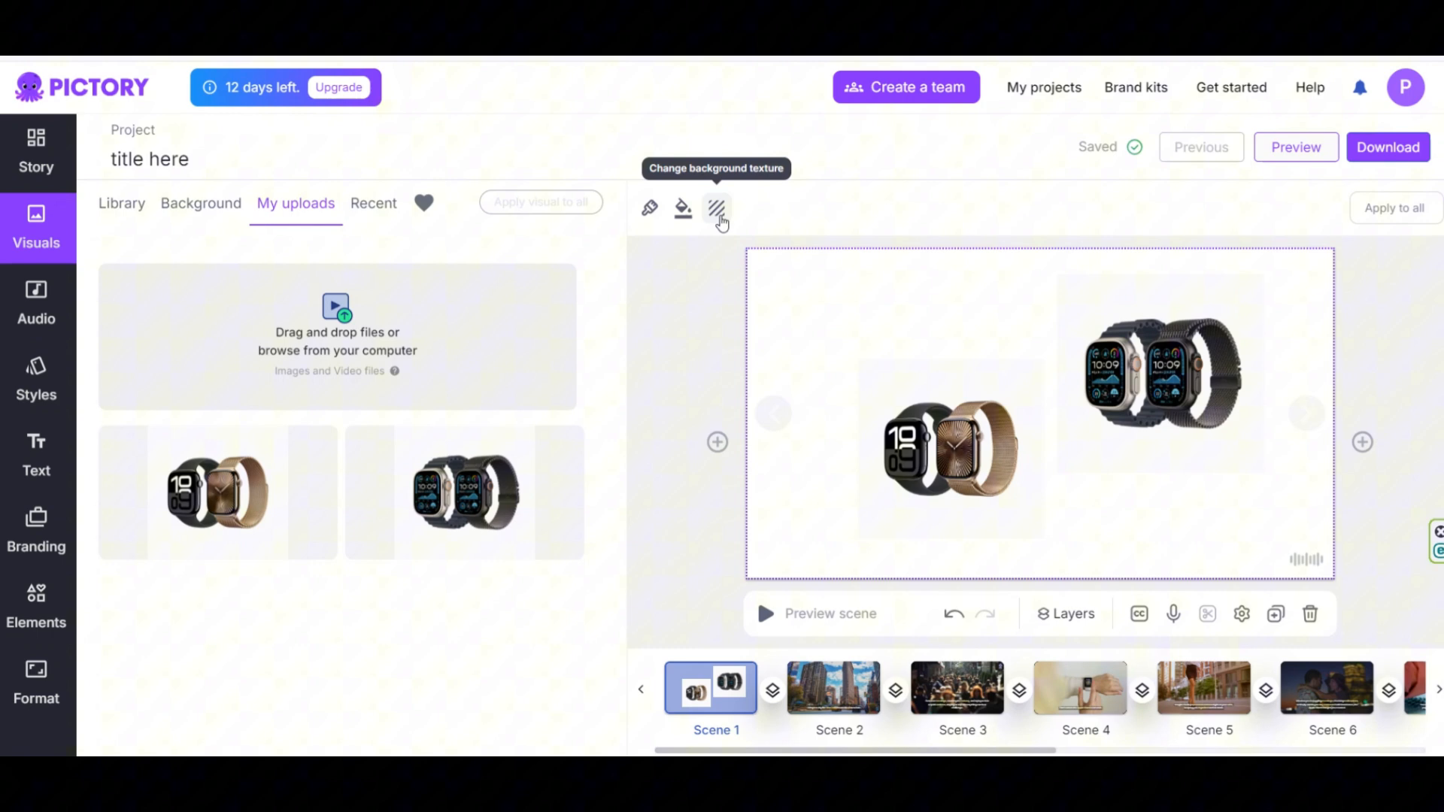
pyautogui.click(717, 207)
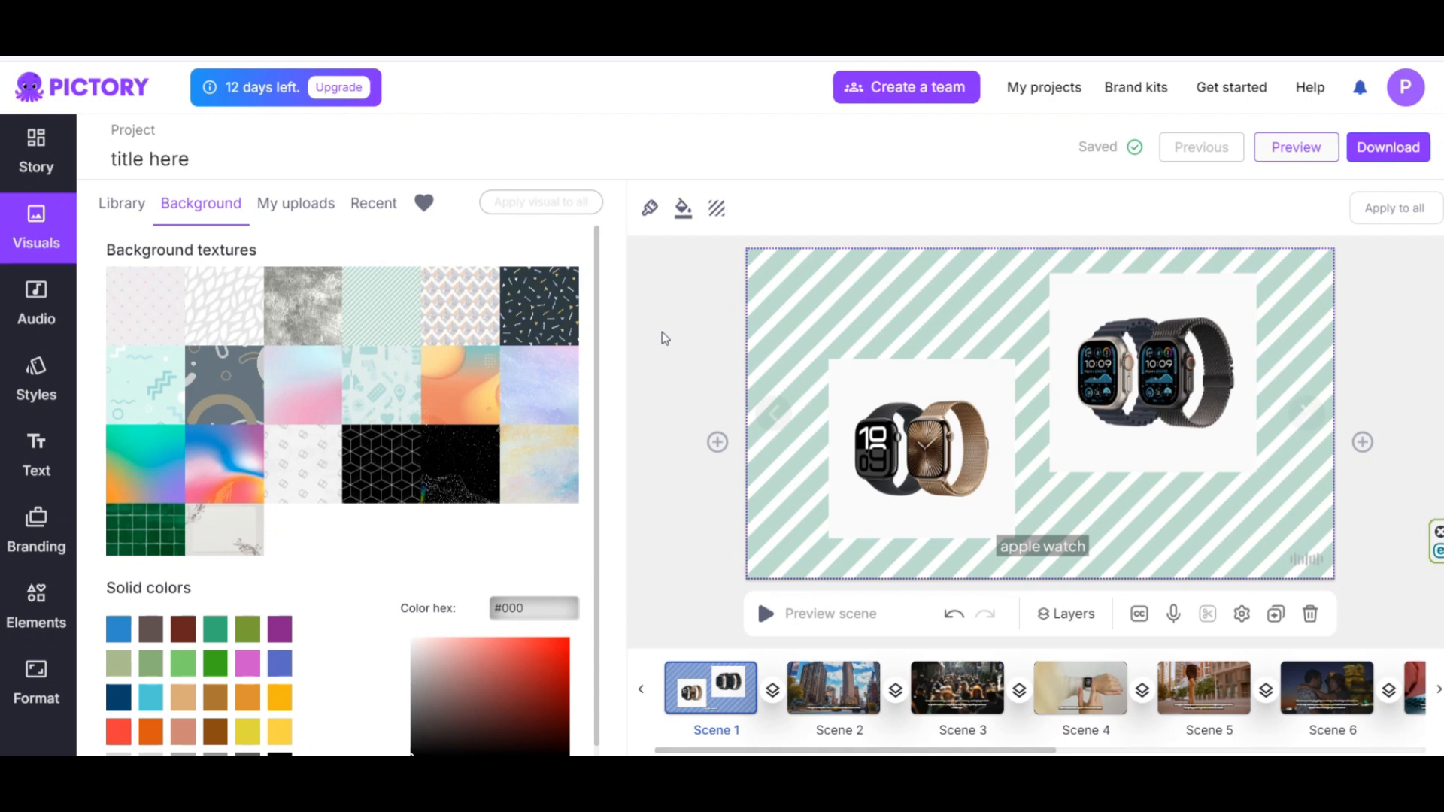
pyautogui.click(1079, 689)
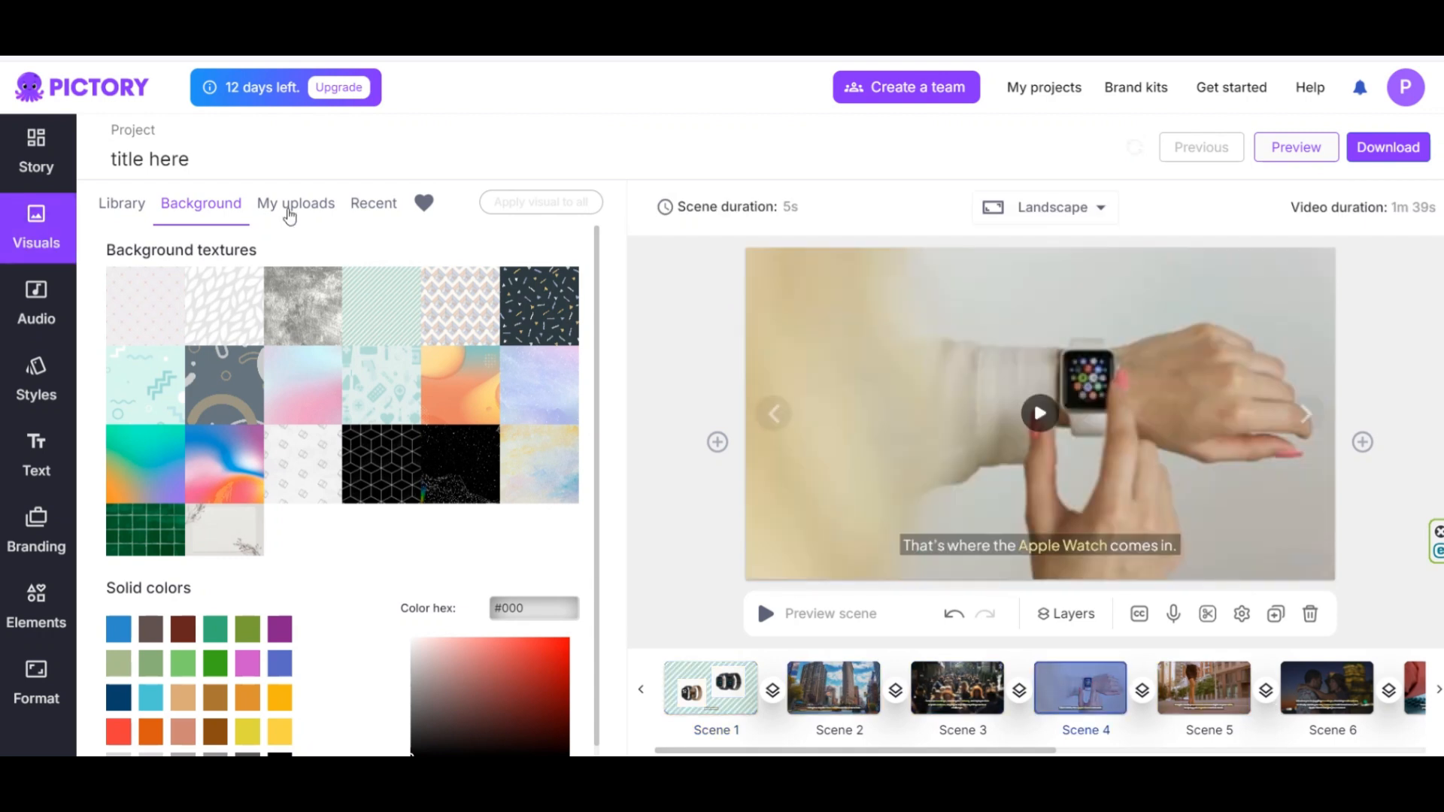
# Hide subtitle text on all scenes via the font options, then undo to restore captions
pyautogui.click(296, 204)
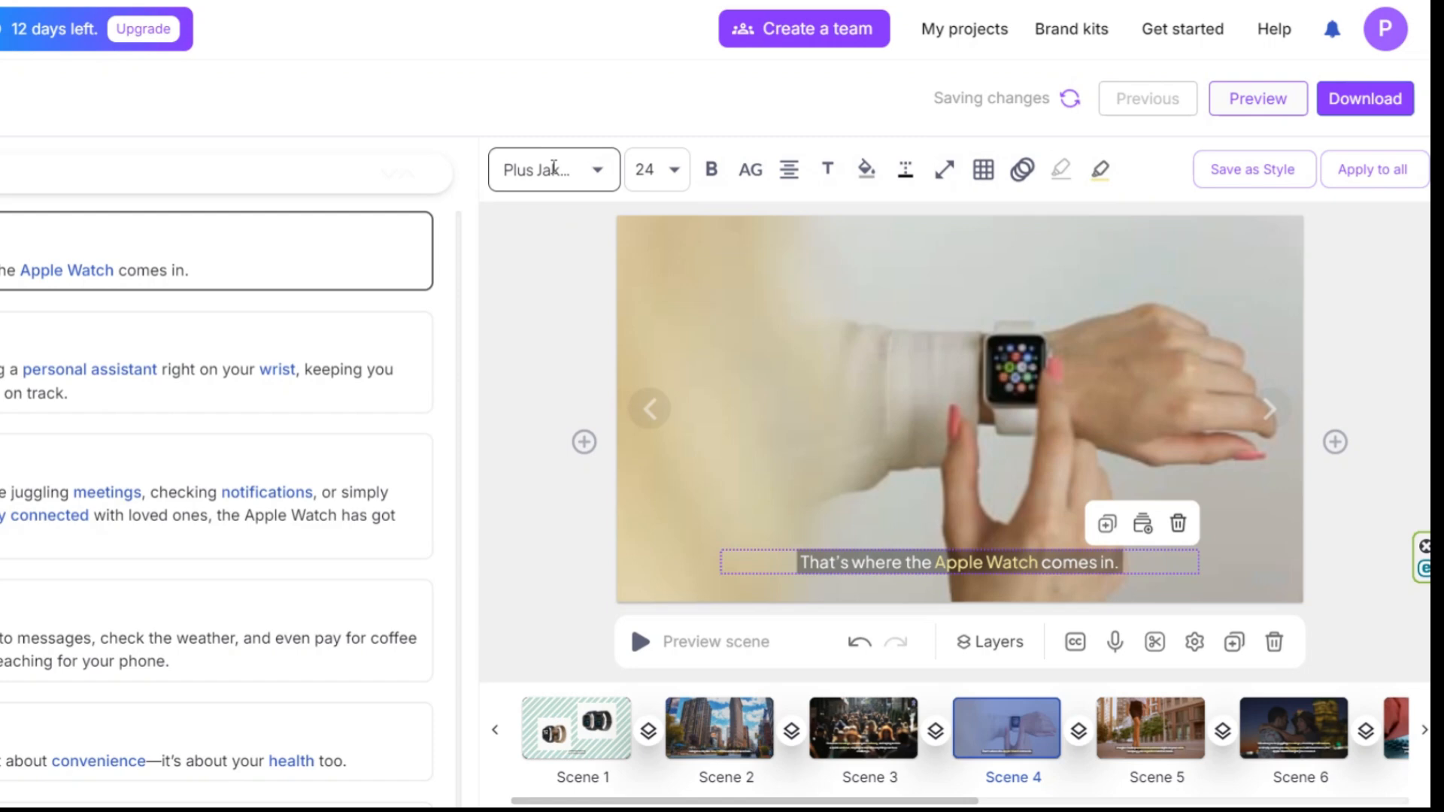
pyautogui.click(553, 169)
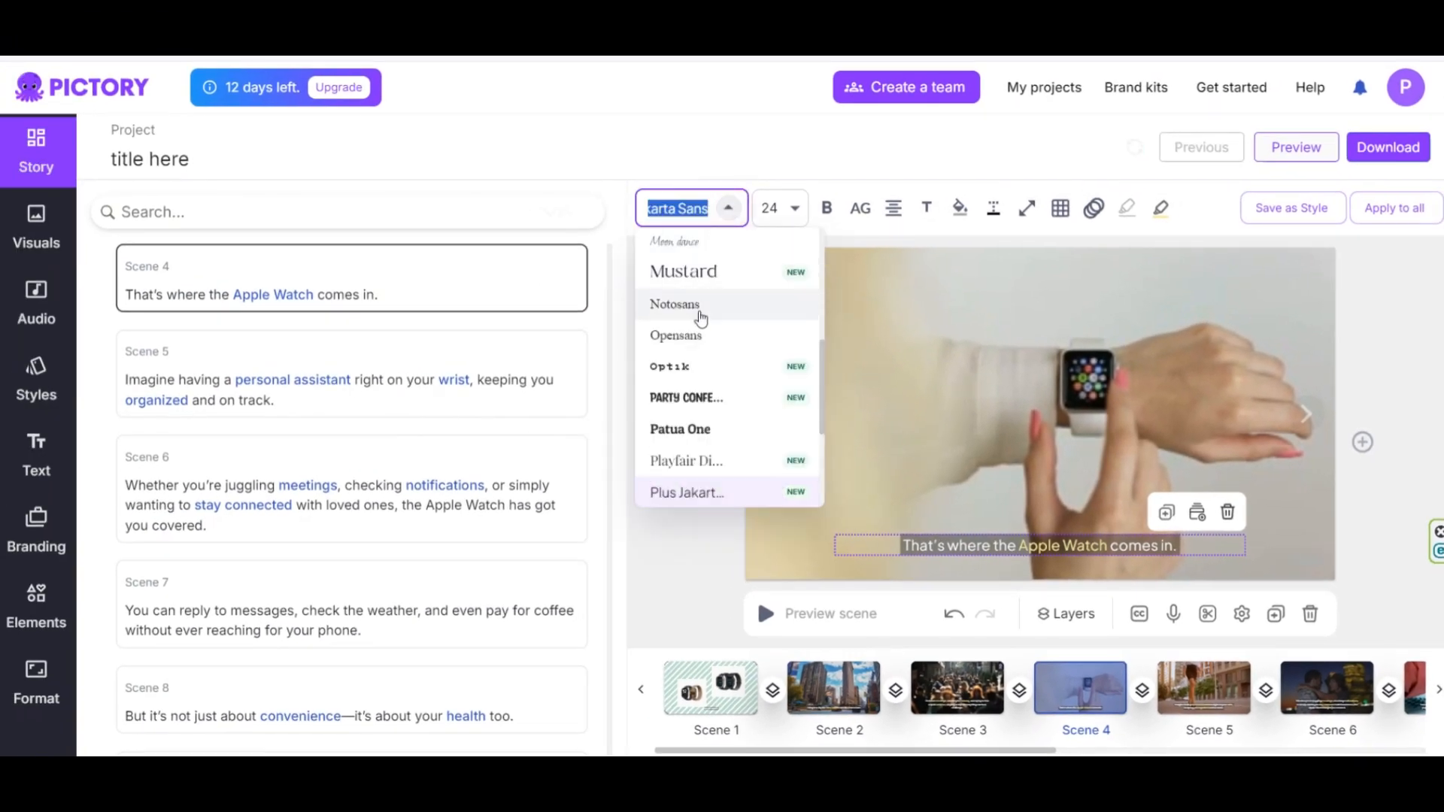
pyautogui.click(1039, 413)
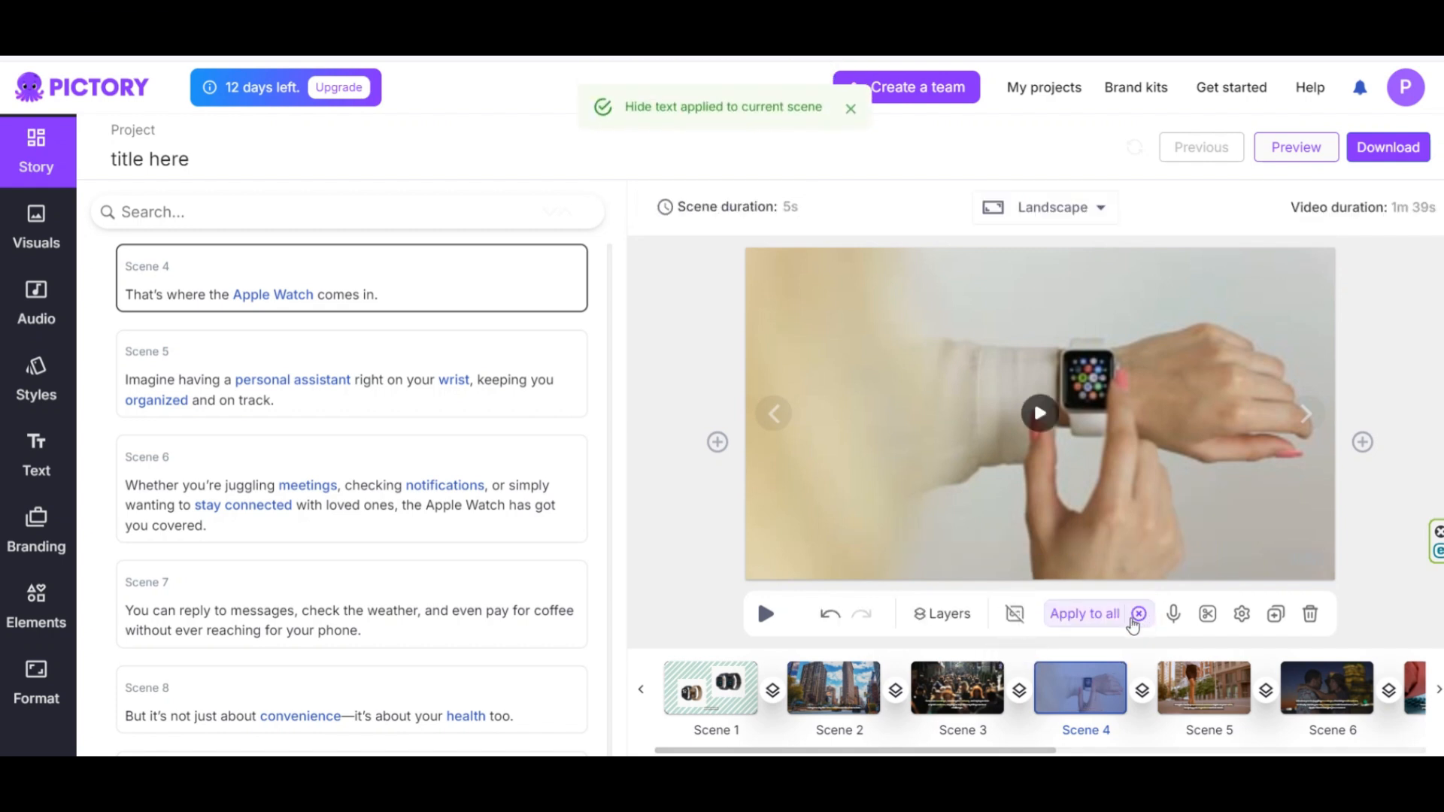
pyautogui.click(1084, 614)
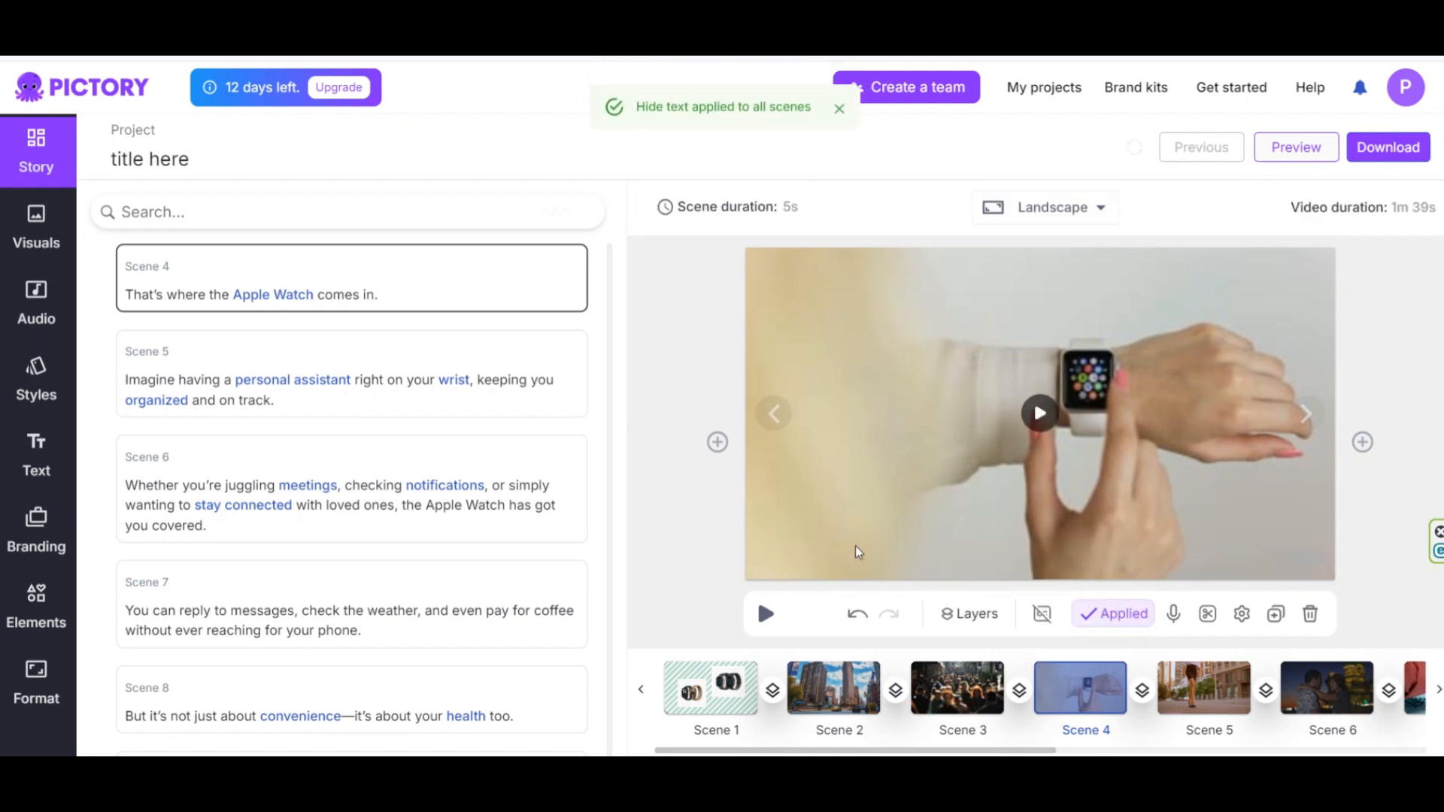
pyautogui.click(952, 615)
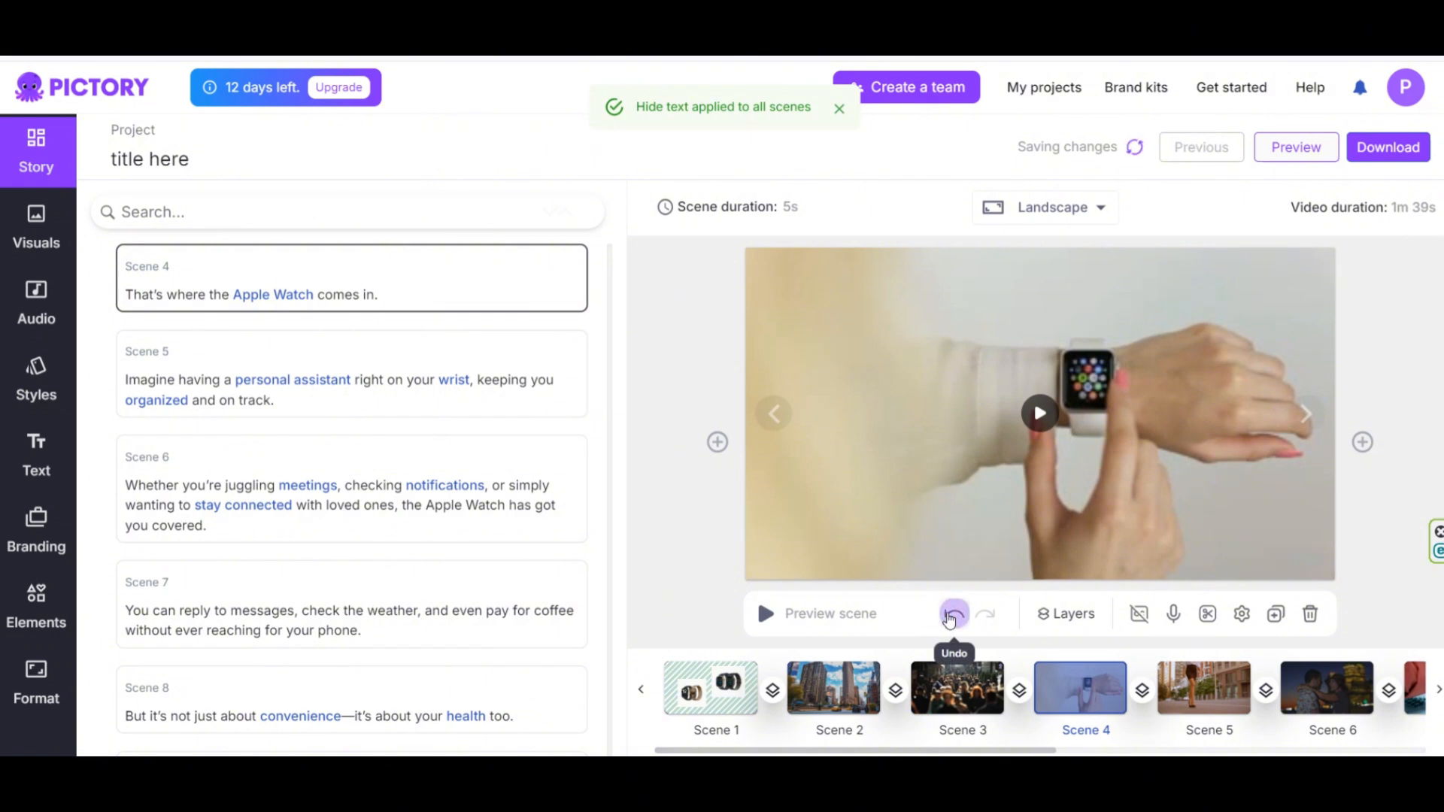
pyautogui.click(955, 614)
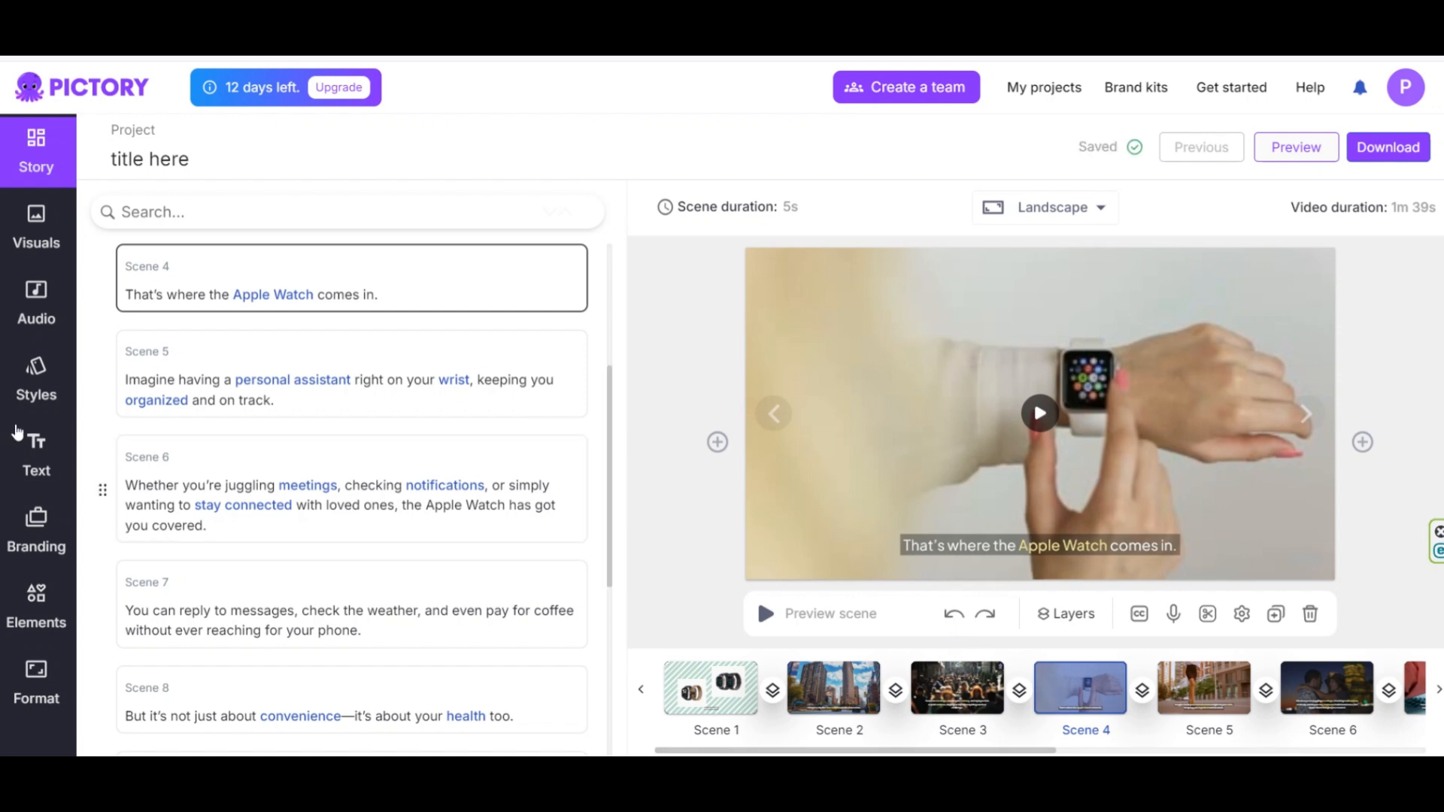
# Pick the Simplistic subtitle style from the Styles library and apply it to all scenes
pyautogui.click(37, 377)
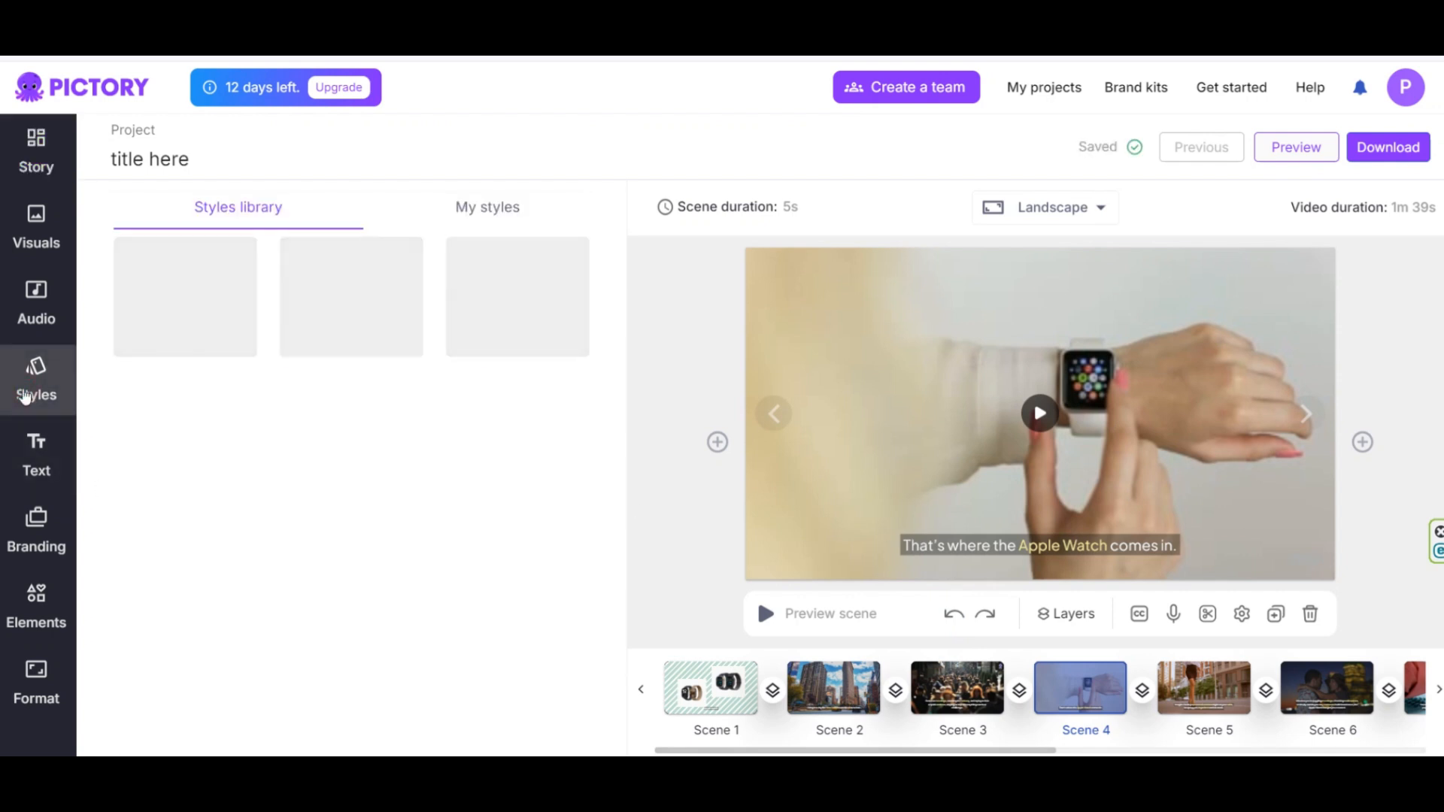
pyautogui.click(36, 382)
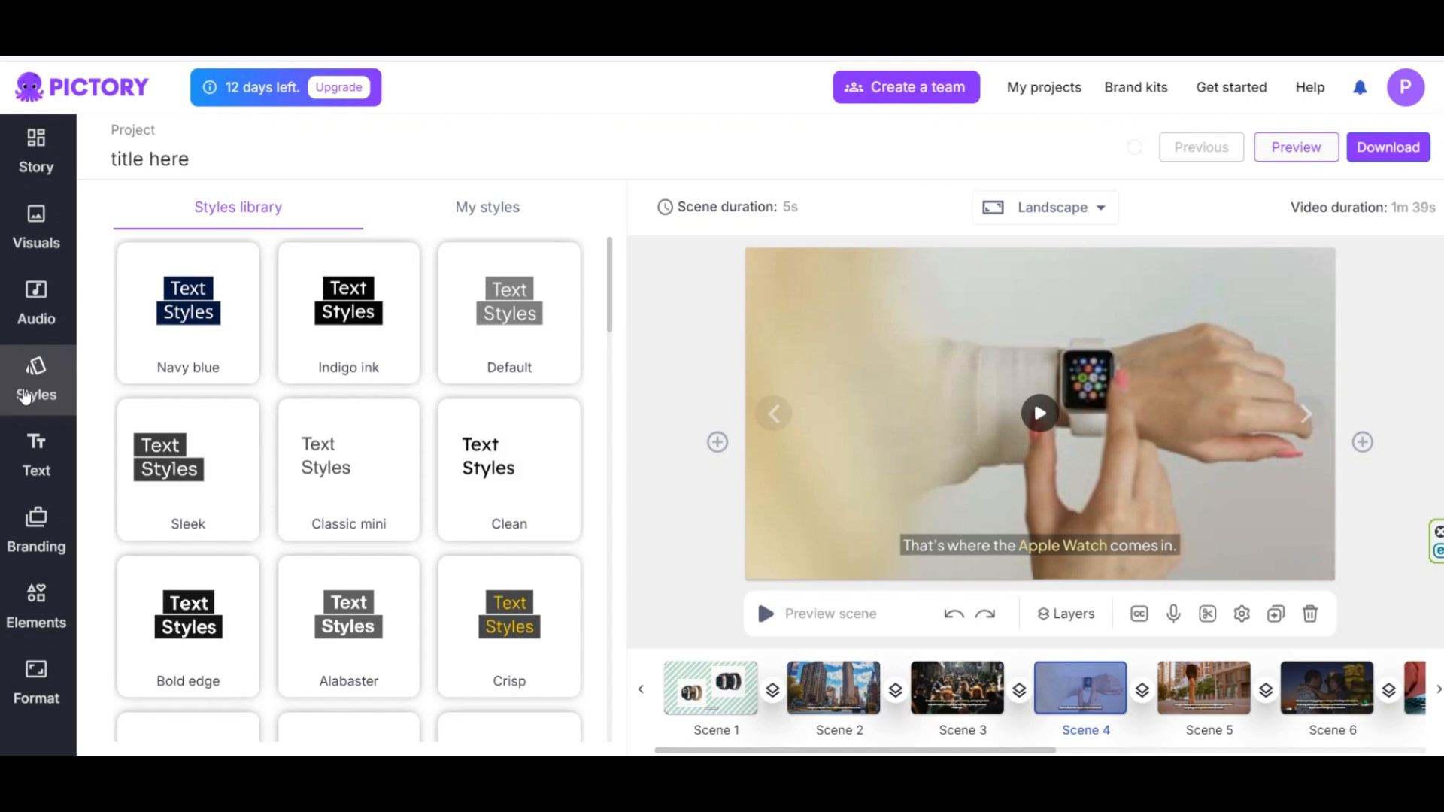
pyautogui.scroll(-3)
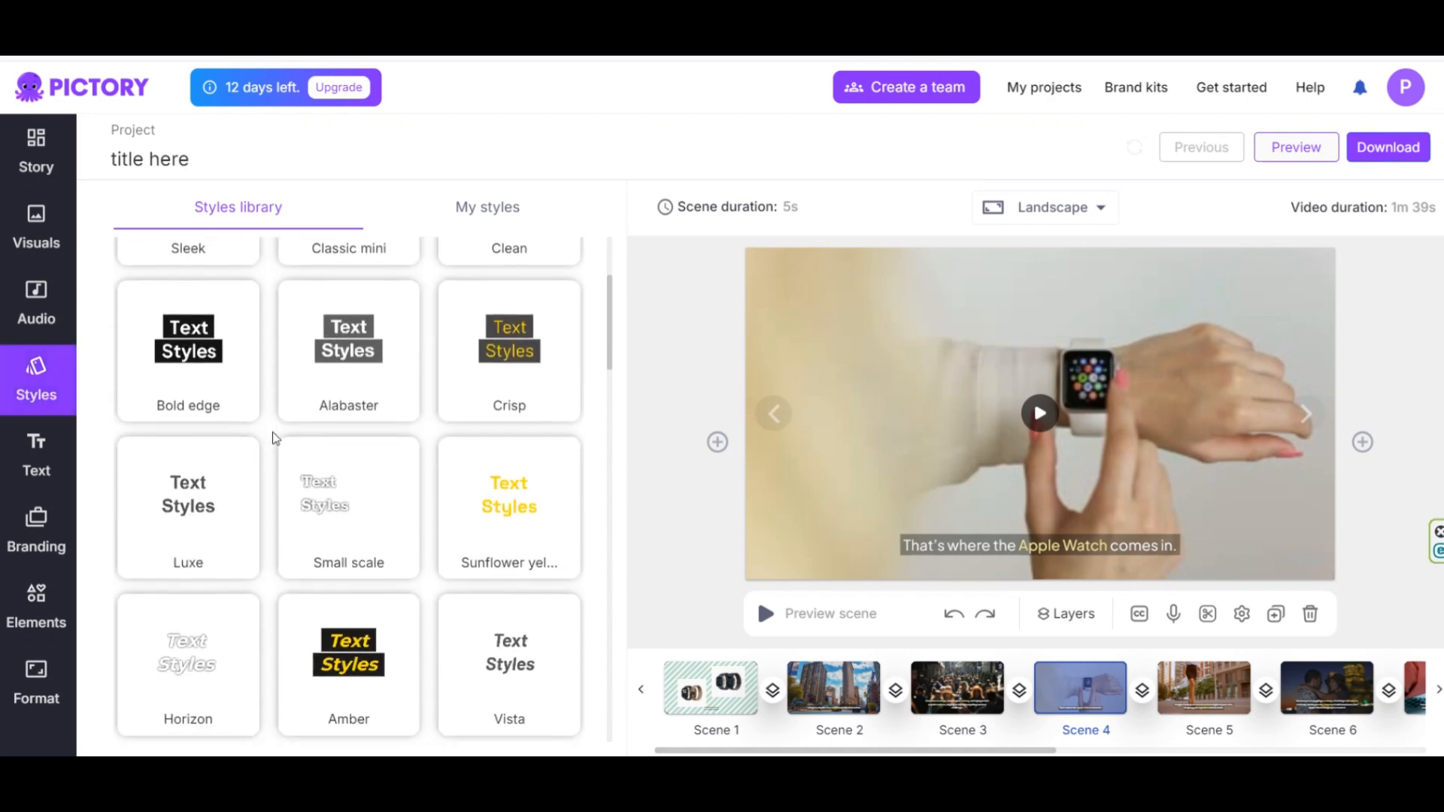
pyautogui.scroll(-3)
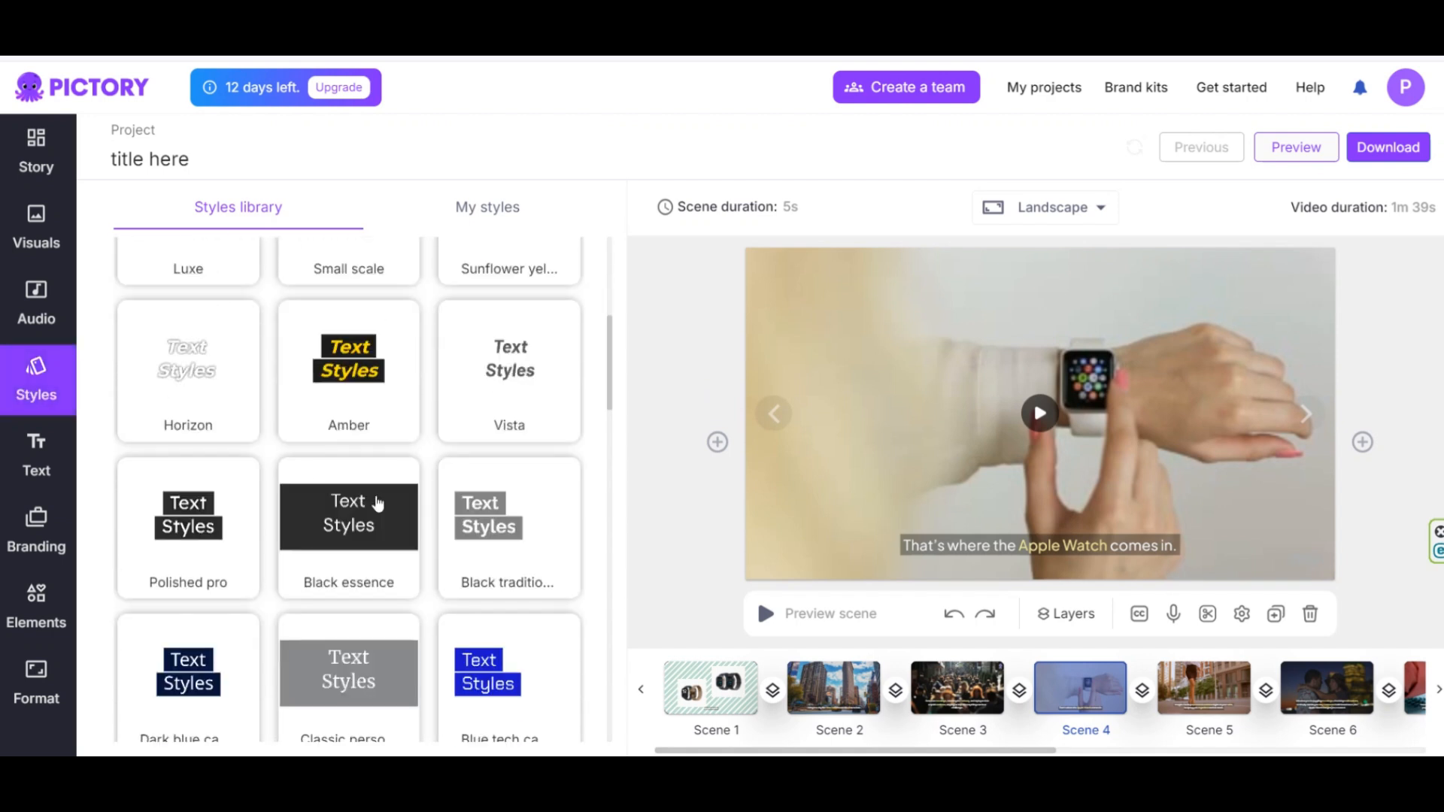
pyautogui.scroll(-3)
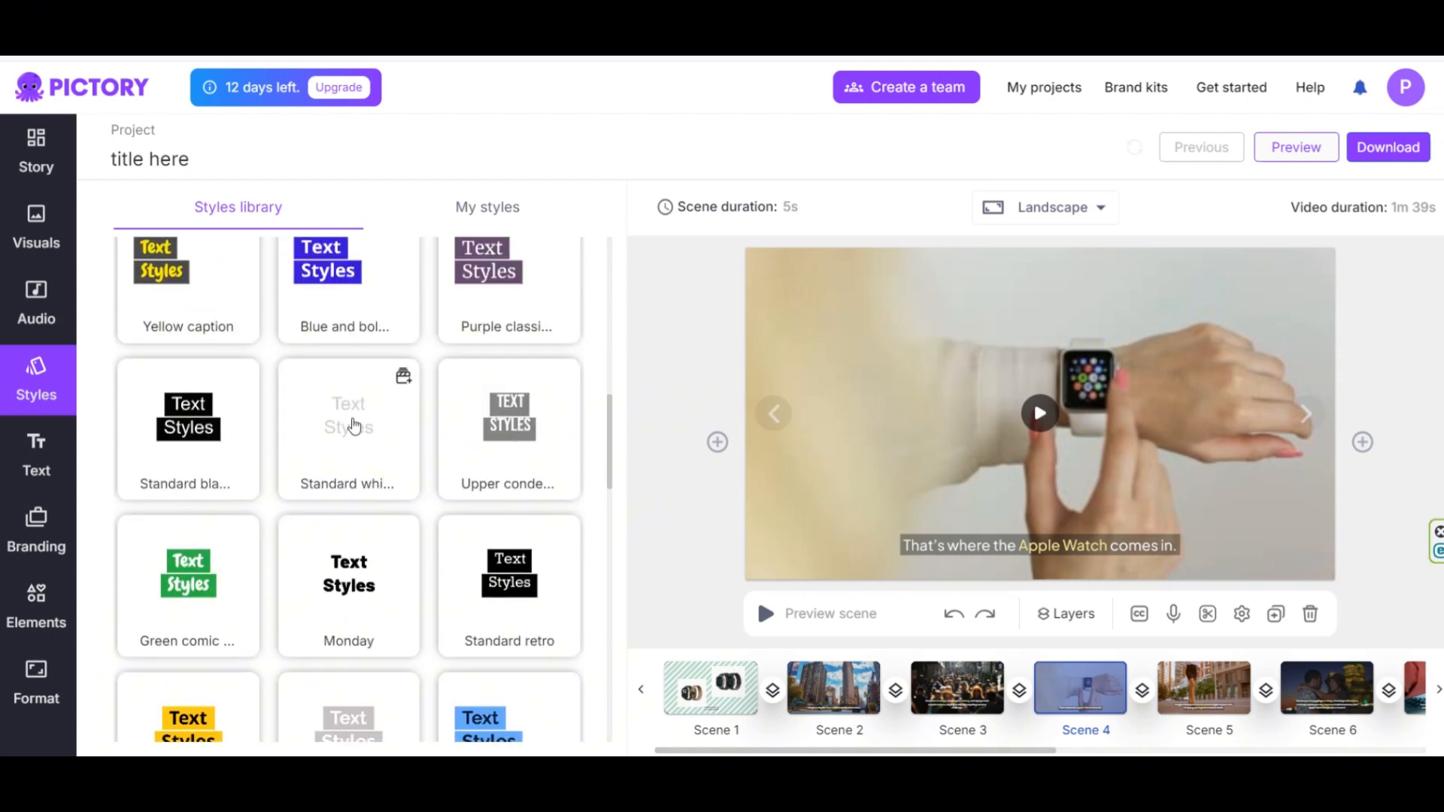
pyautogui.scroll(-3)
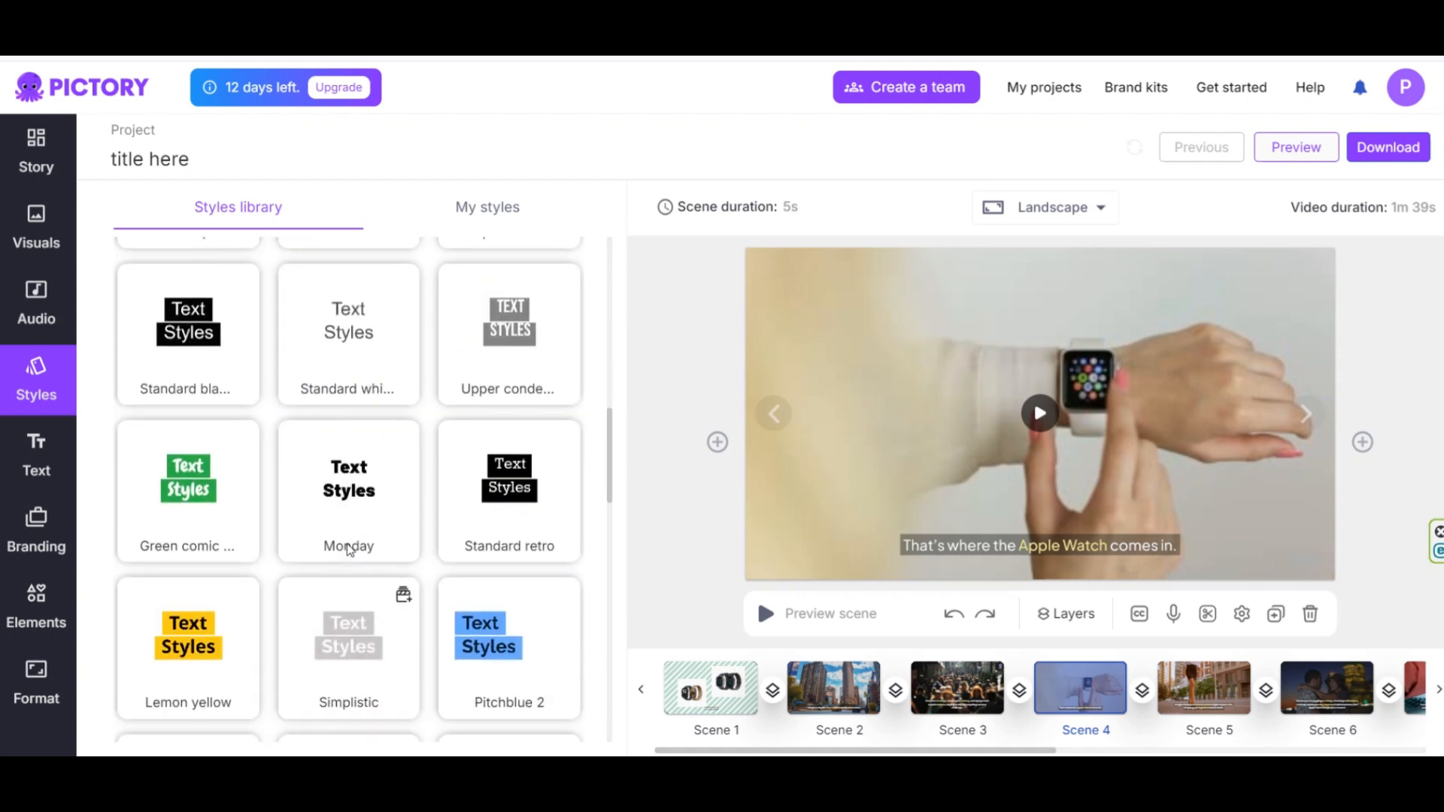
pyautogui.click(349, 648)
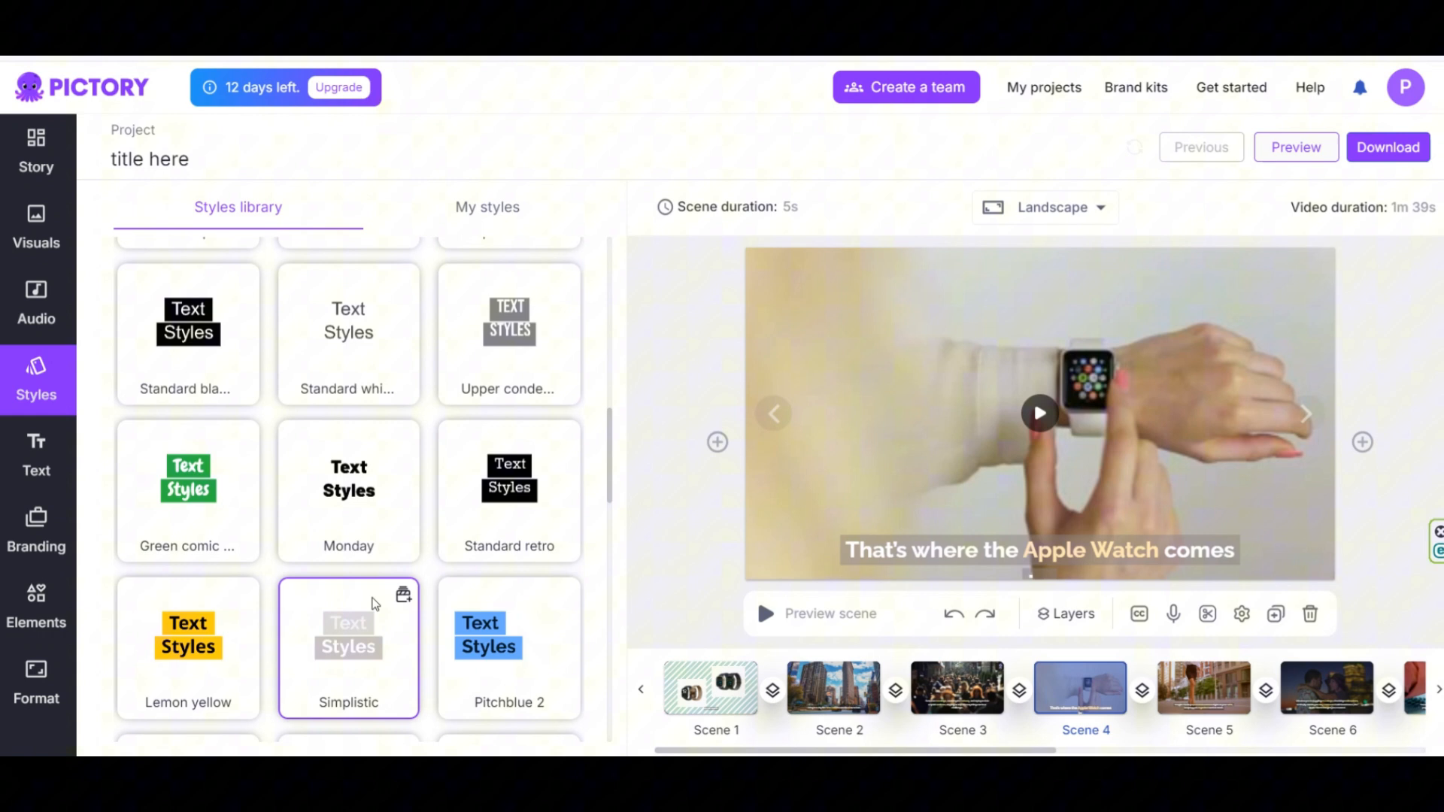
pyautogui.click(403, 595)
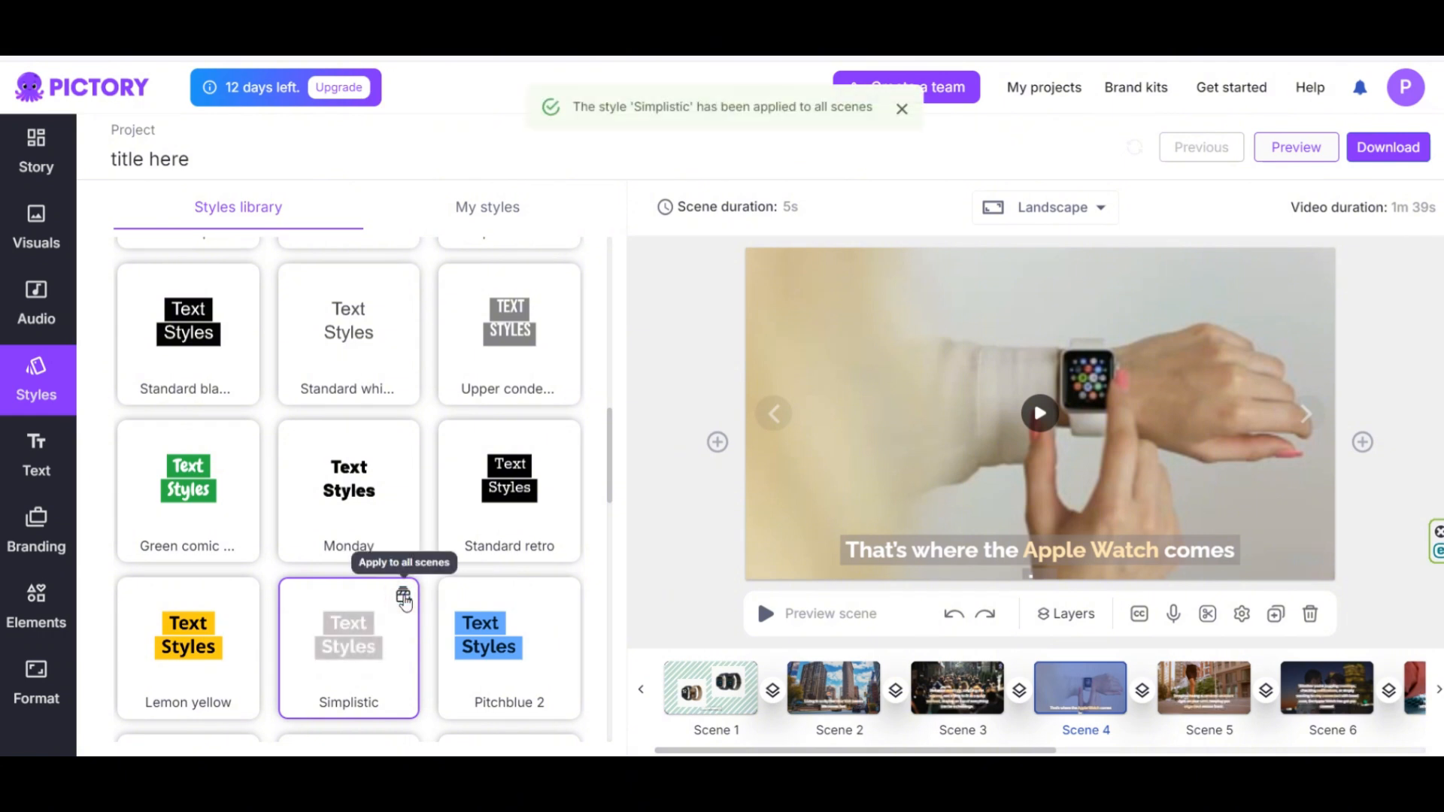
pyautogui.click(403, 596)
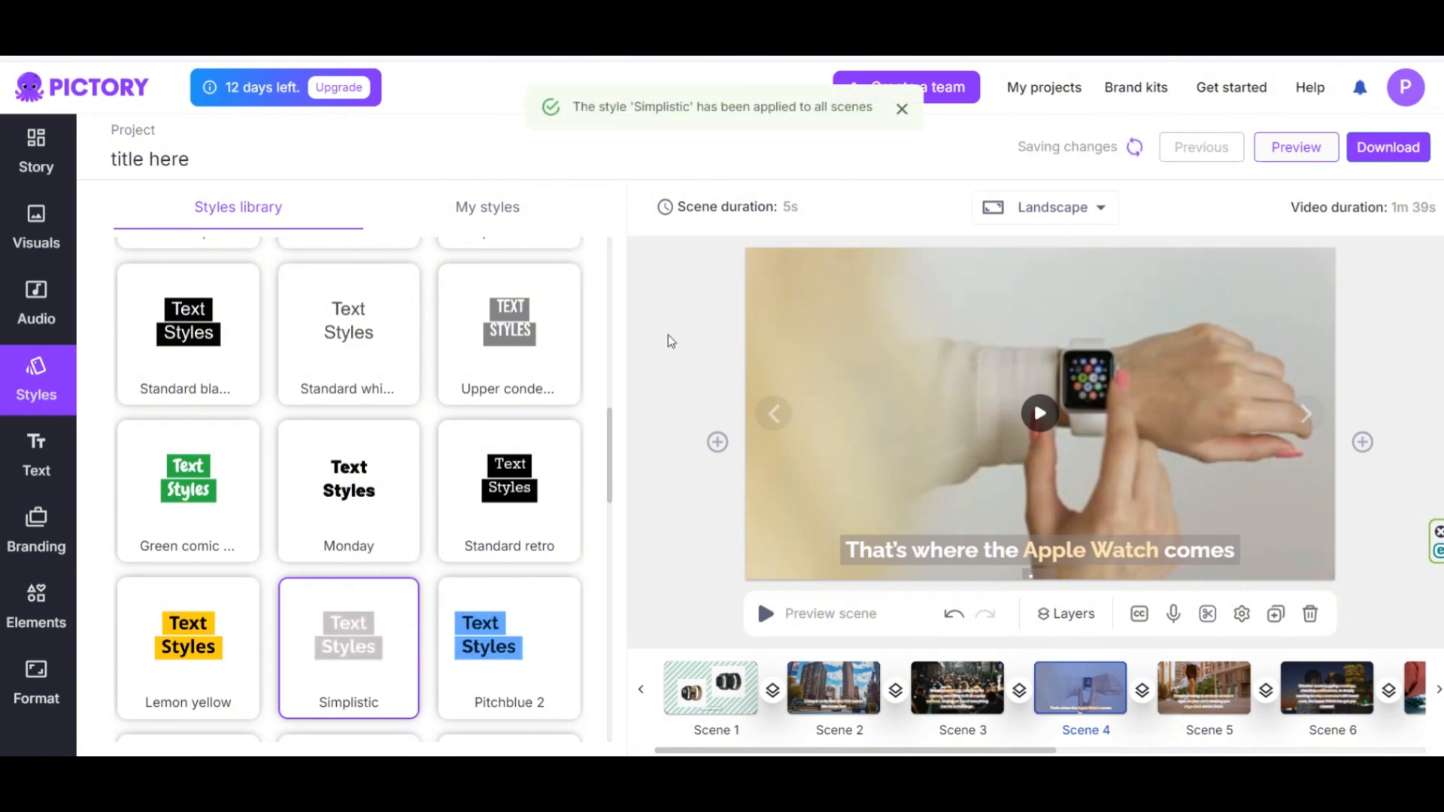
# Browse the Audio background music library to confirm 'Deep In The Groove' is applied
pyautogui.click(37, 304)
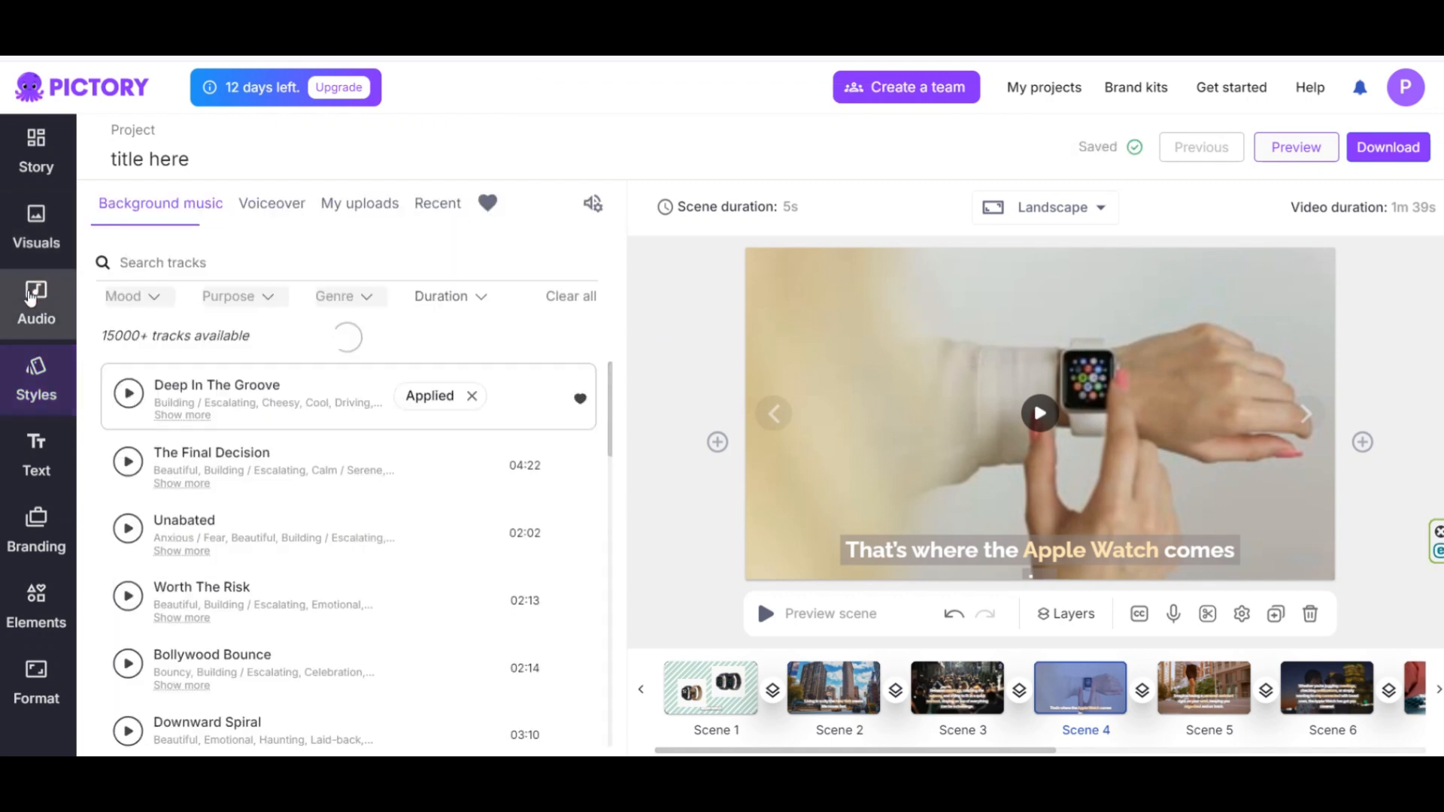
pyautogui.scroll(-3)
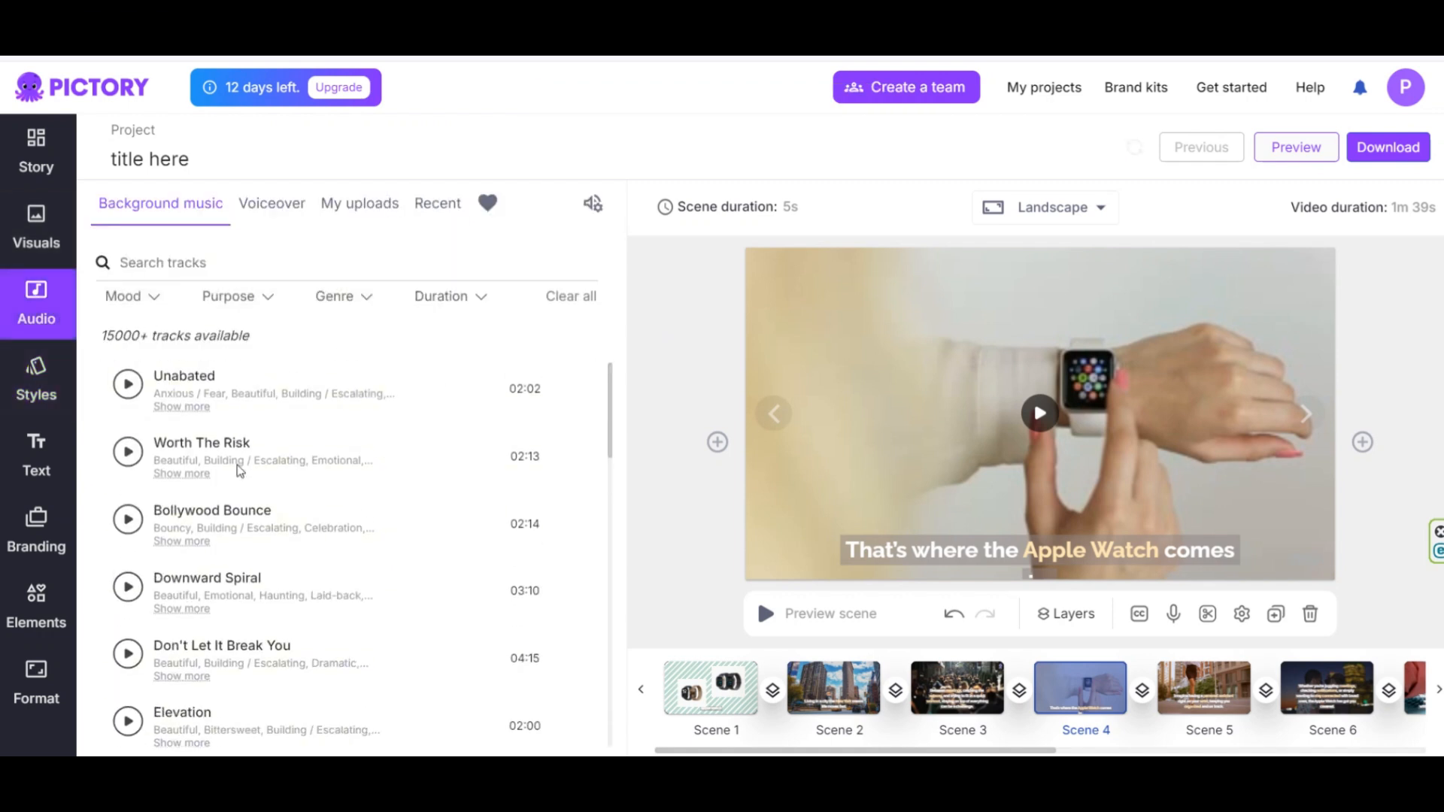
pyautogui.scroll(-3)
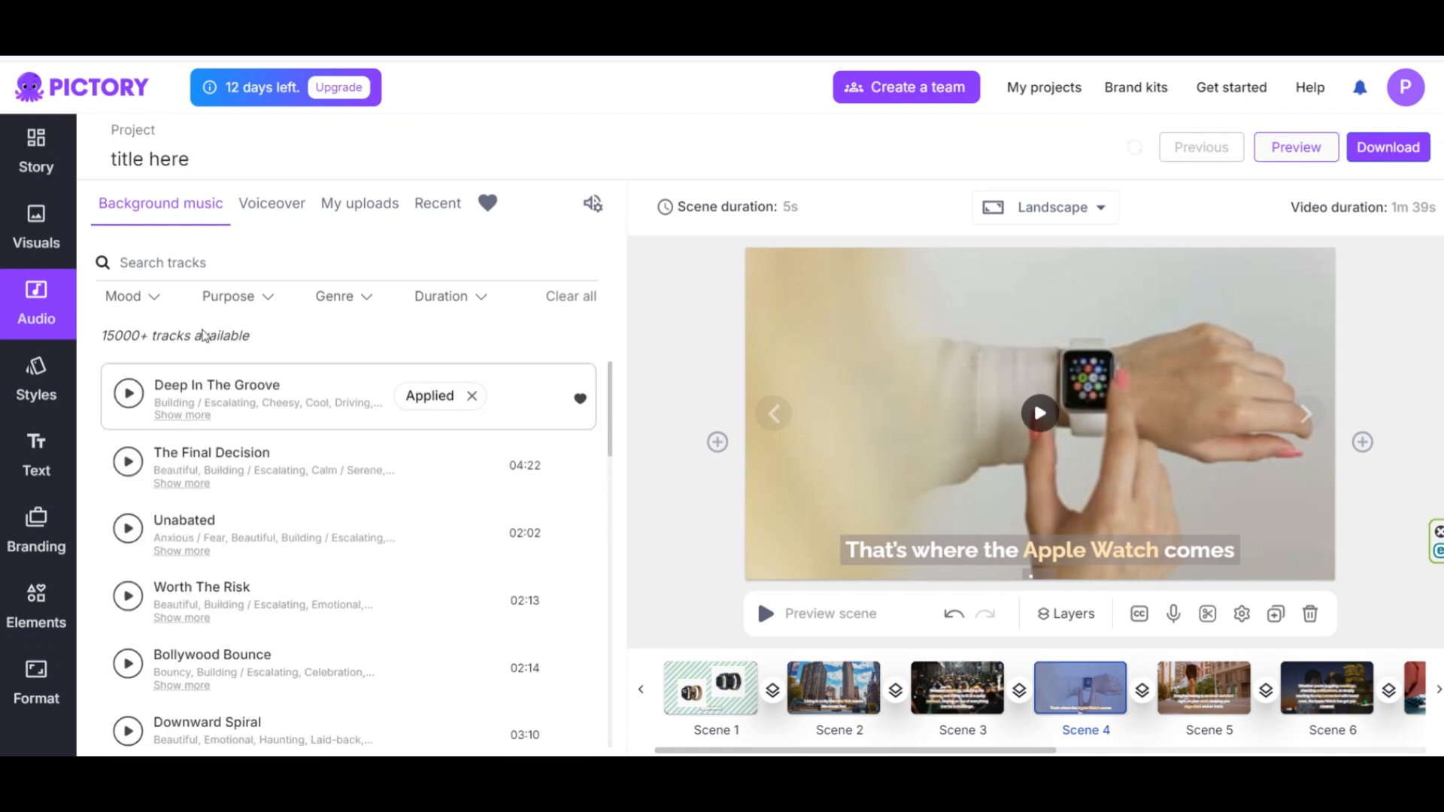
pyautogui.moveTo(329, 302)
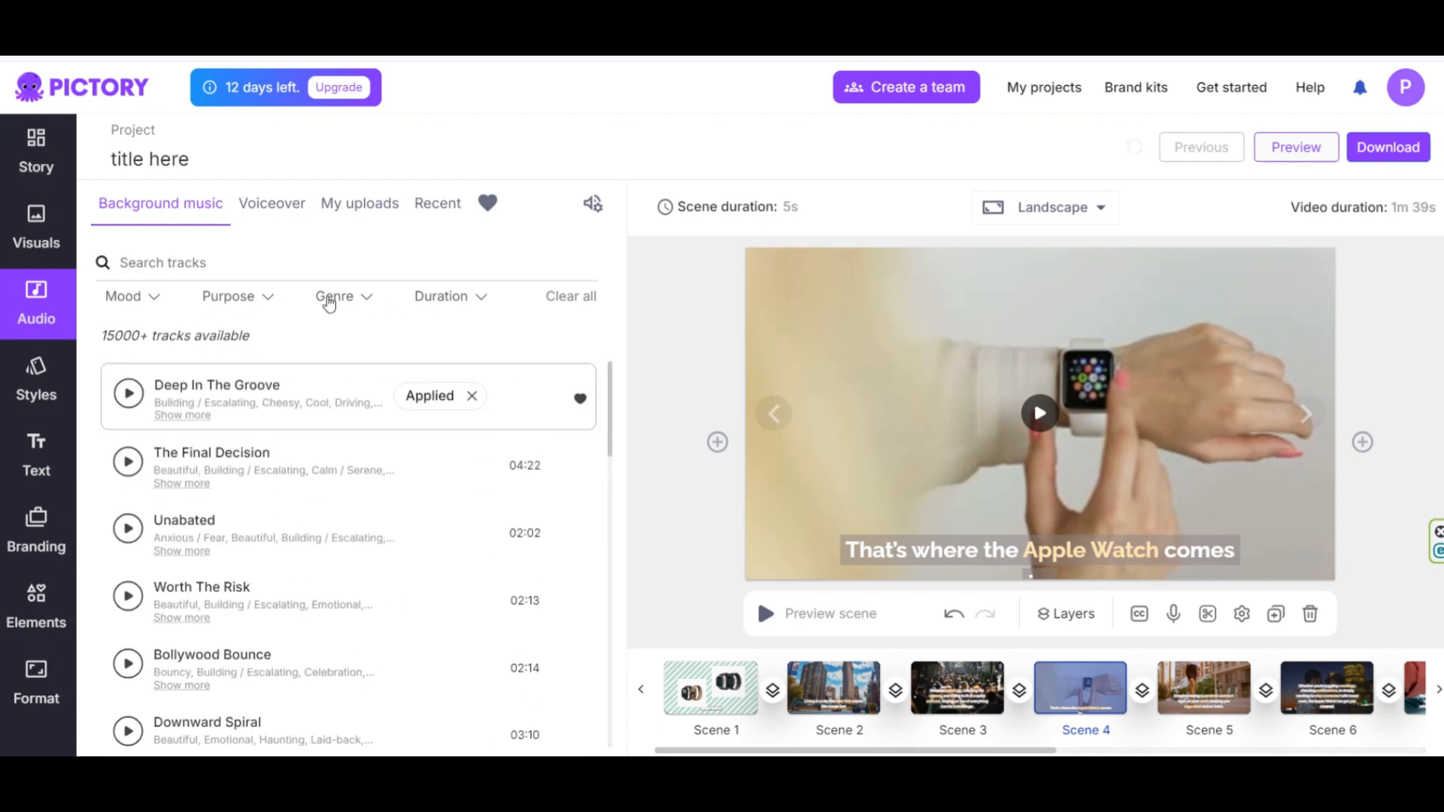
pyautogui.click(343, 295)
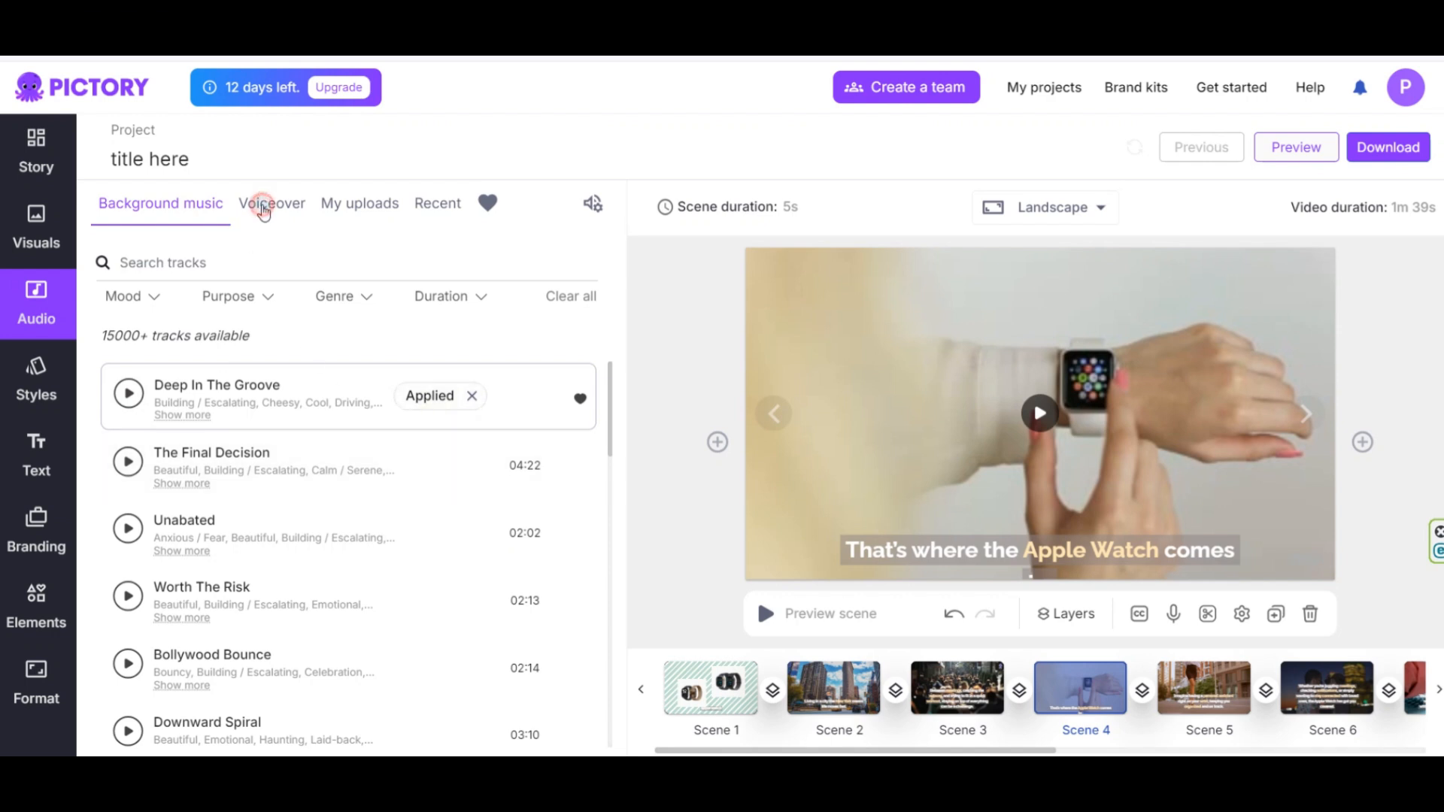
pyautogui.click(272, 203)
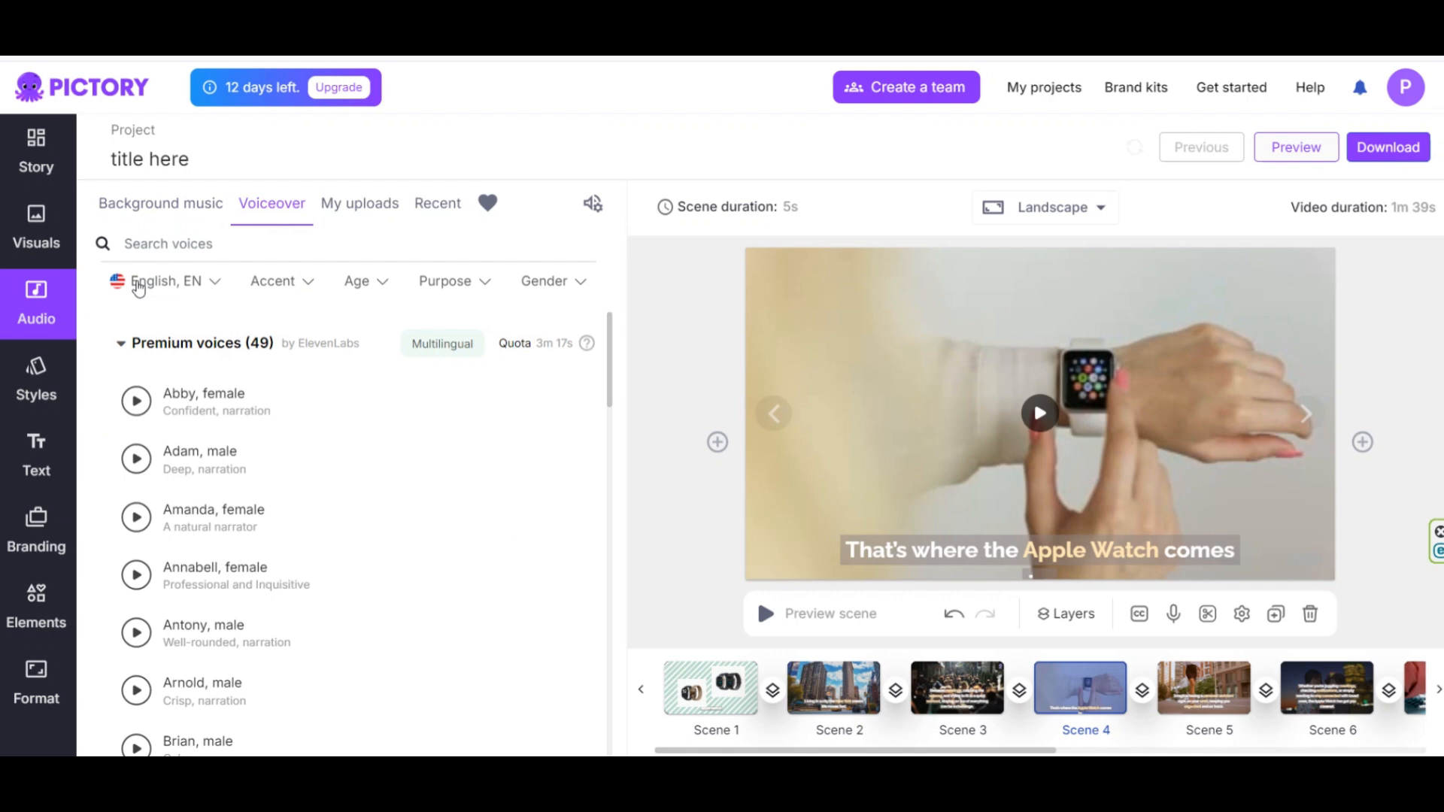
pyautogui.moveTo(482, 290)
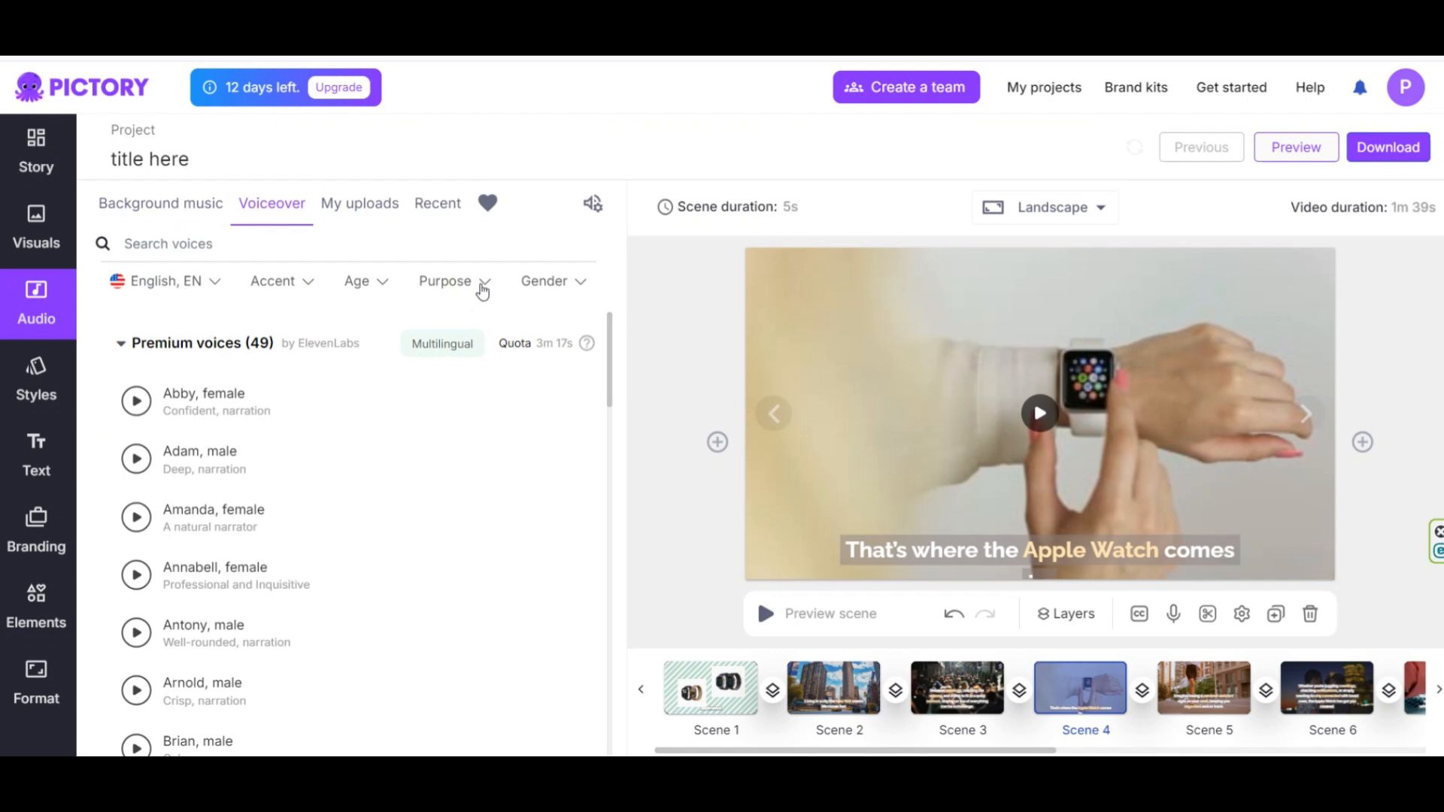
pyautogui.click(120, 343)
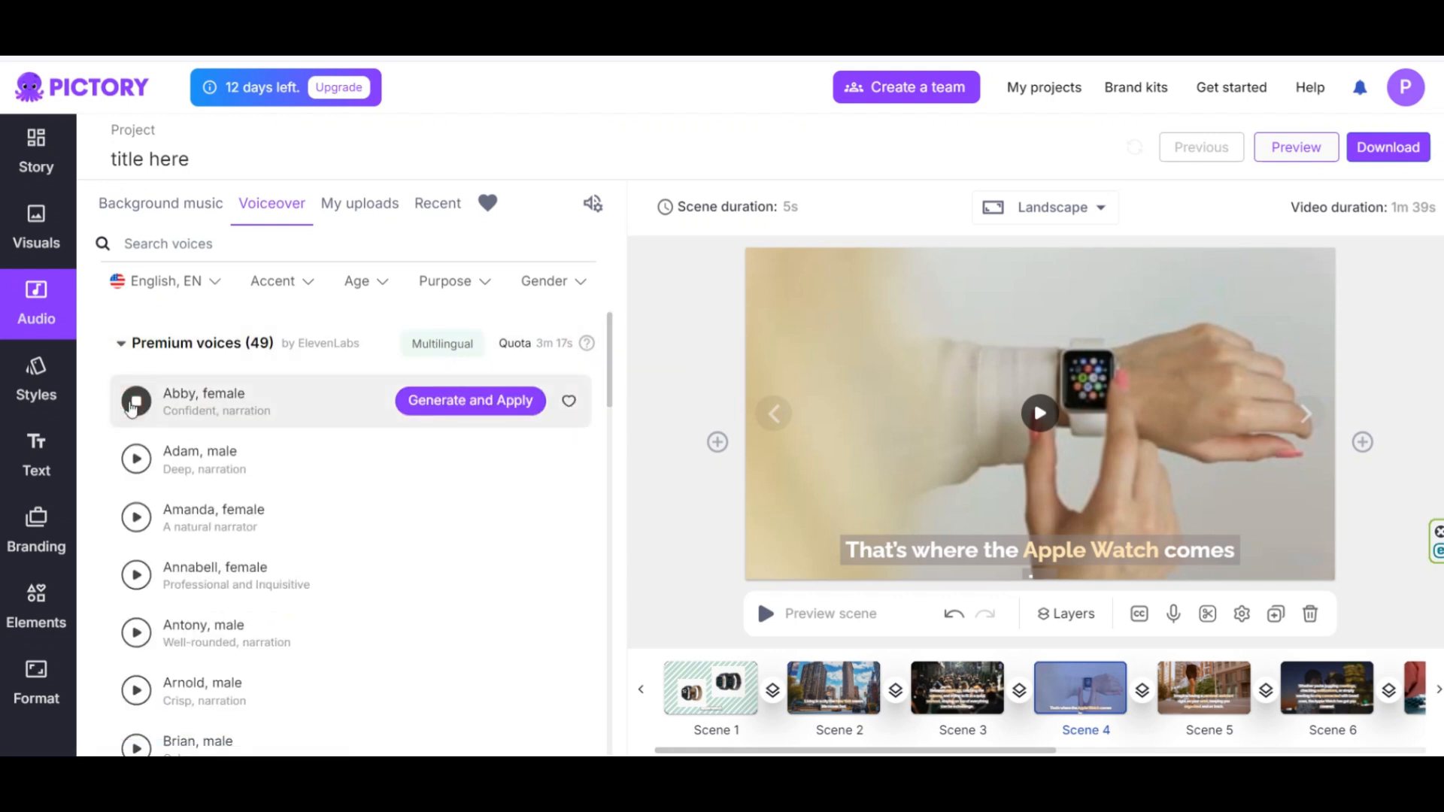
pyautogui.scroll(-3)
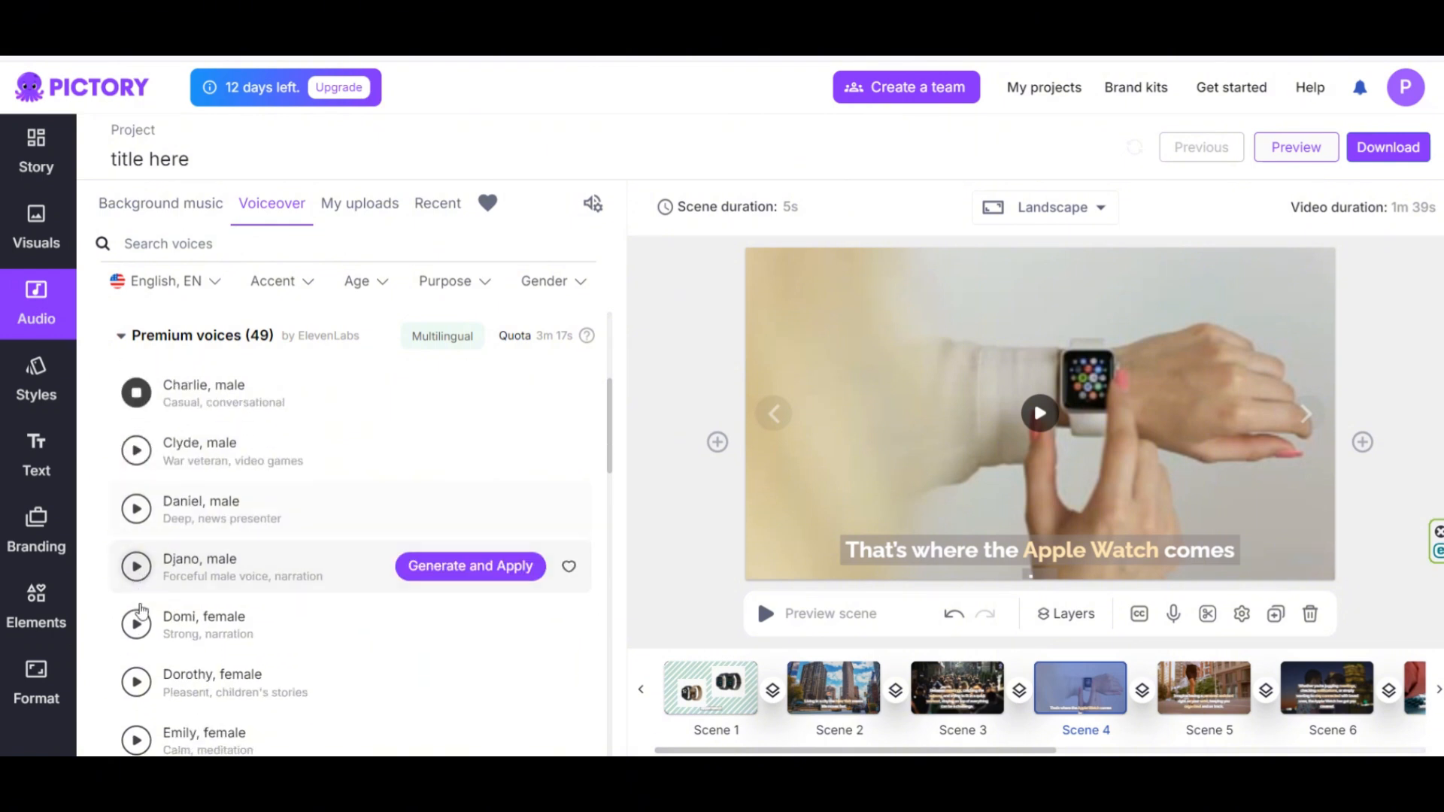
pyautogui.scroll(-3)
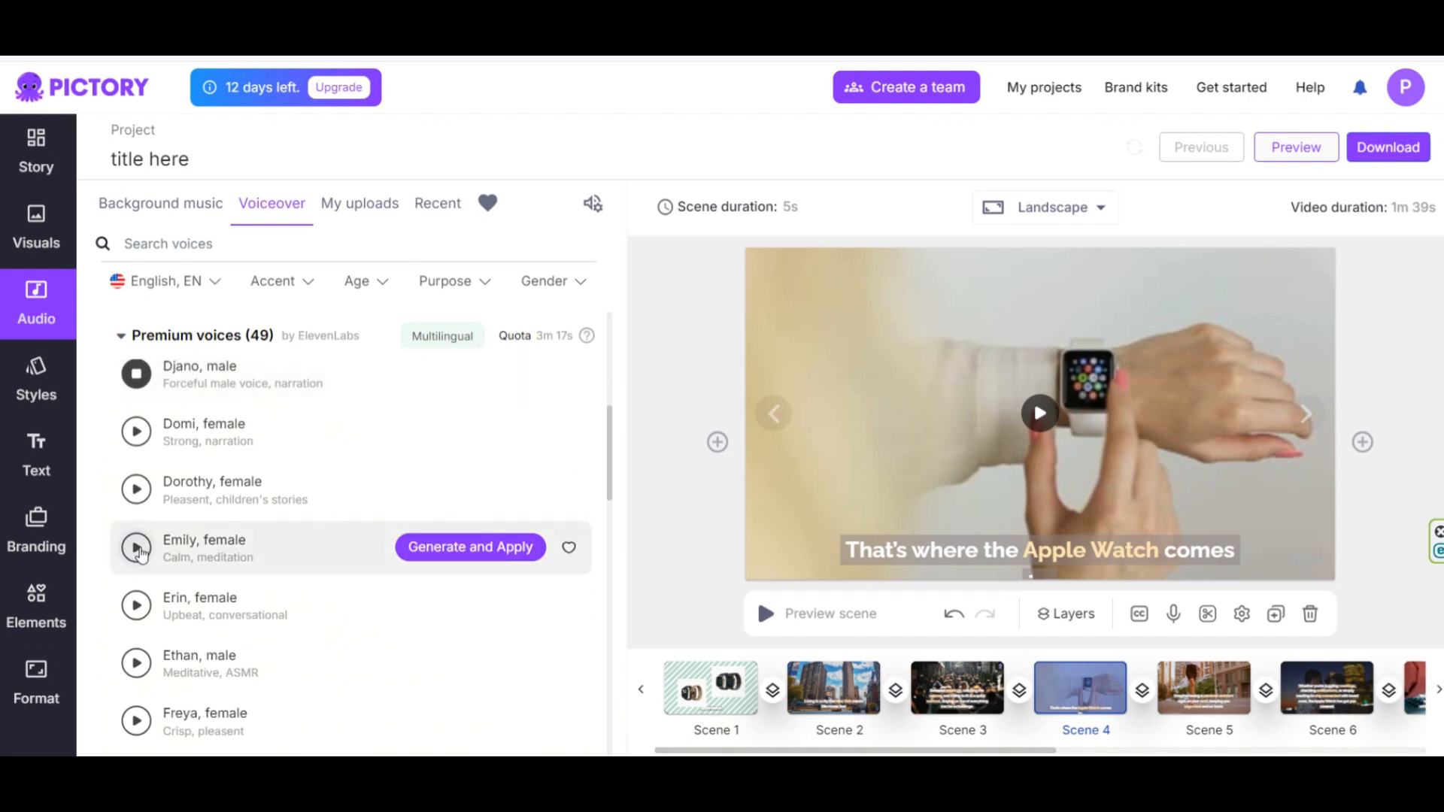
pyautogui.click(136, 546)
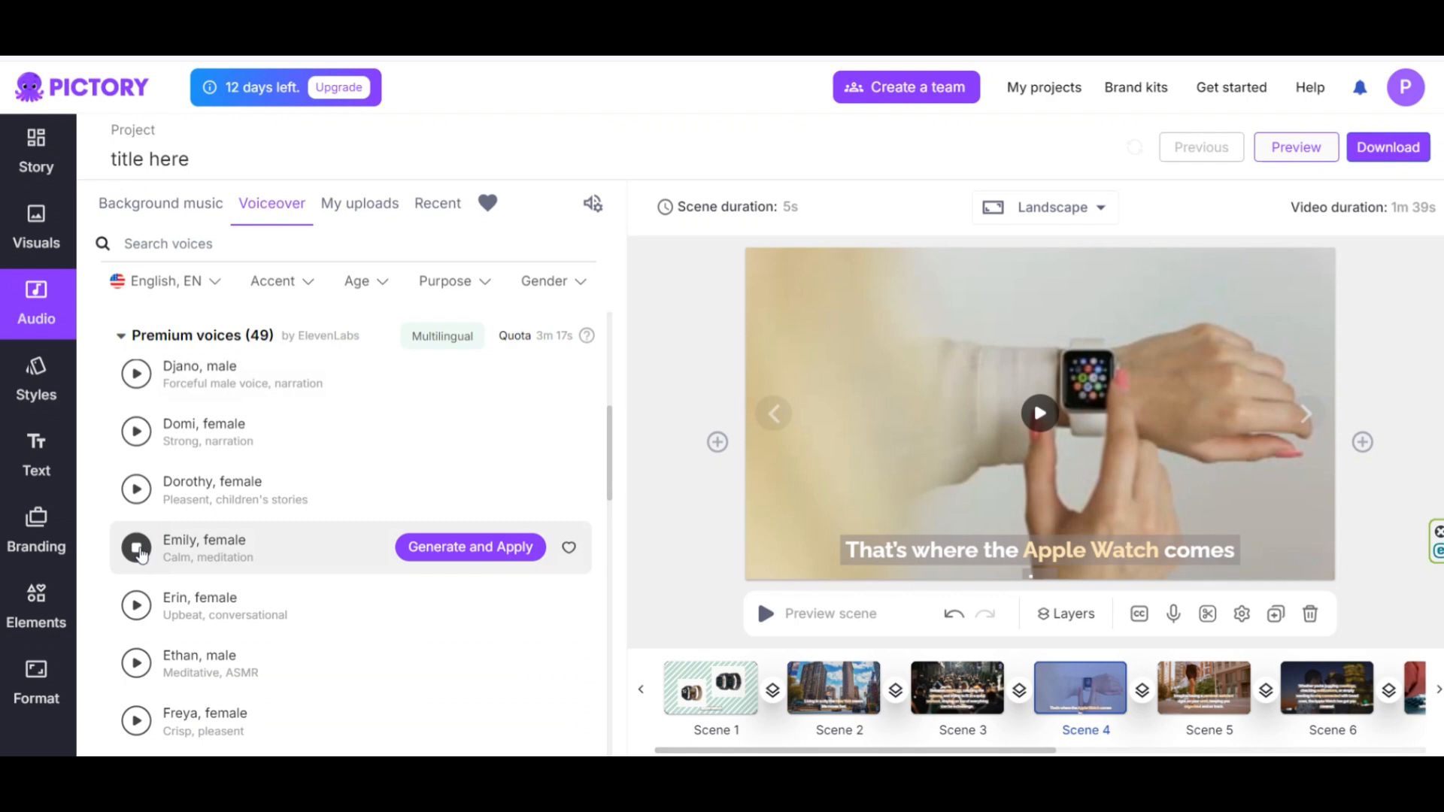
pyautogui.scroll(-3)
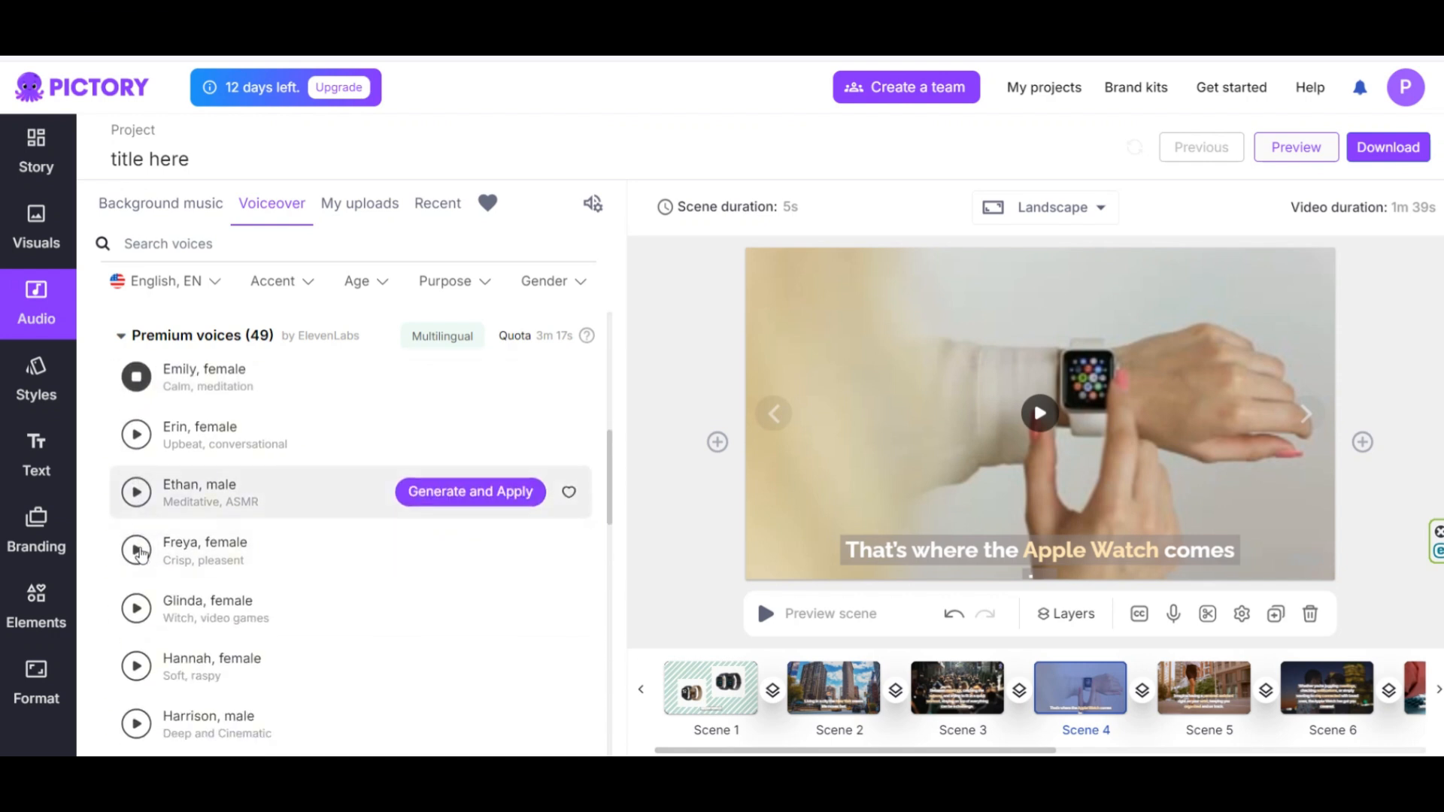
pyautogui.scroll(-3)
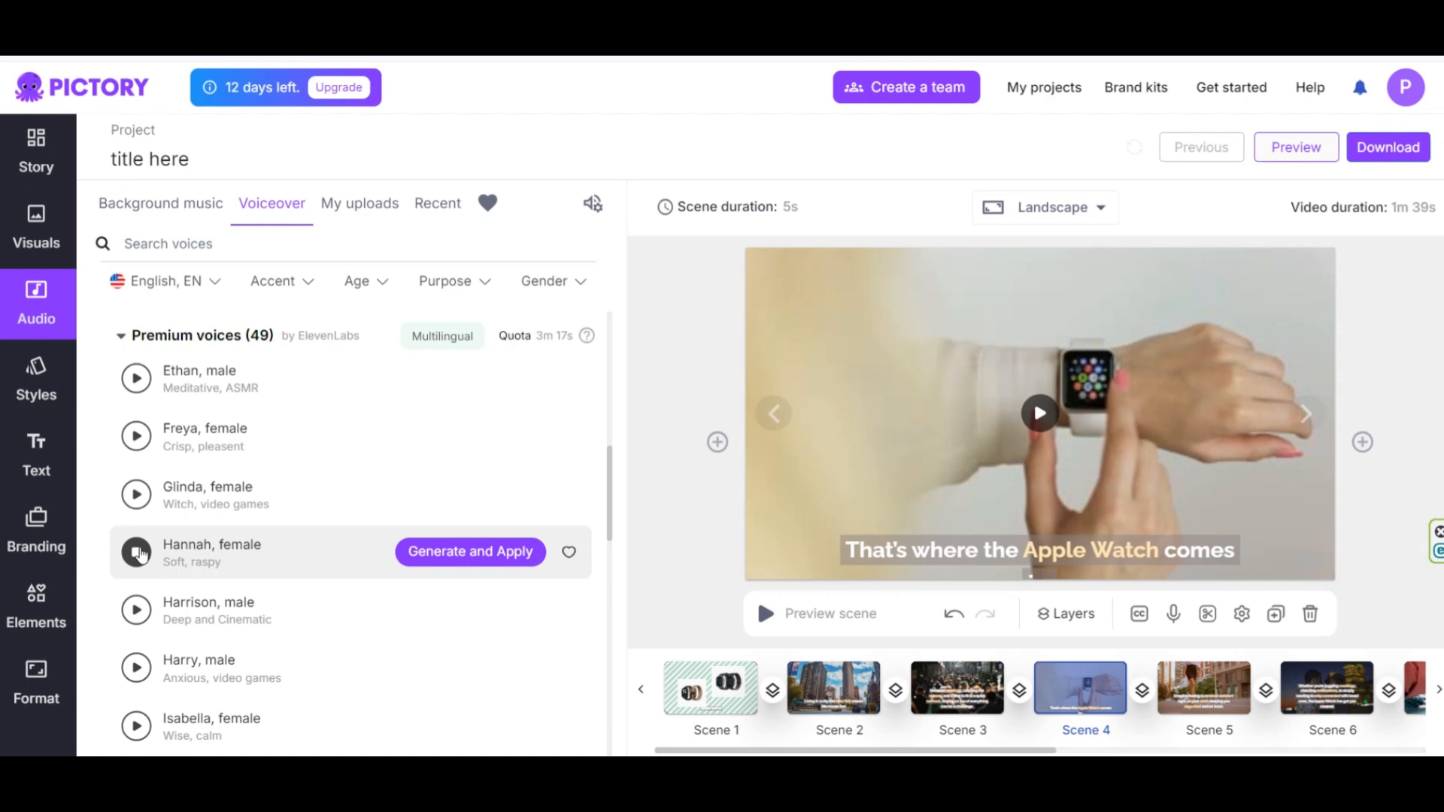
pyautogui.scroll(-3)
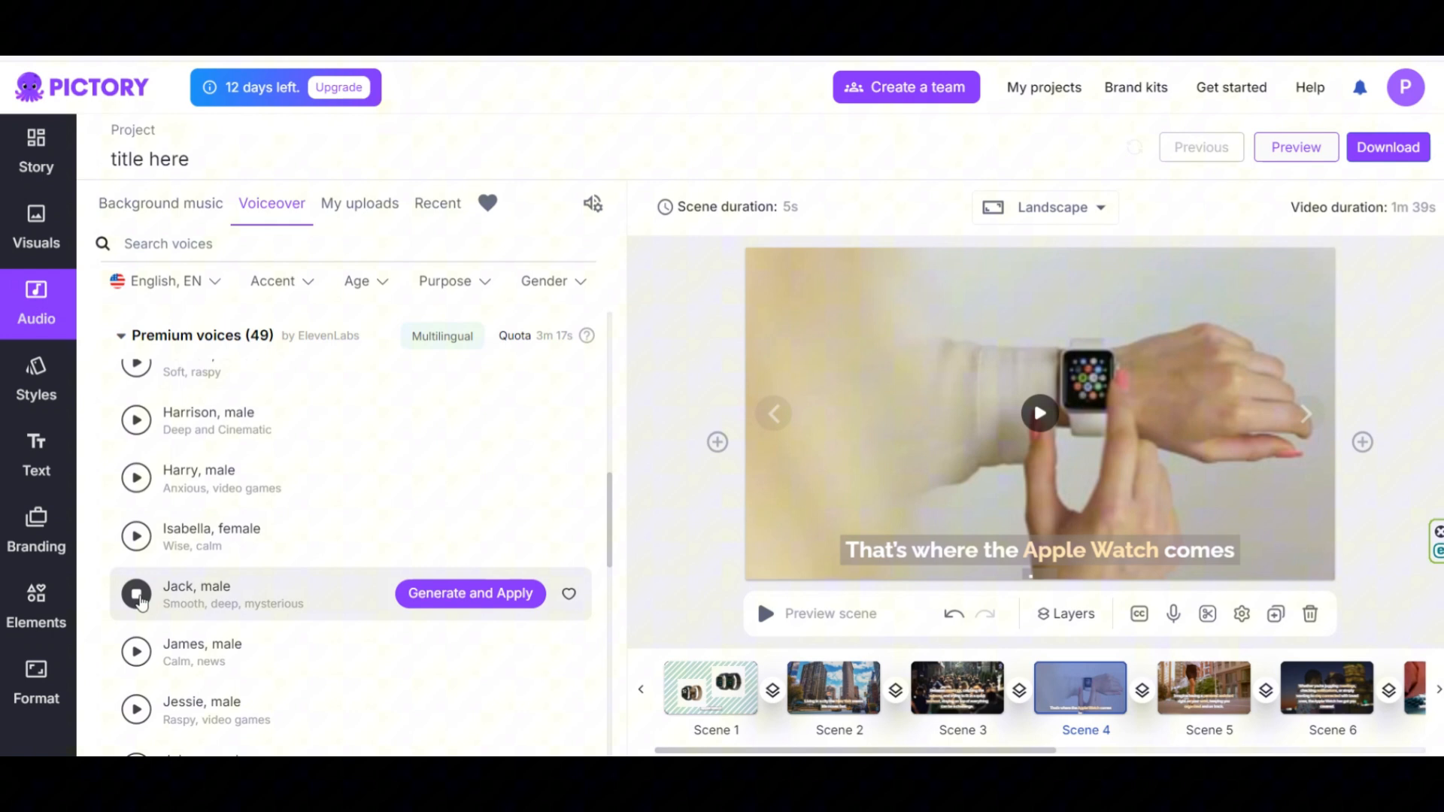
pyautogui.scroll(-3)
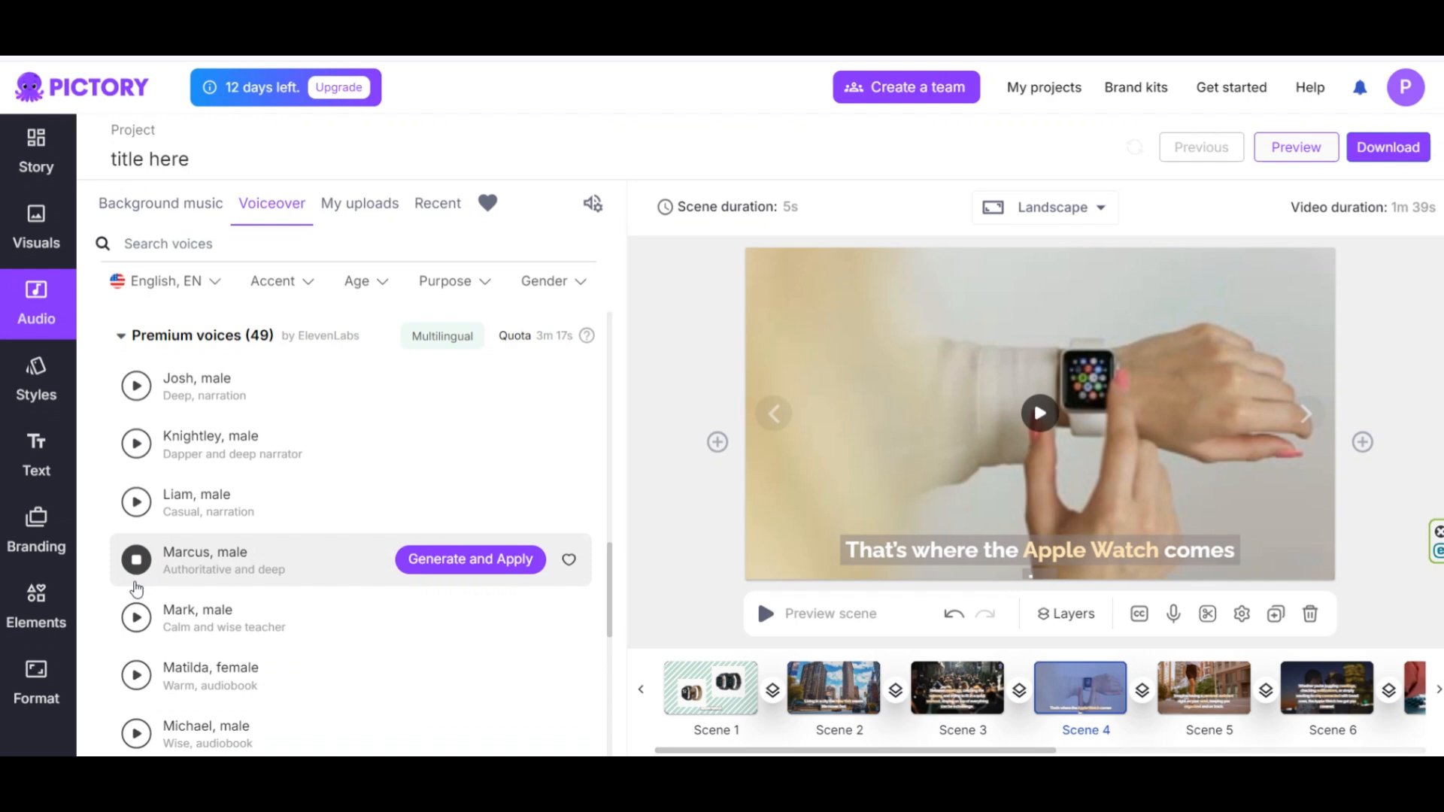
pyautogui.scroll(-3)
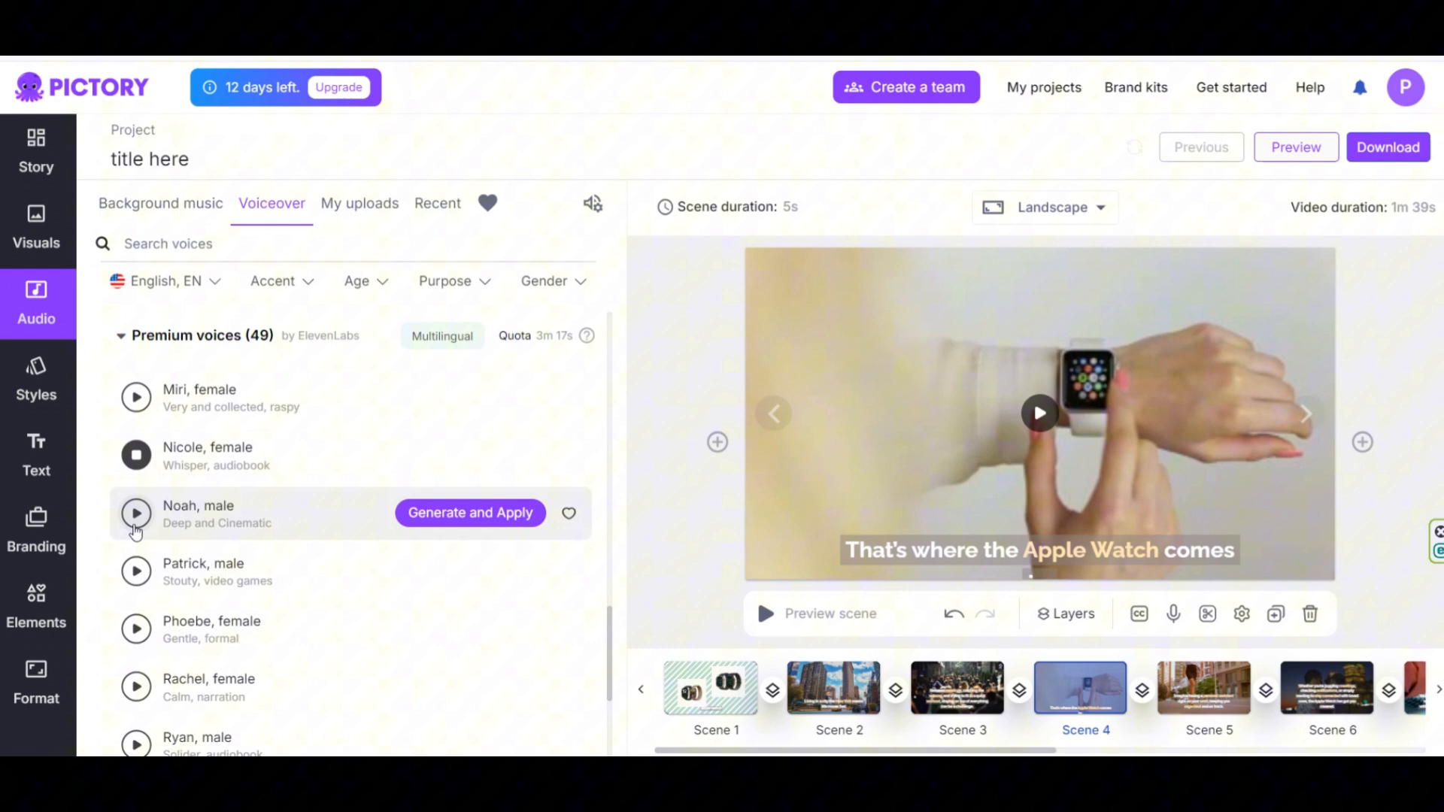
pyautogui.scroll(3)
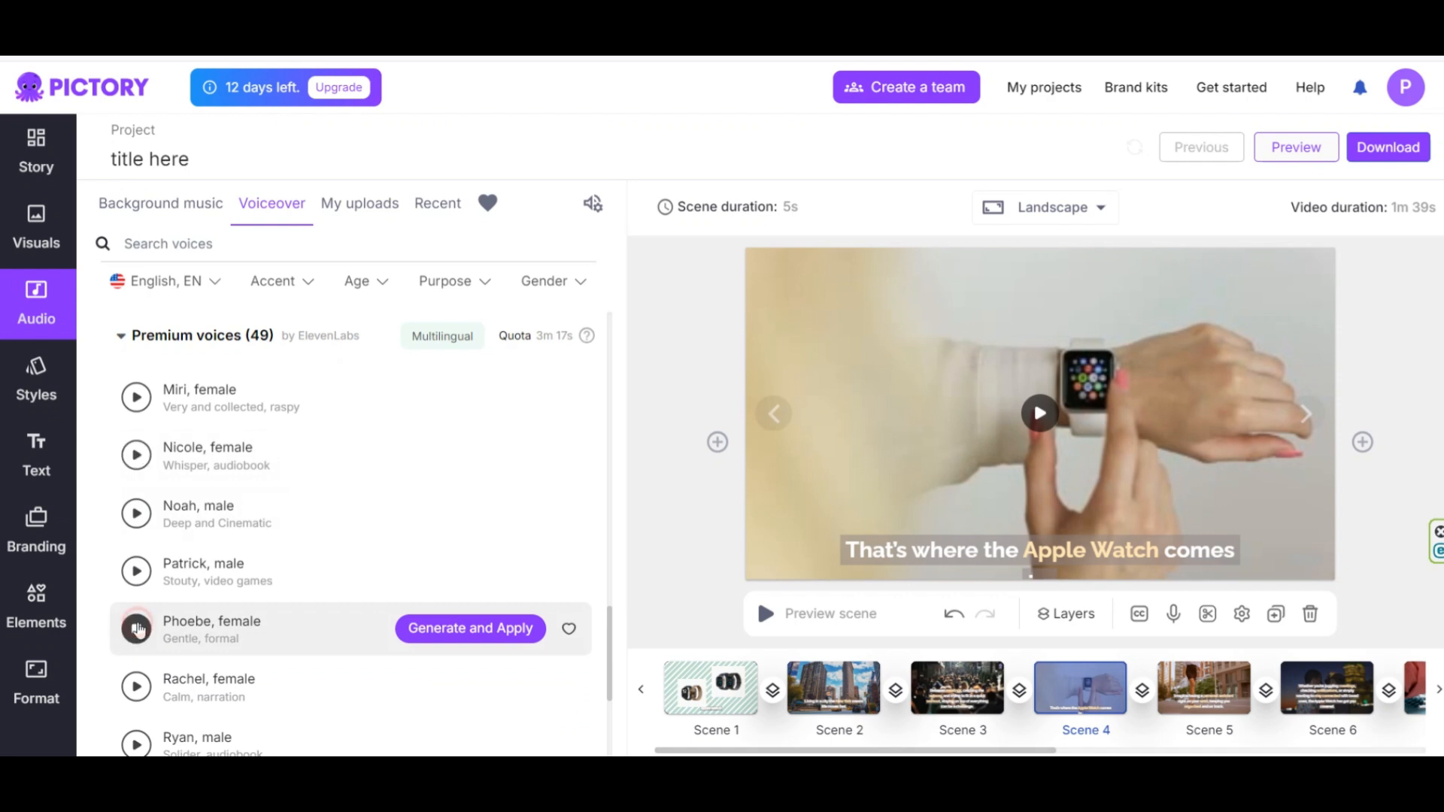
pyautogui.scroll(-3)
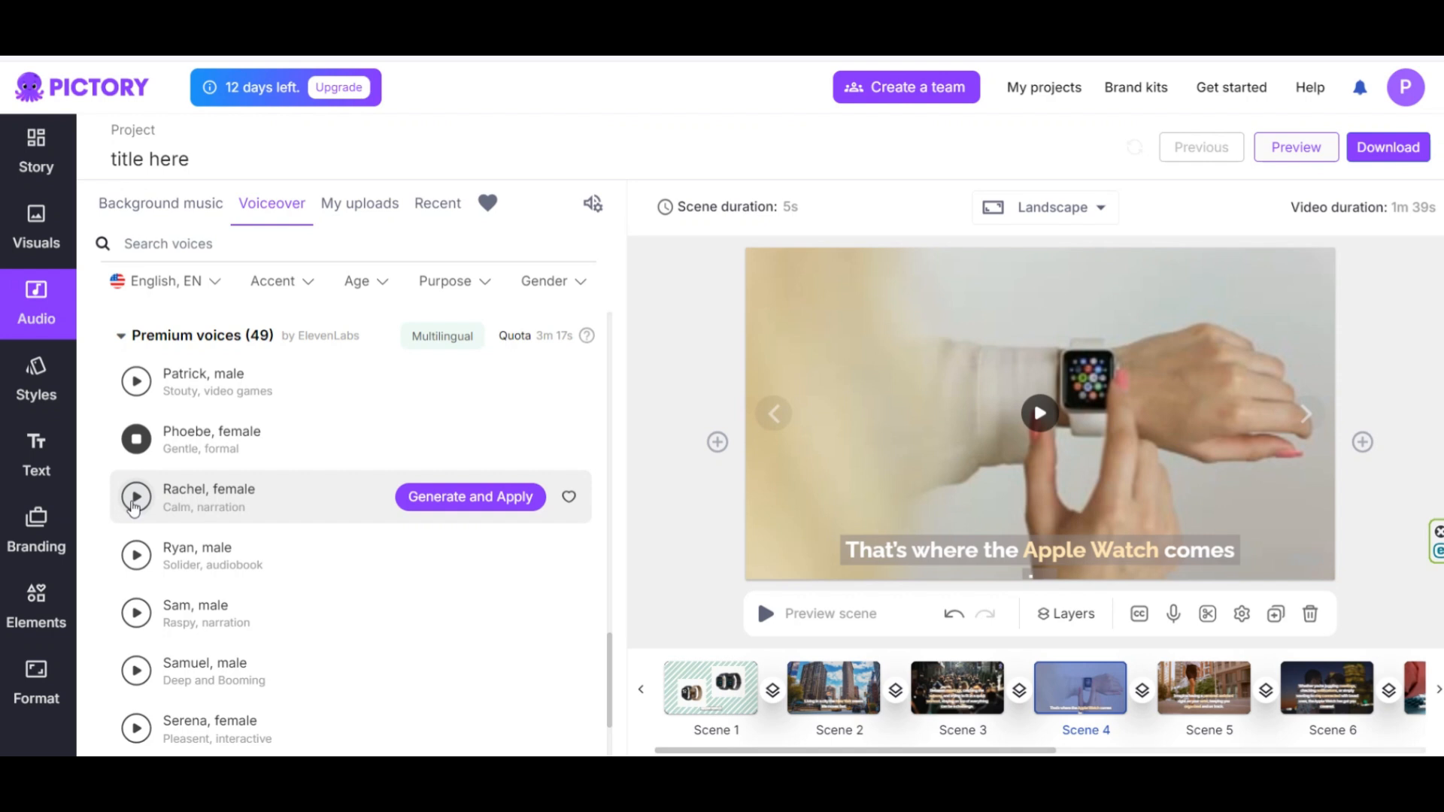
pyautogui.scroll(-3)
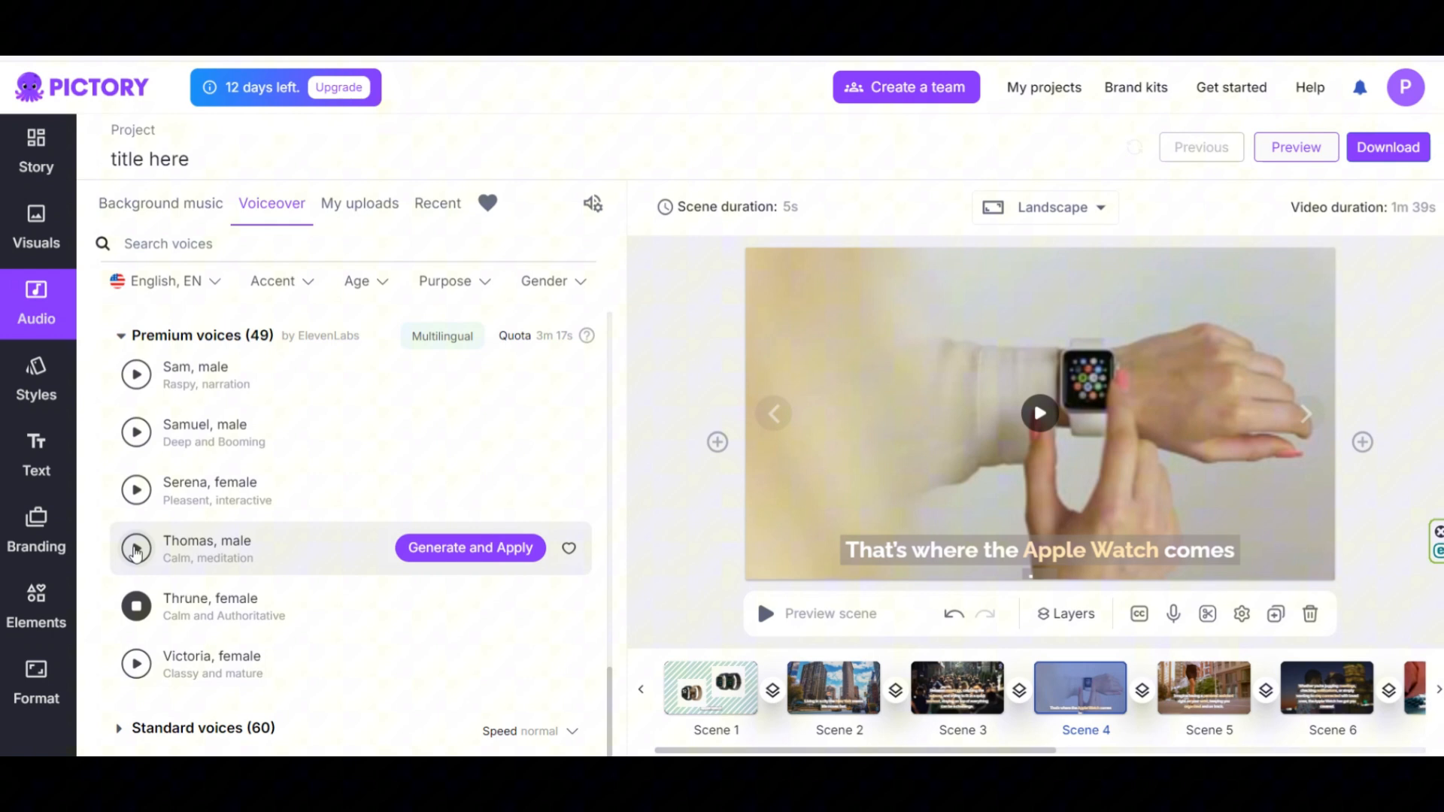
pyautogui.click(136, 549)
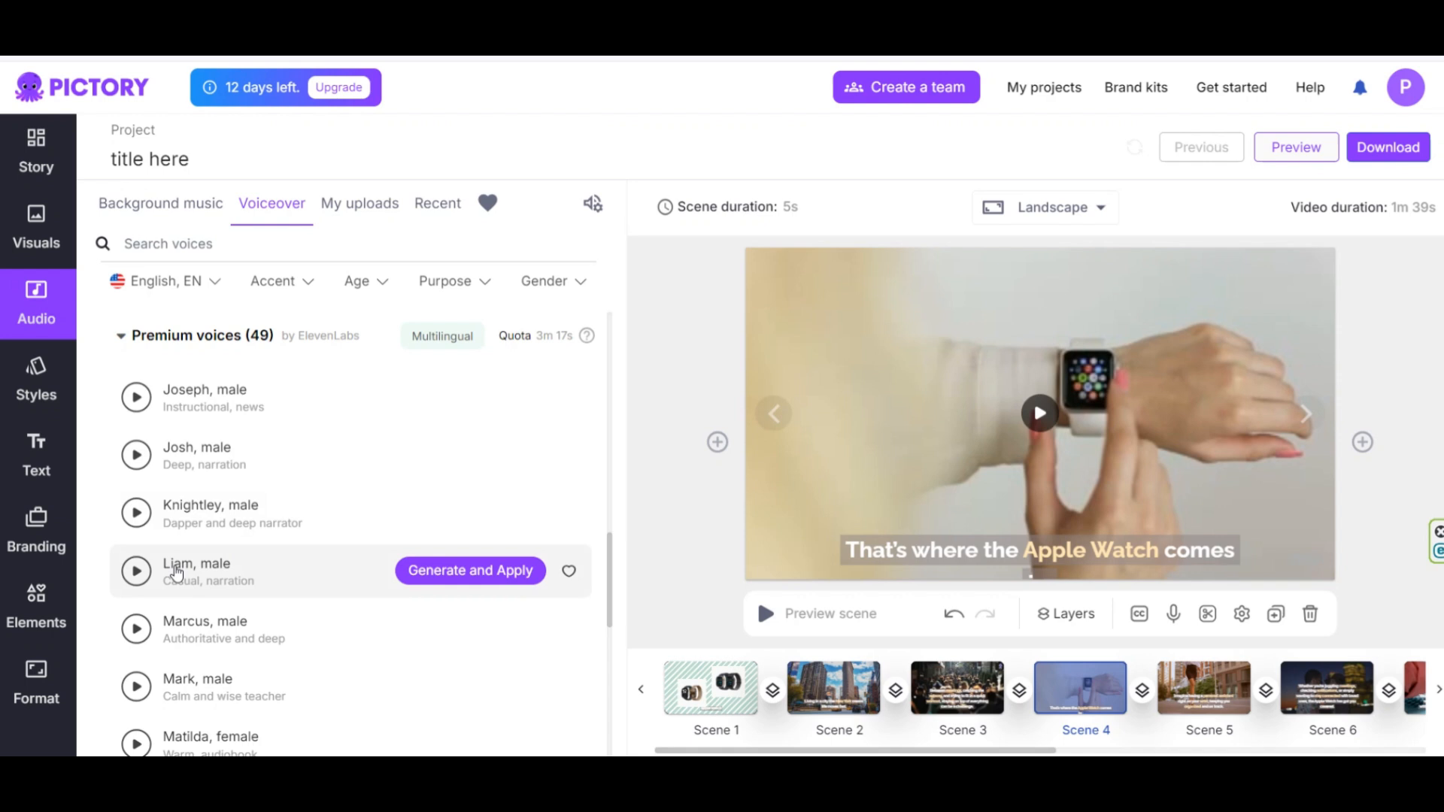
# Generate and apply an AI voiceover using the Amanda female narrator voice
pyautogui.scroll(3)
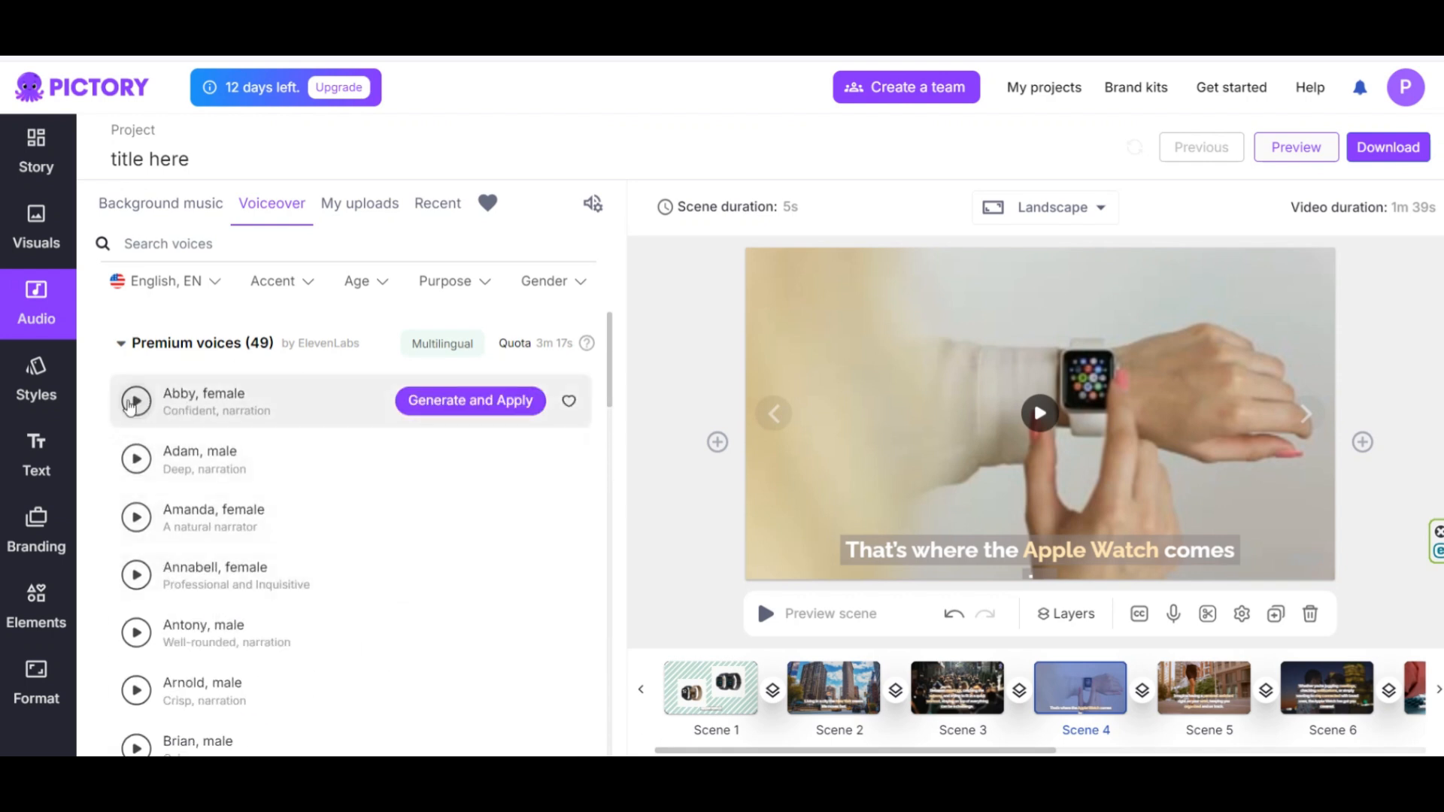
pyautogui.moveTo(460, 414)
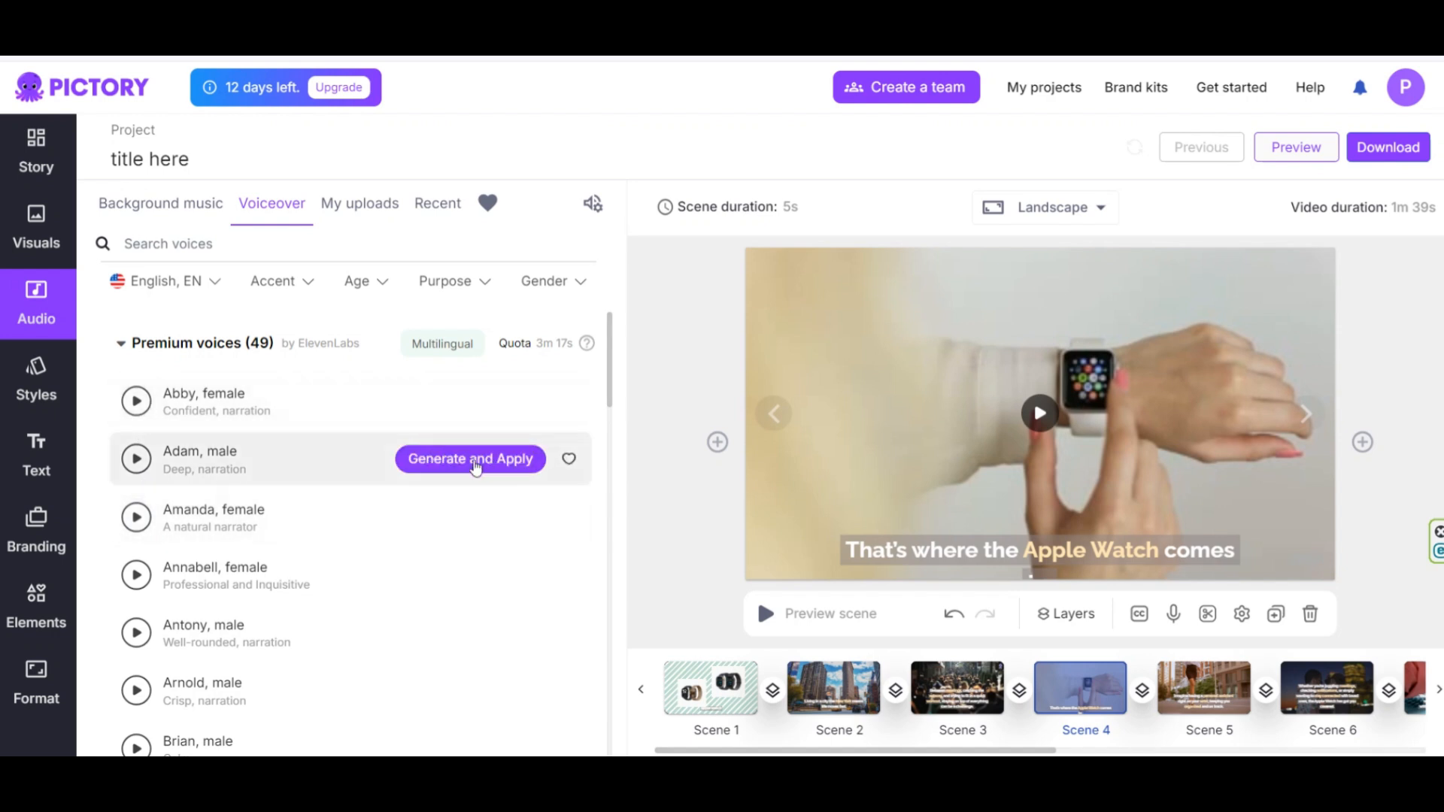
pyautogui.moveTo(475, 410)
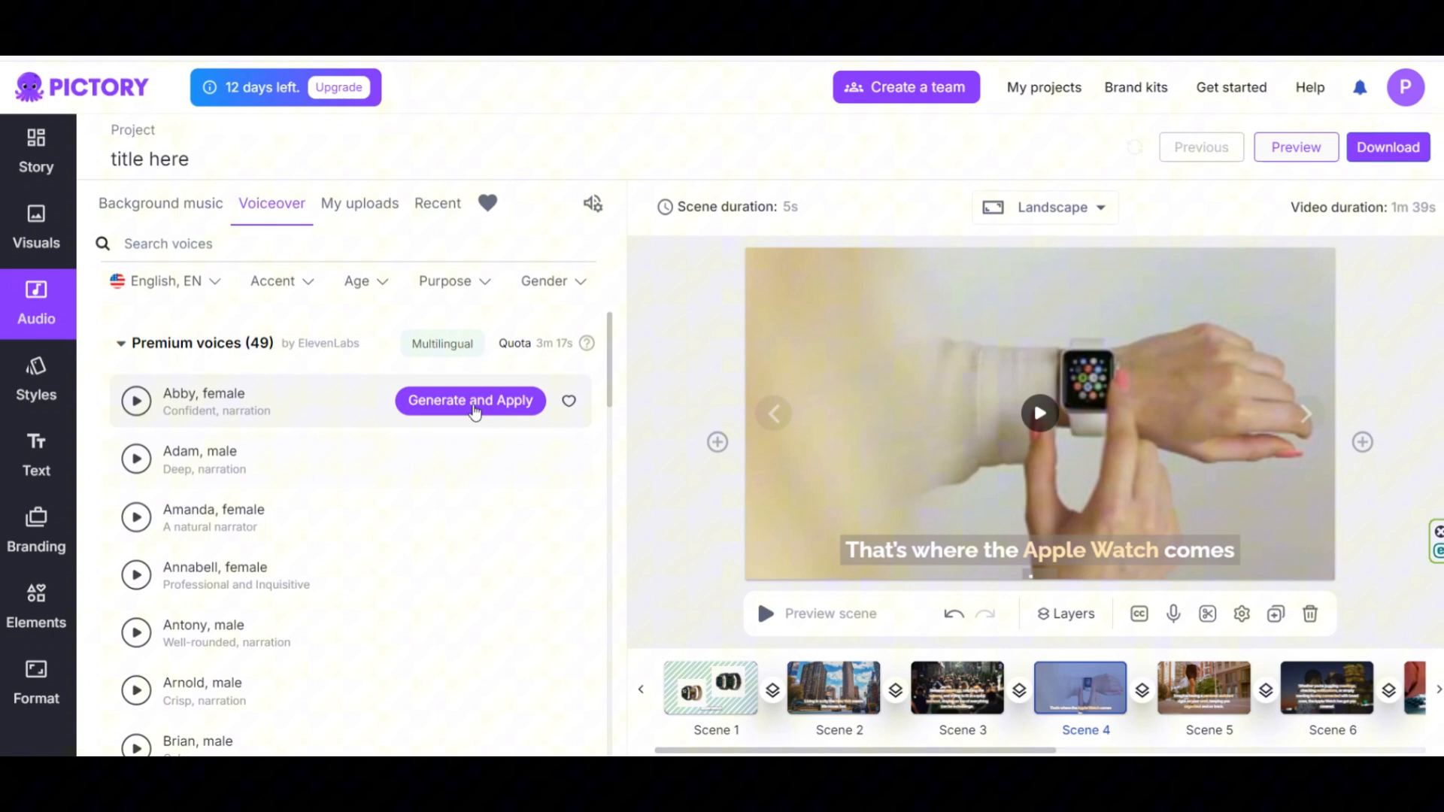
pyautogui.click(135, 402)
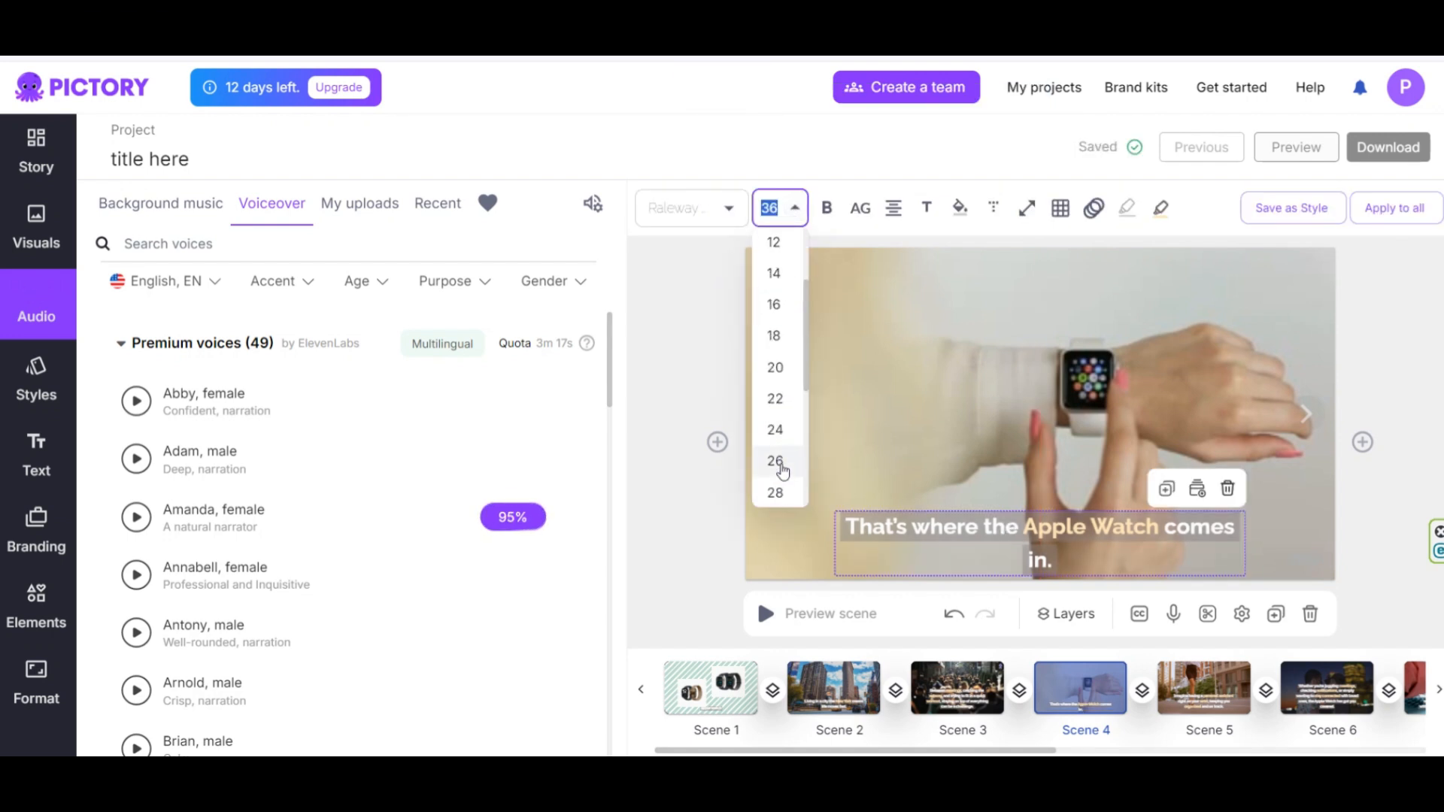
# Set the subtitle font size to 26 and apply it to all scenes
pyautogui.click(775, 461)
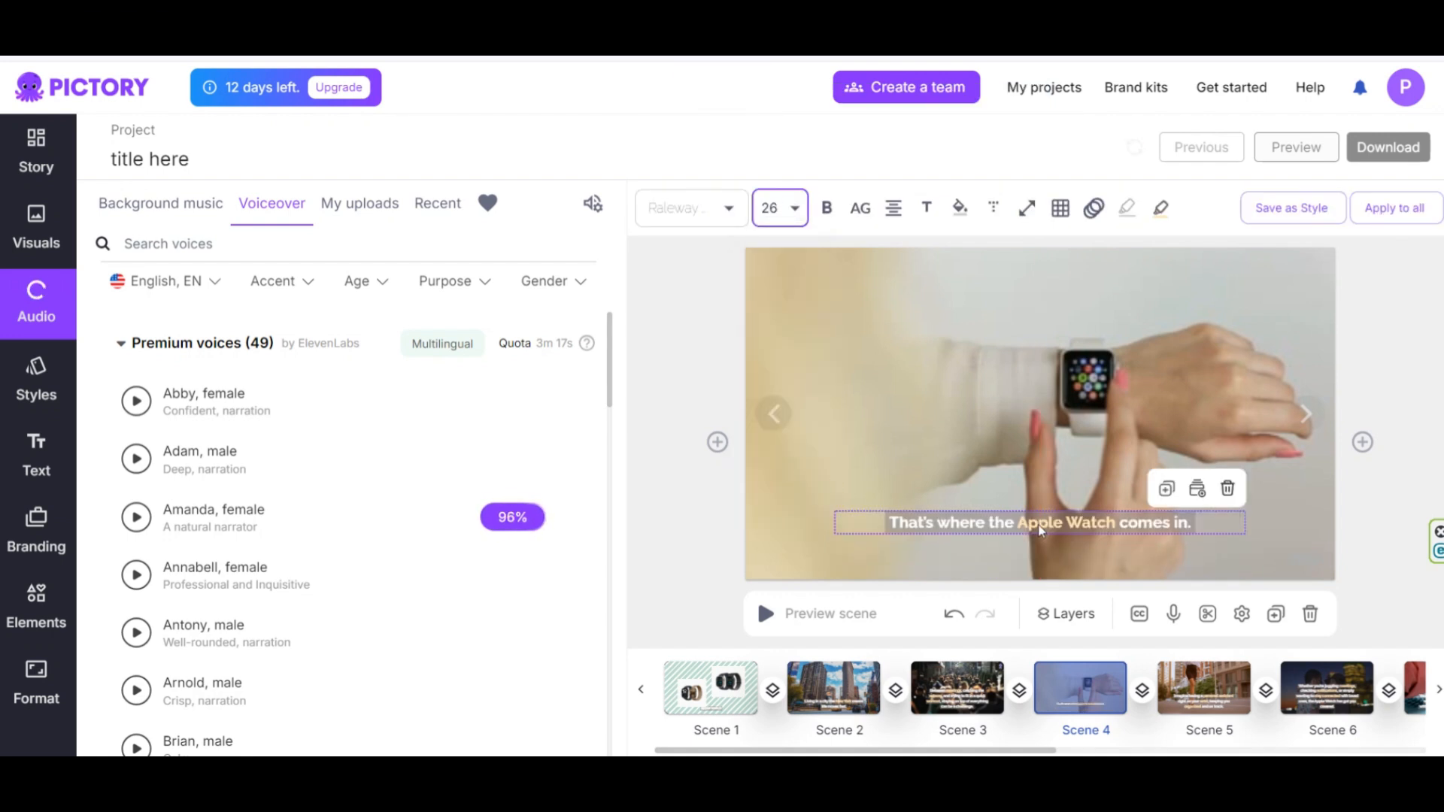
pyautogui.click(511, 517)
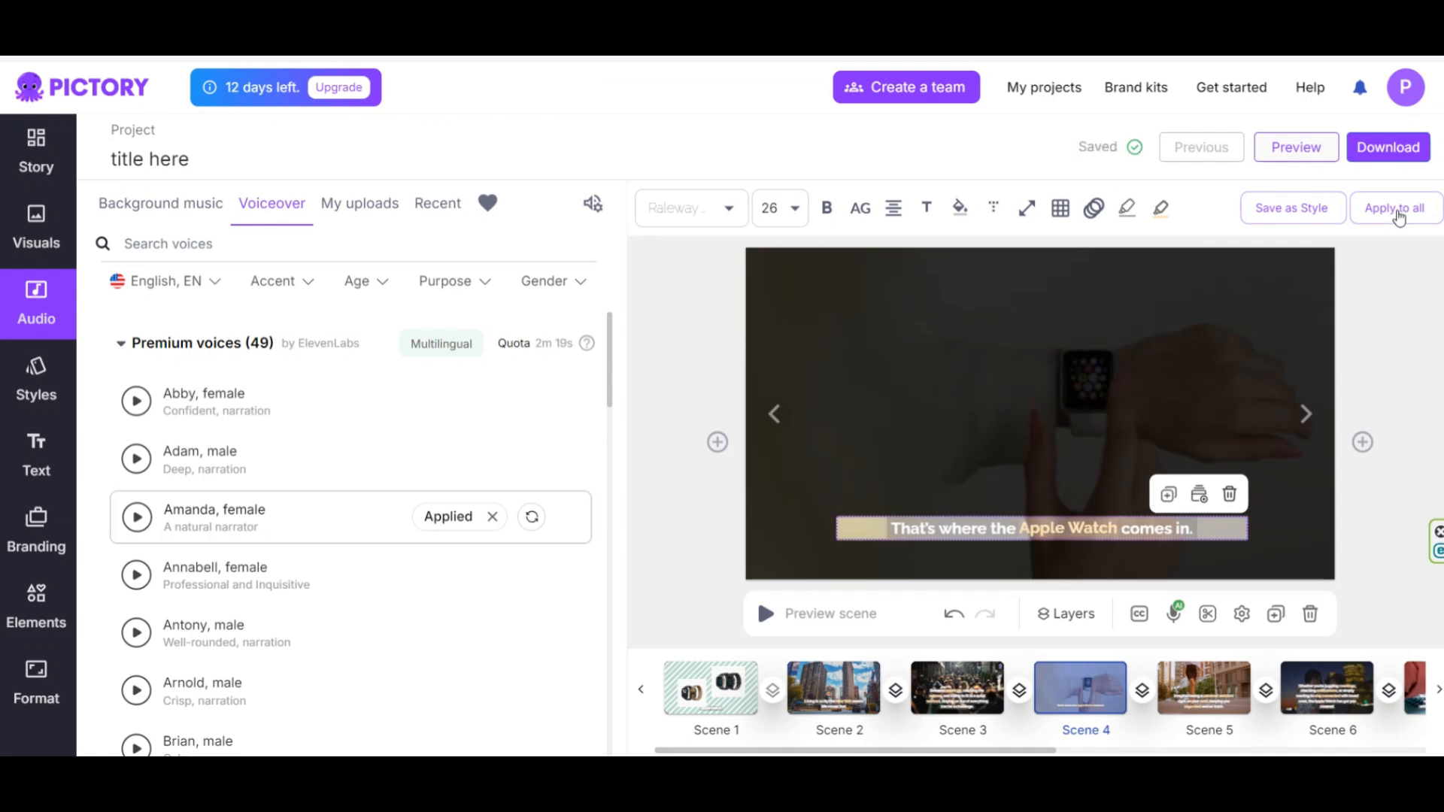
pyautogui.click(1395, 208)
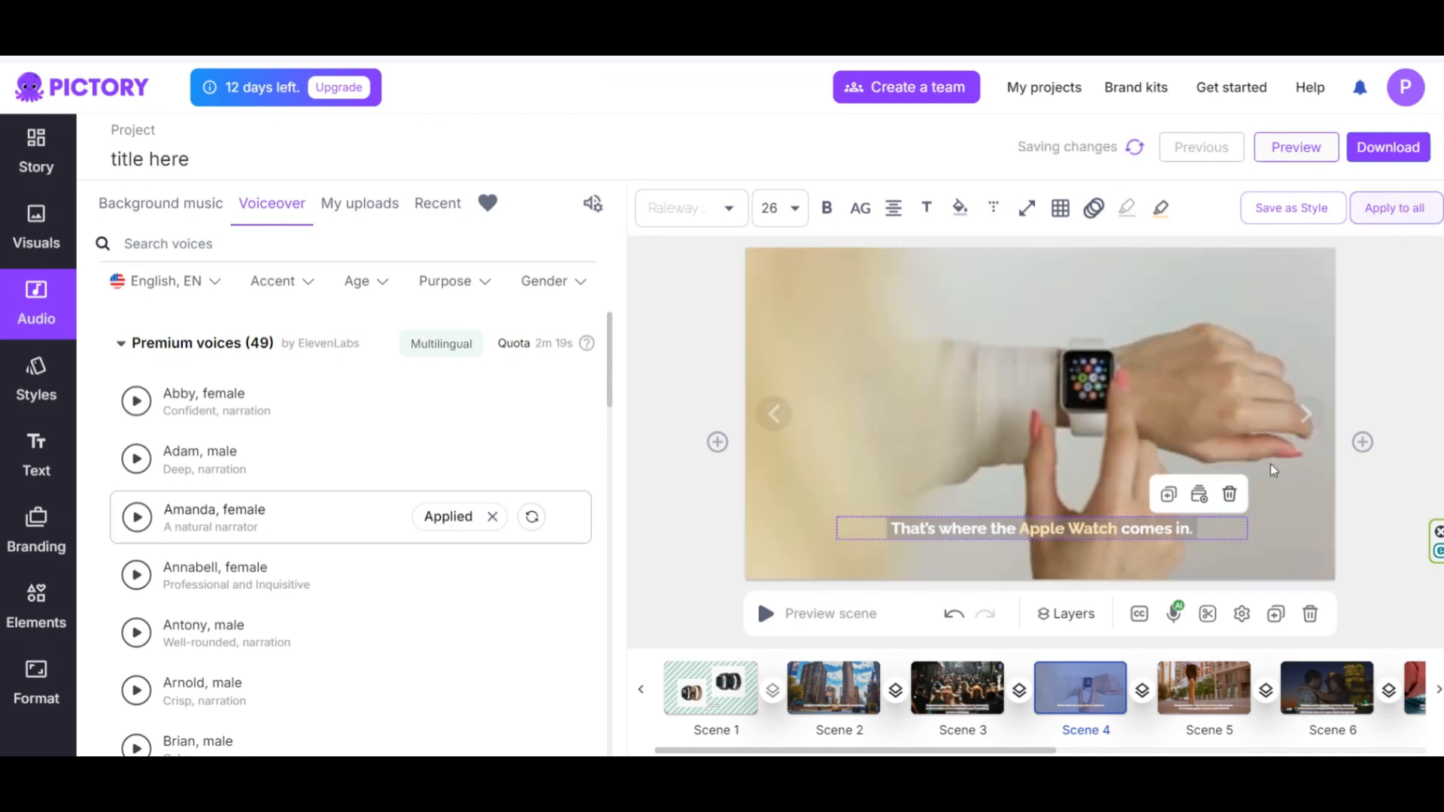
pyautogui.moveTo(1296, 147)
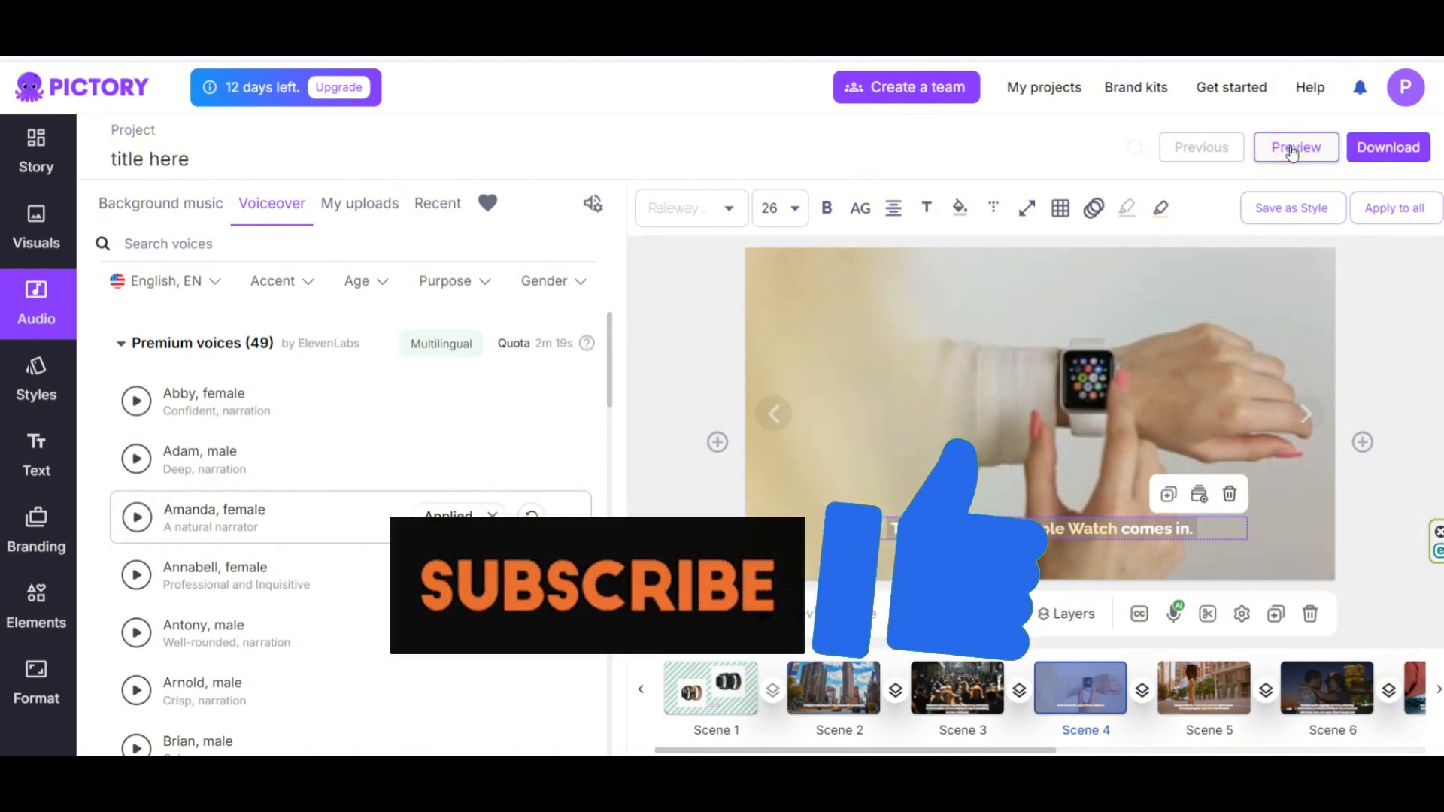
# Play a full preview of the Apple Watch video with the Amanda voiceover
pyautogui.click(1295, 147)
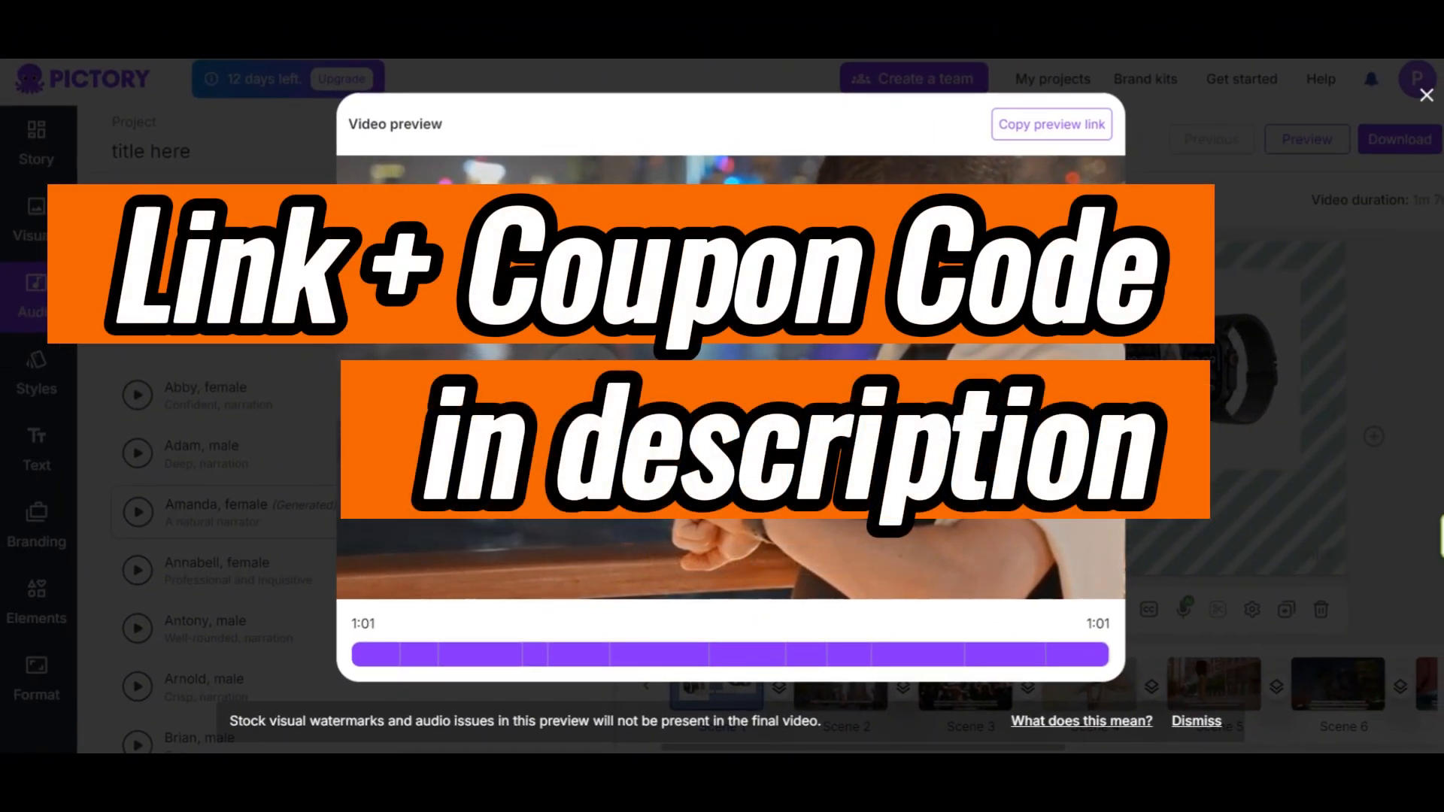
# Close the preview and set the intro scene's duration to 2 seconds
pyautogui.click(1427, 95)
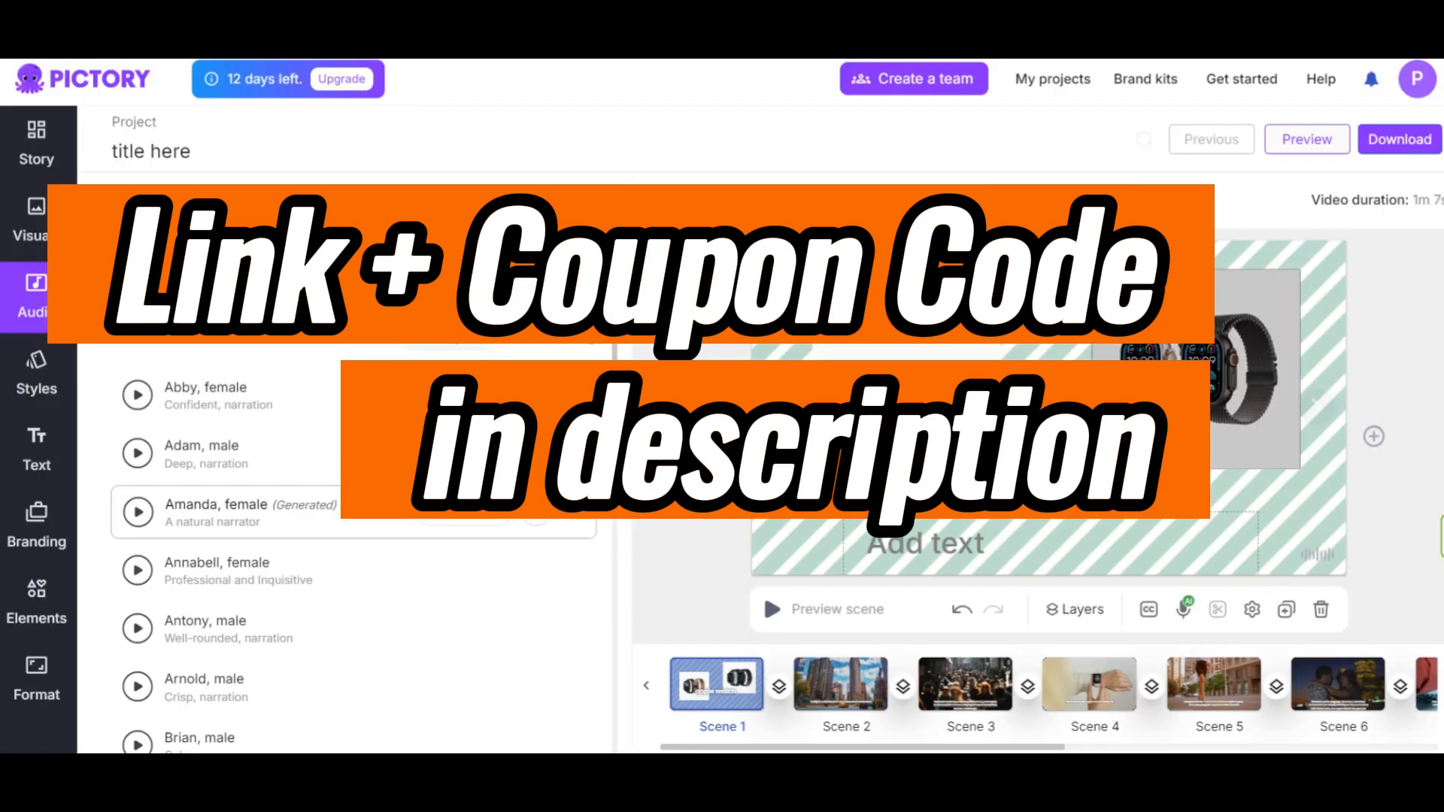
pyautogui.click(795, 200)
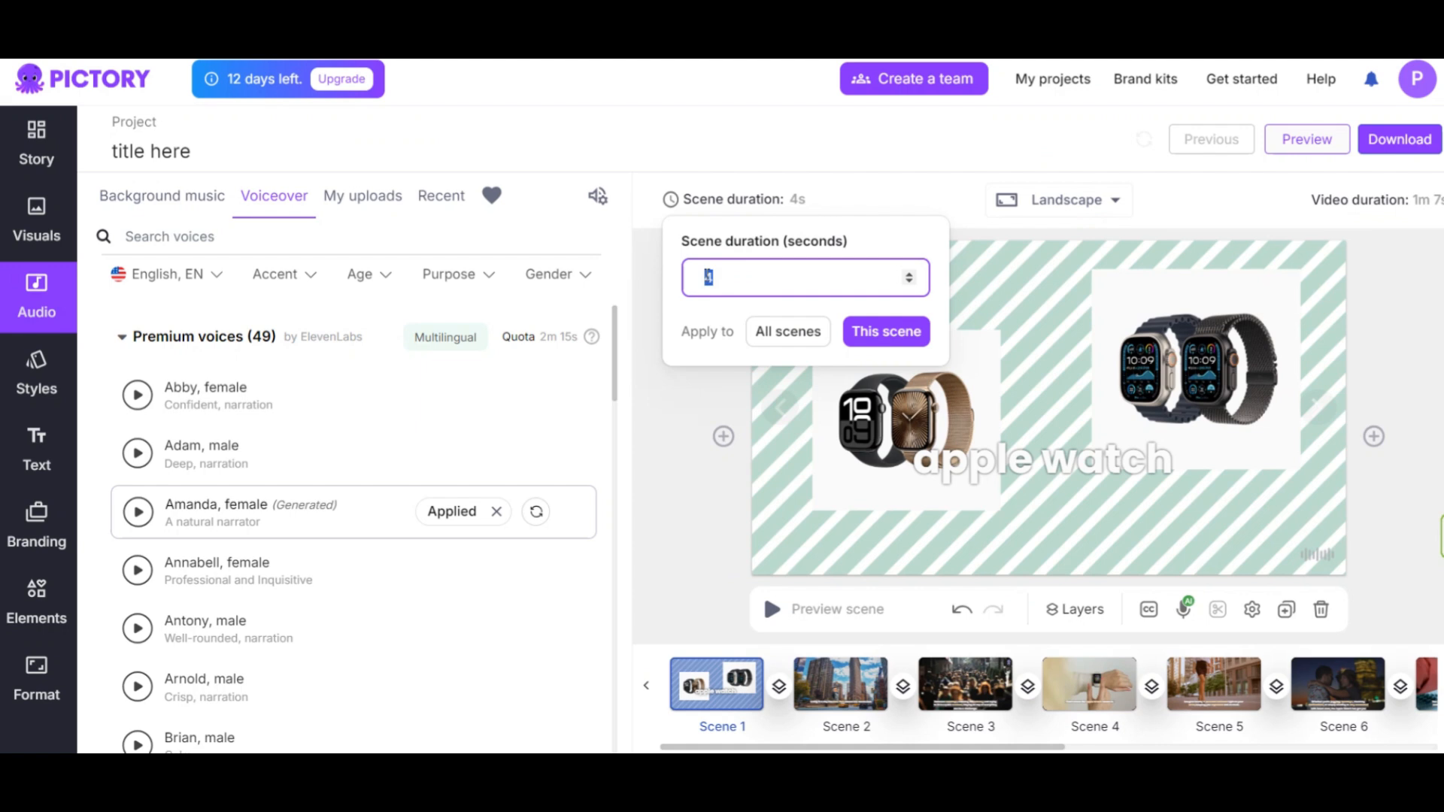
pyautogui.click(884, 332)
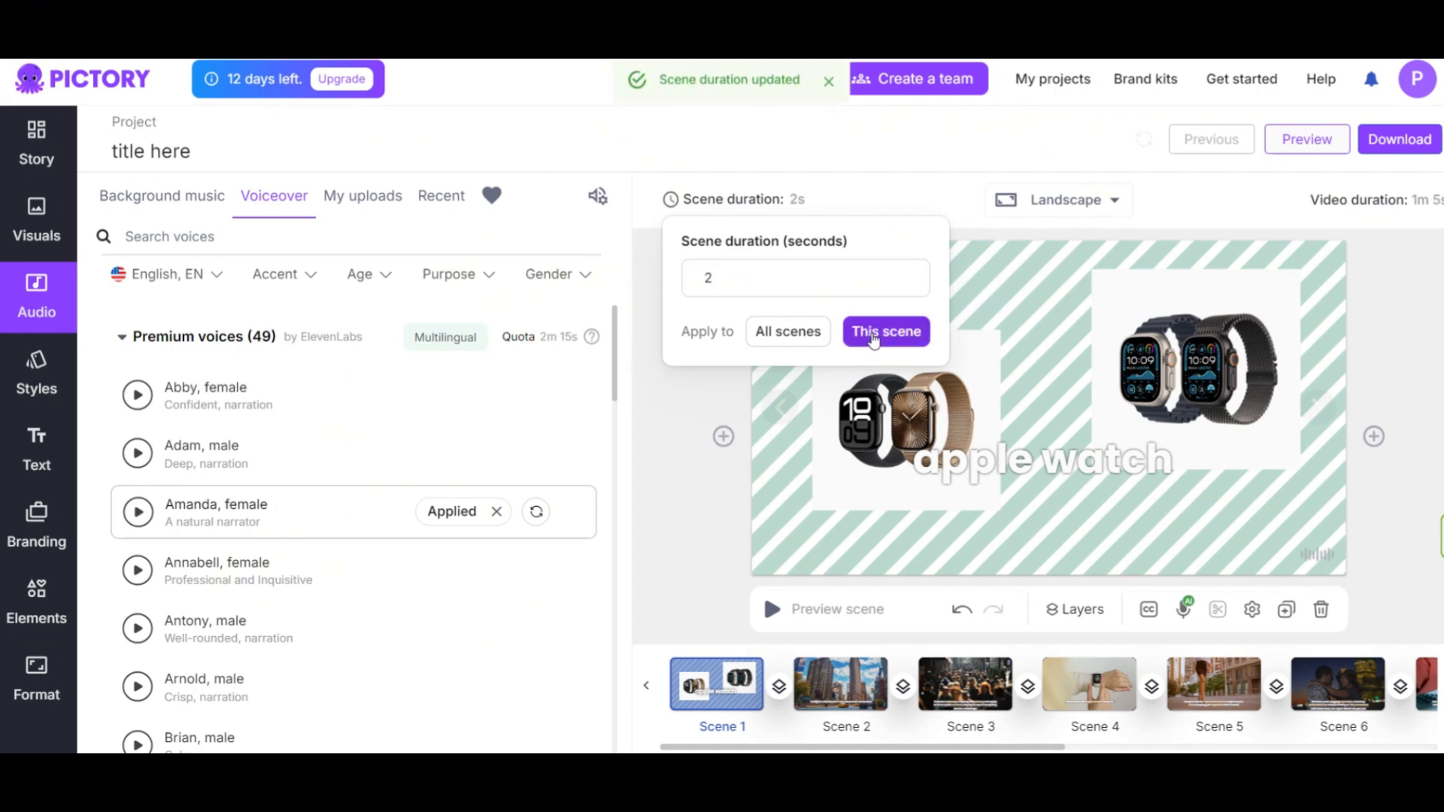
pyautogui.click(885, 332)
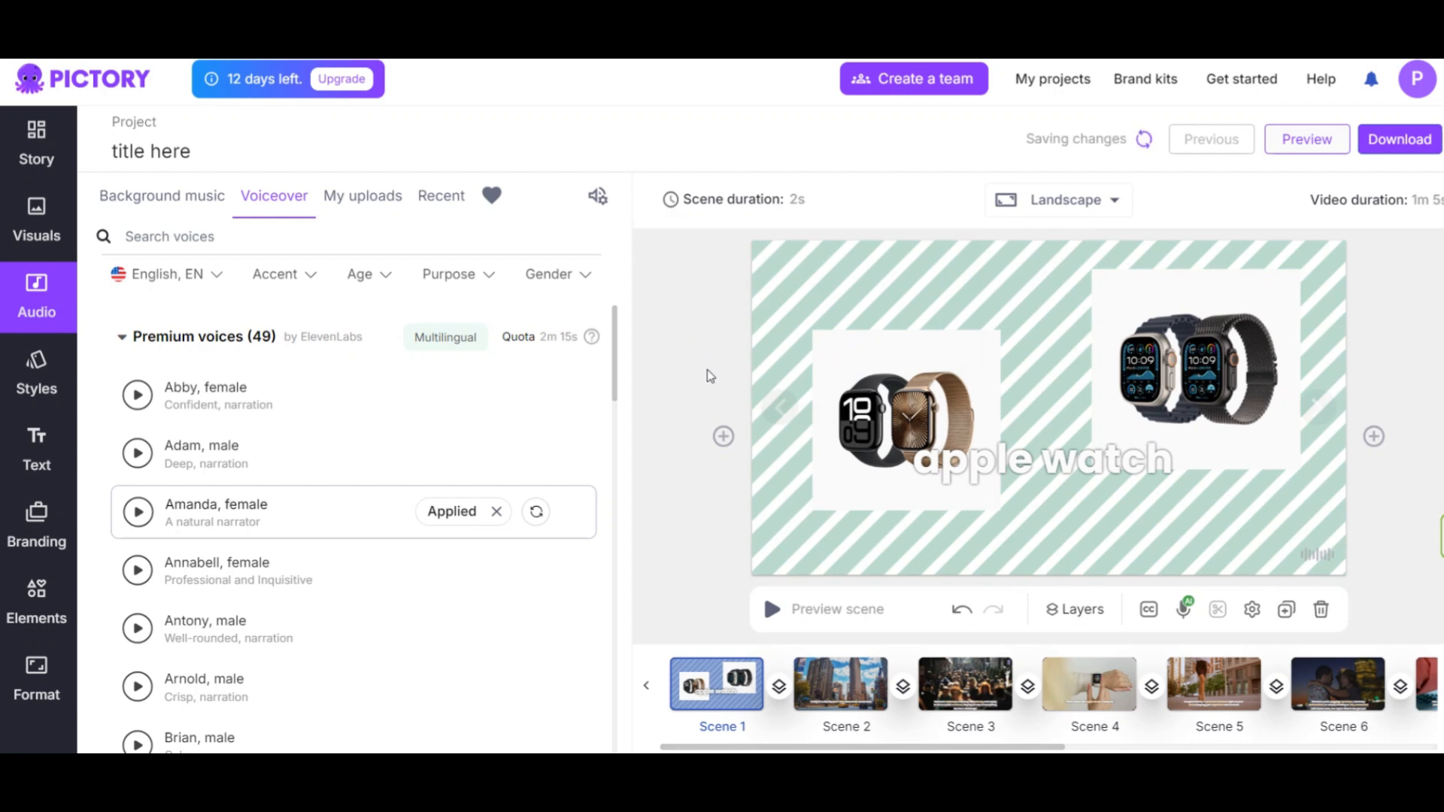
pyautogui.click(36, 677)
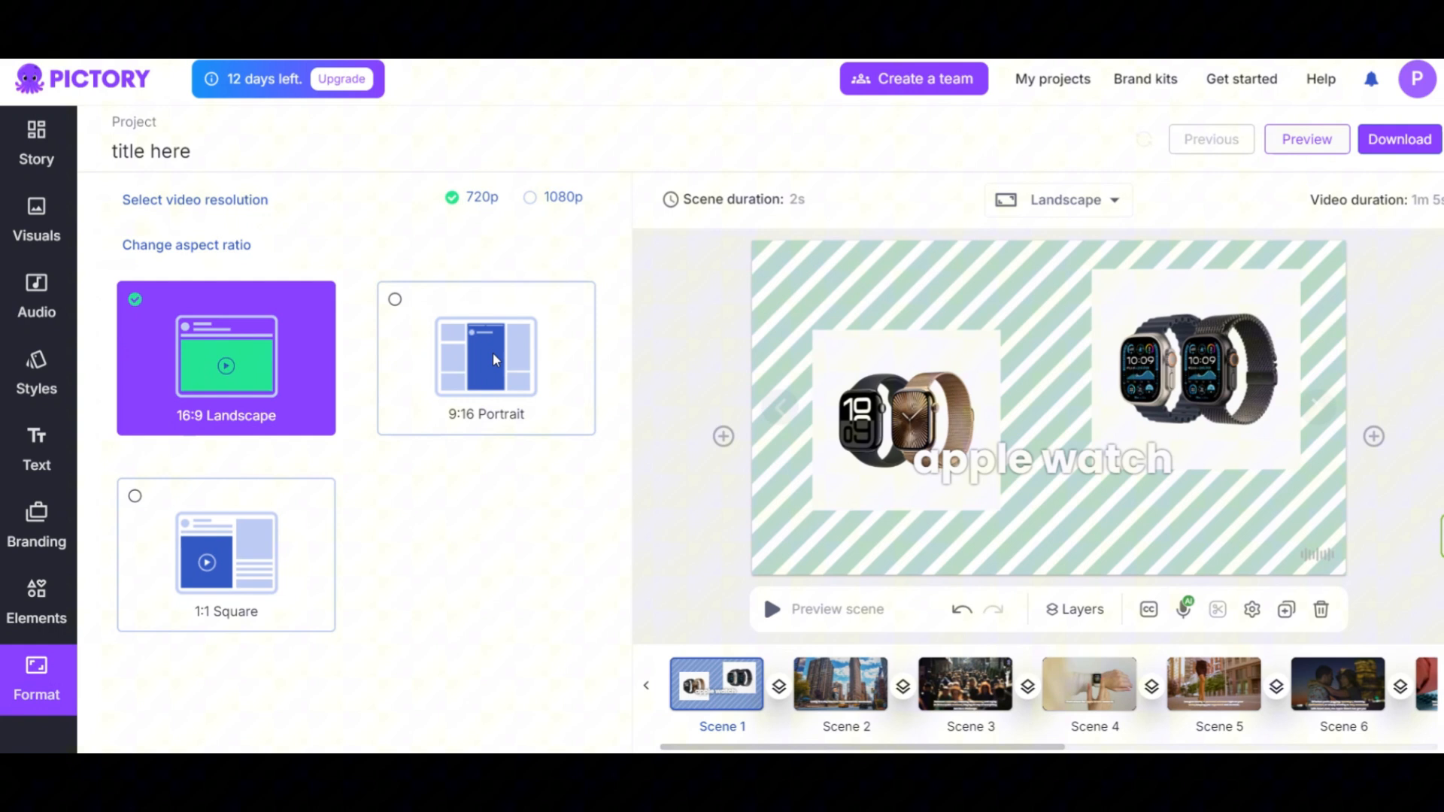
pyautogui.moveTo(442, 381)
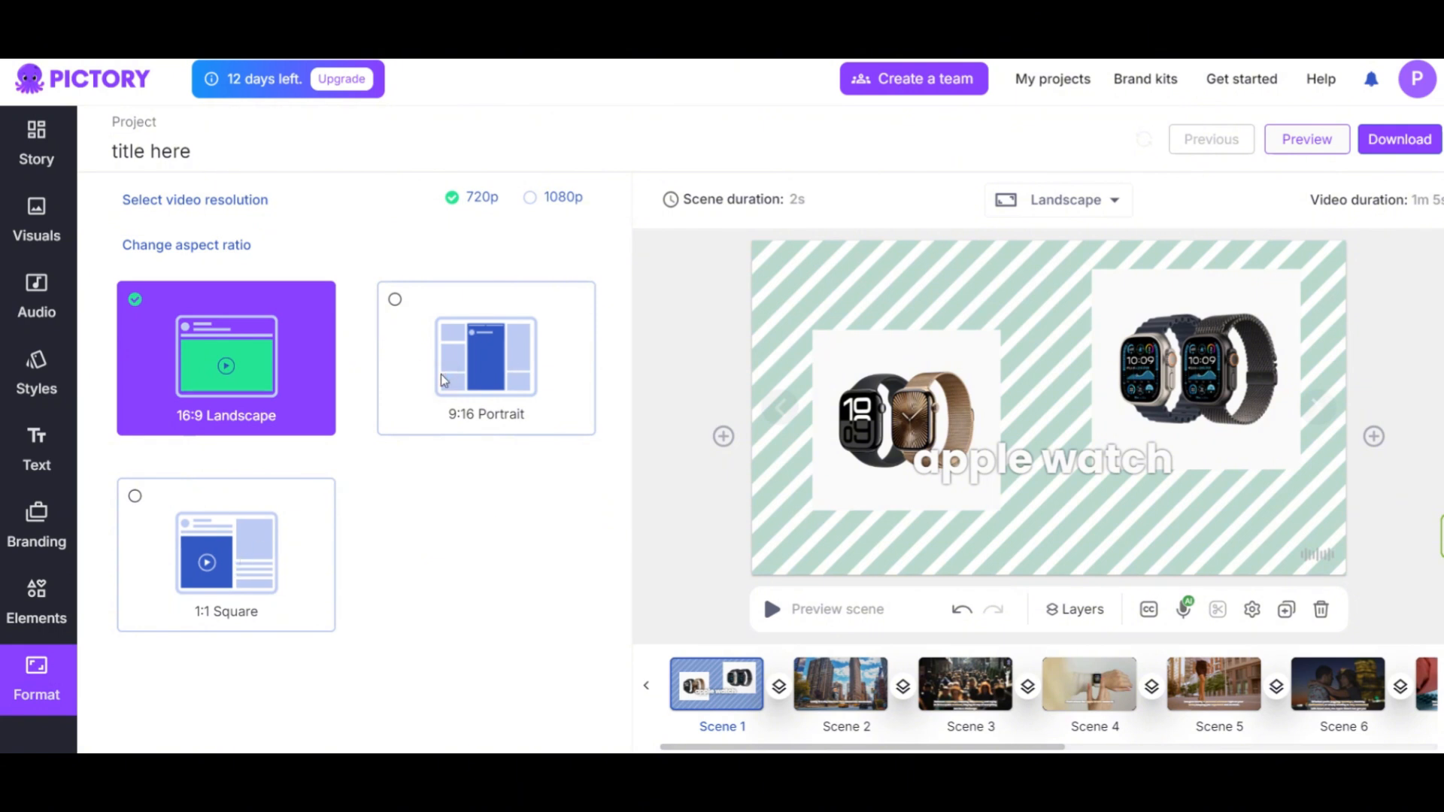
# Try 9:16 portrait and 1:1 square layouts, then return to 16:9 landscape
pyautogui.click(485, 356)
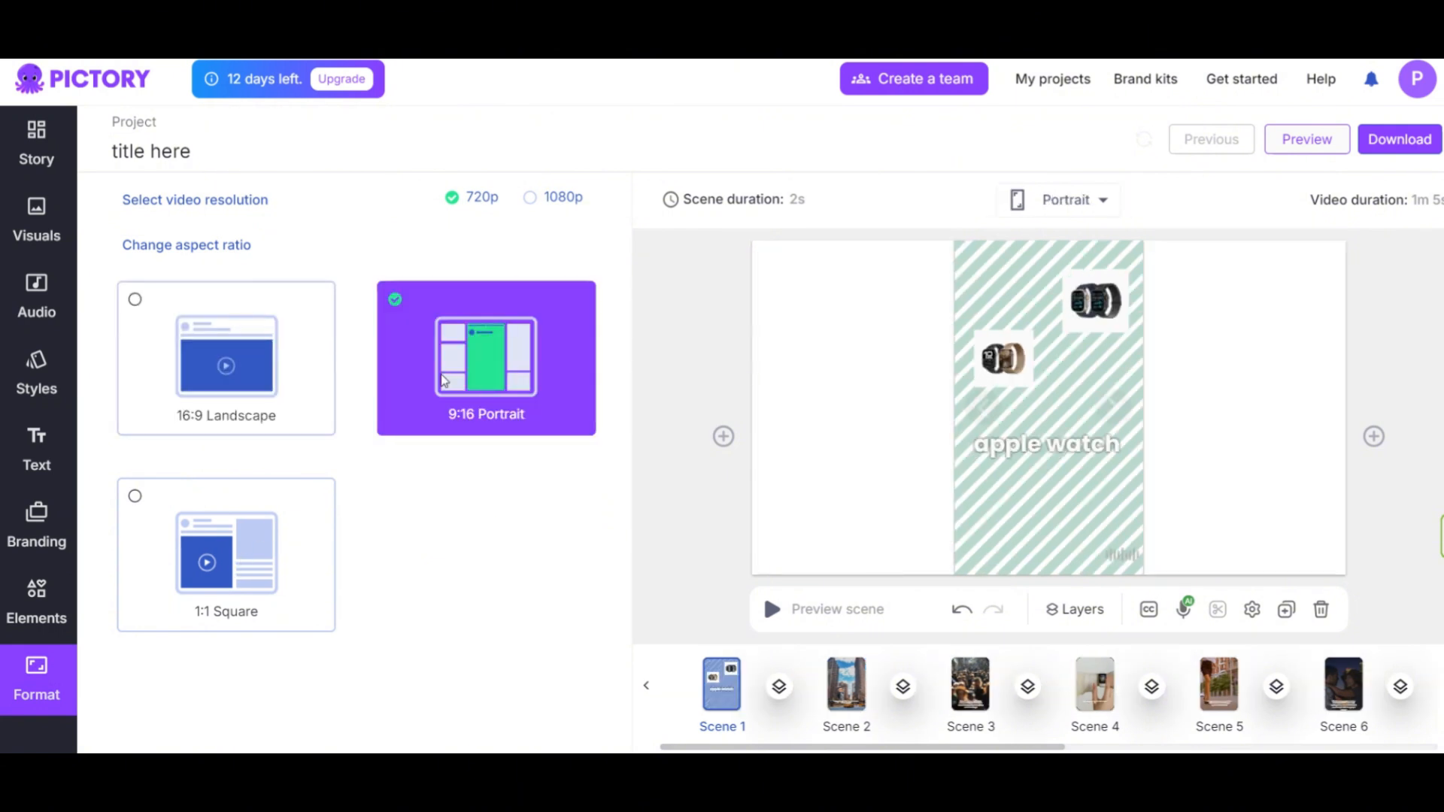
pyautogui.click(485, 357)
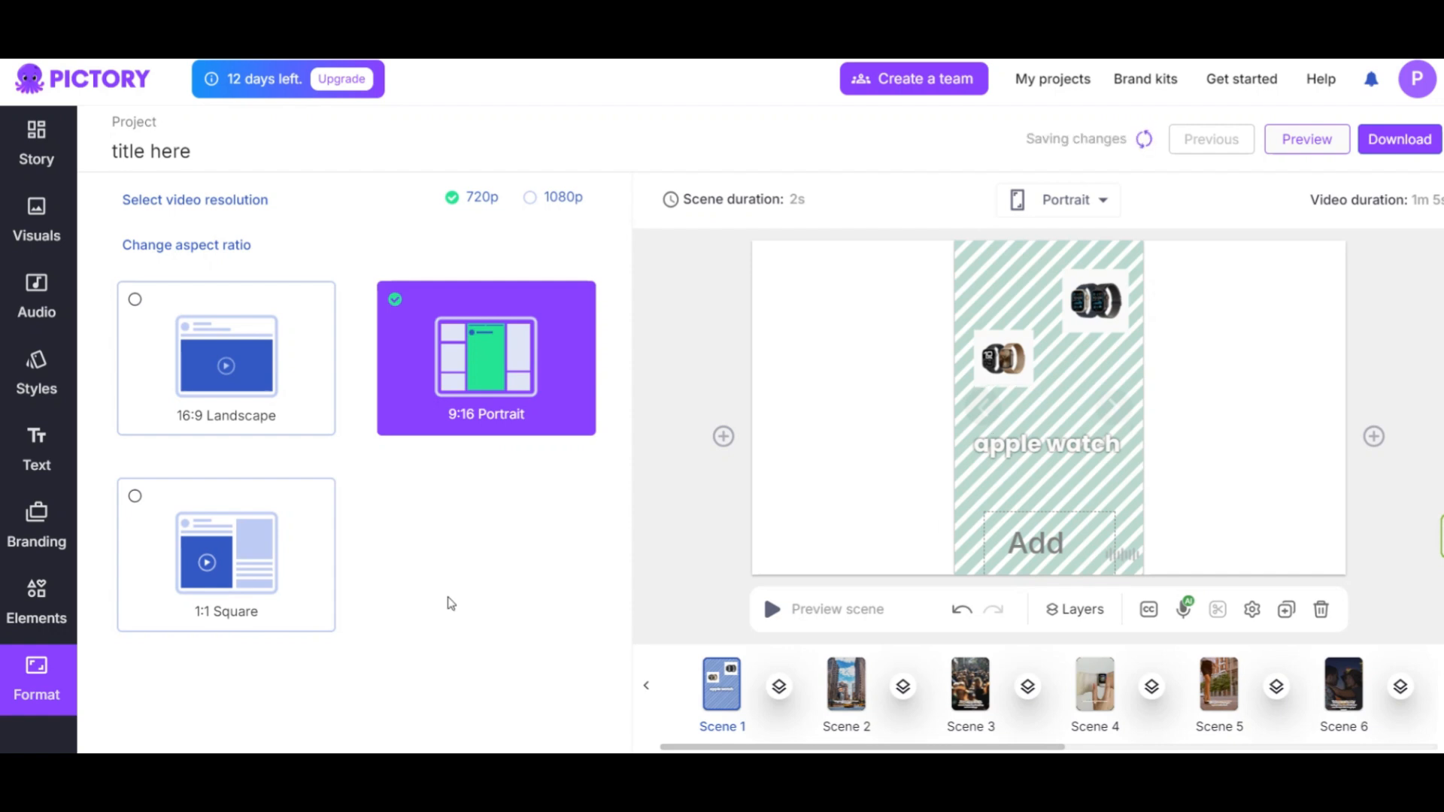
pyautogui.click(225, 553)
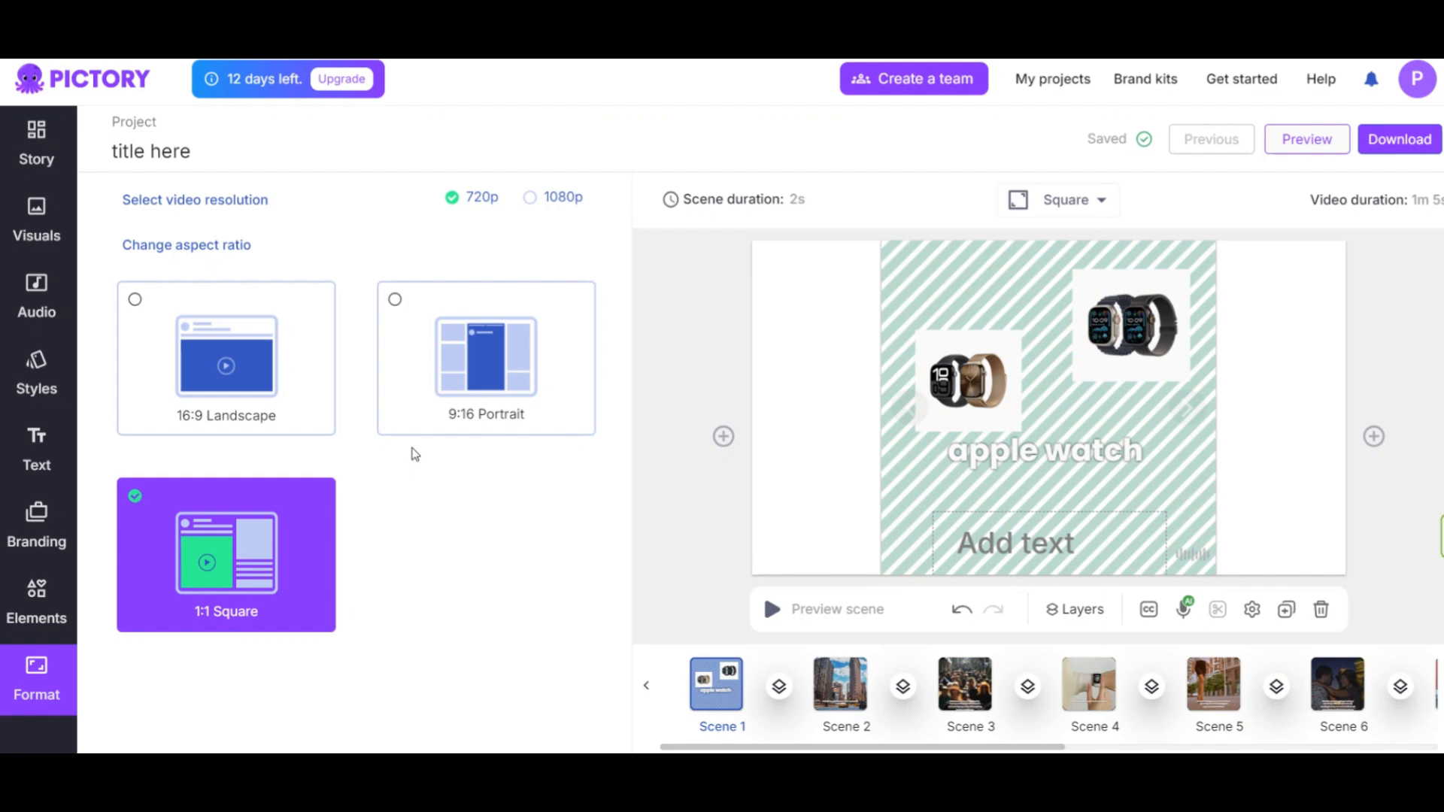
pyautogui.click(485, 357)
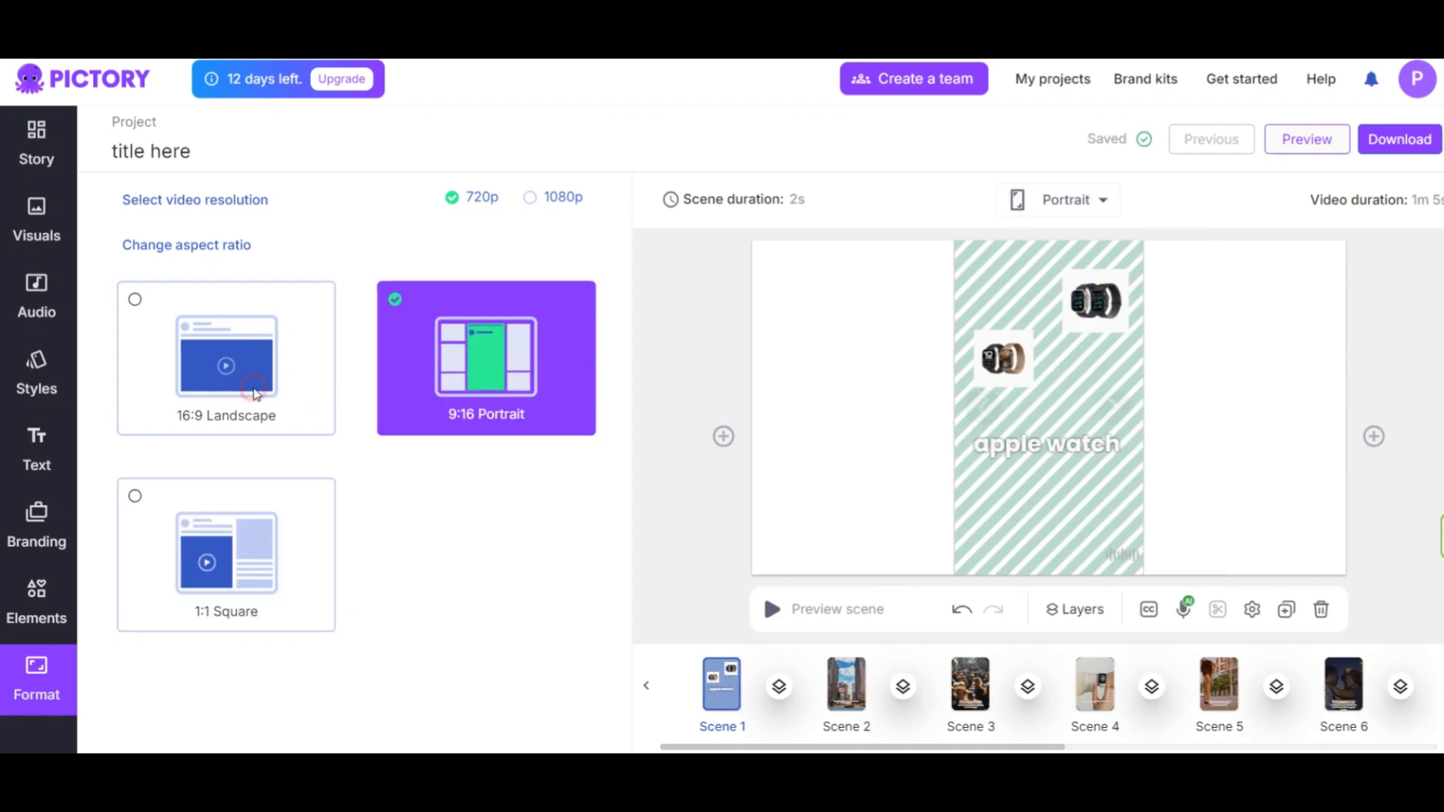
pyautogui.click(226, 357)
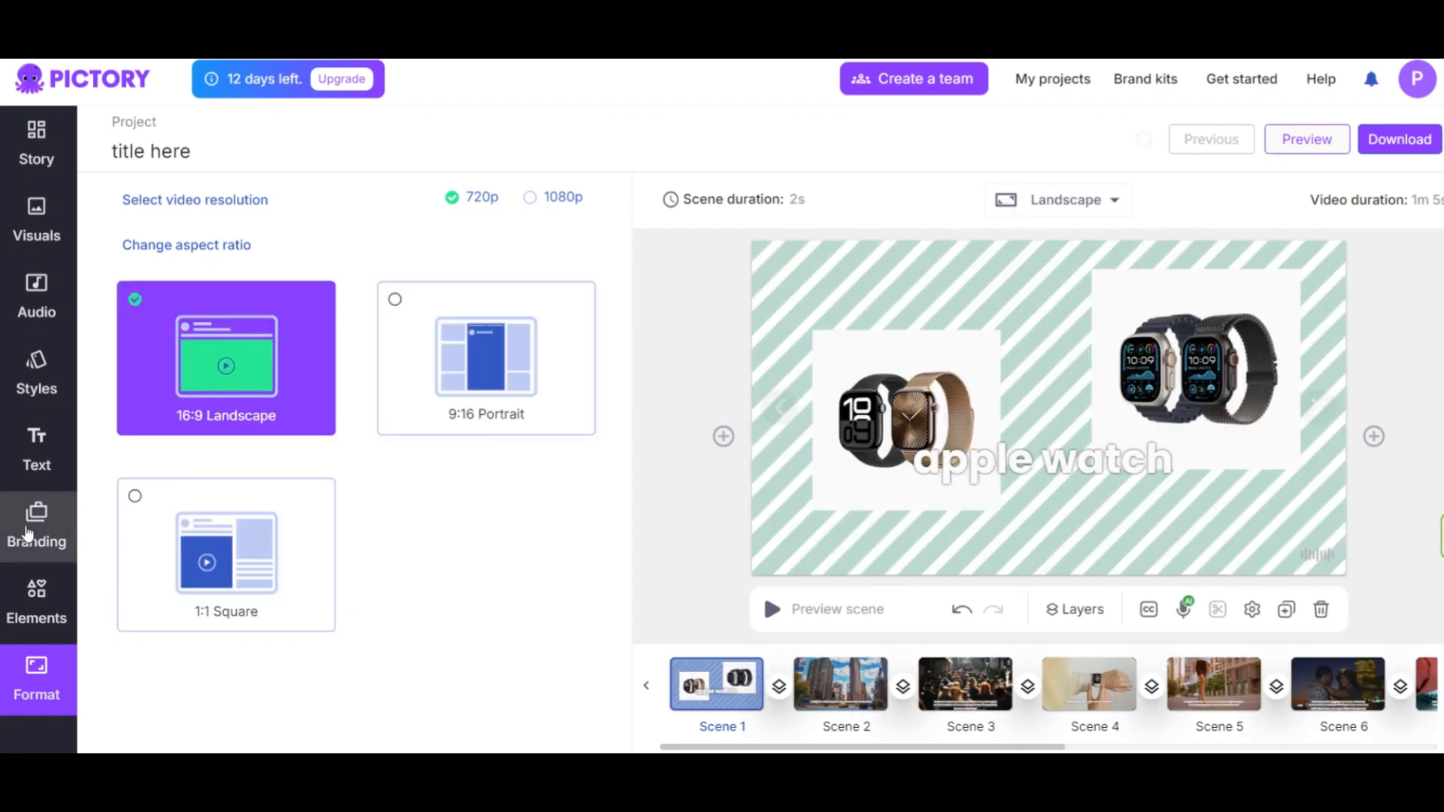
pyautogui.click(37, 525)
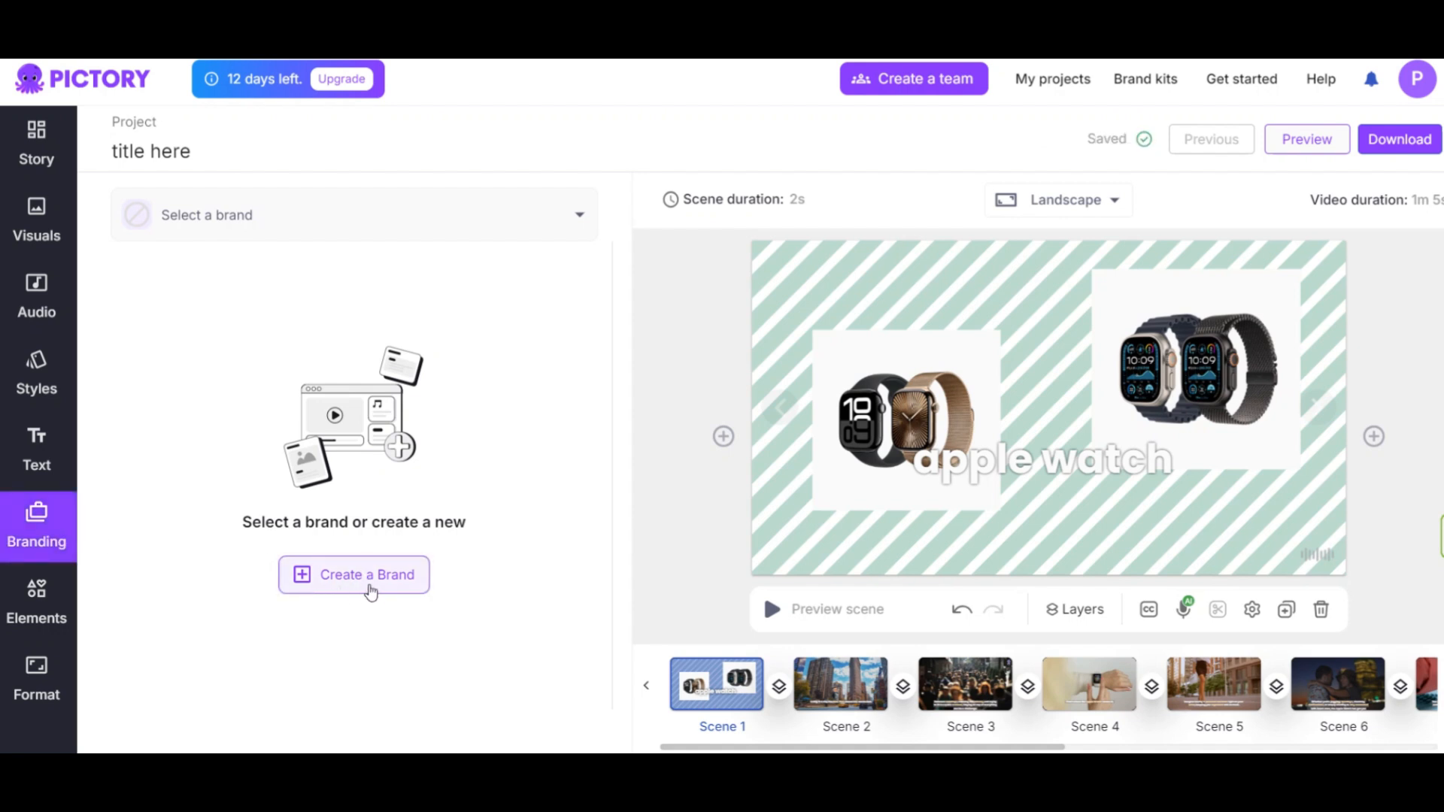
# Select scene 3's crowded-street clip and its meetings-and-subway subtitle
pyautogui.click(840, 684)
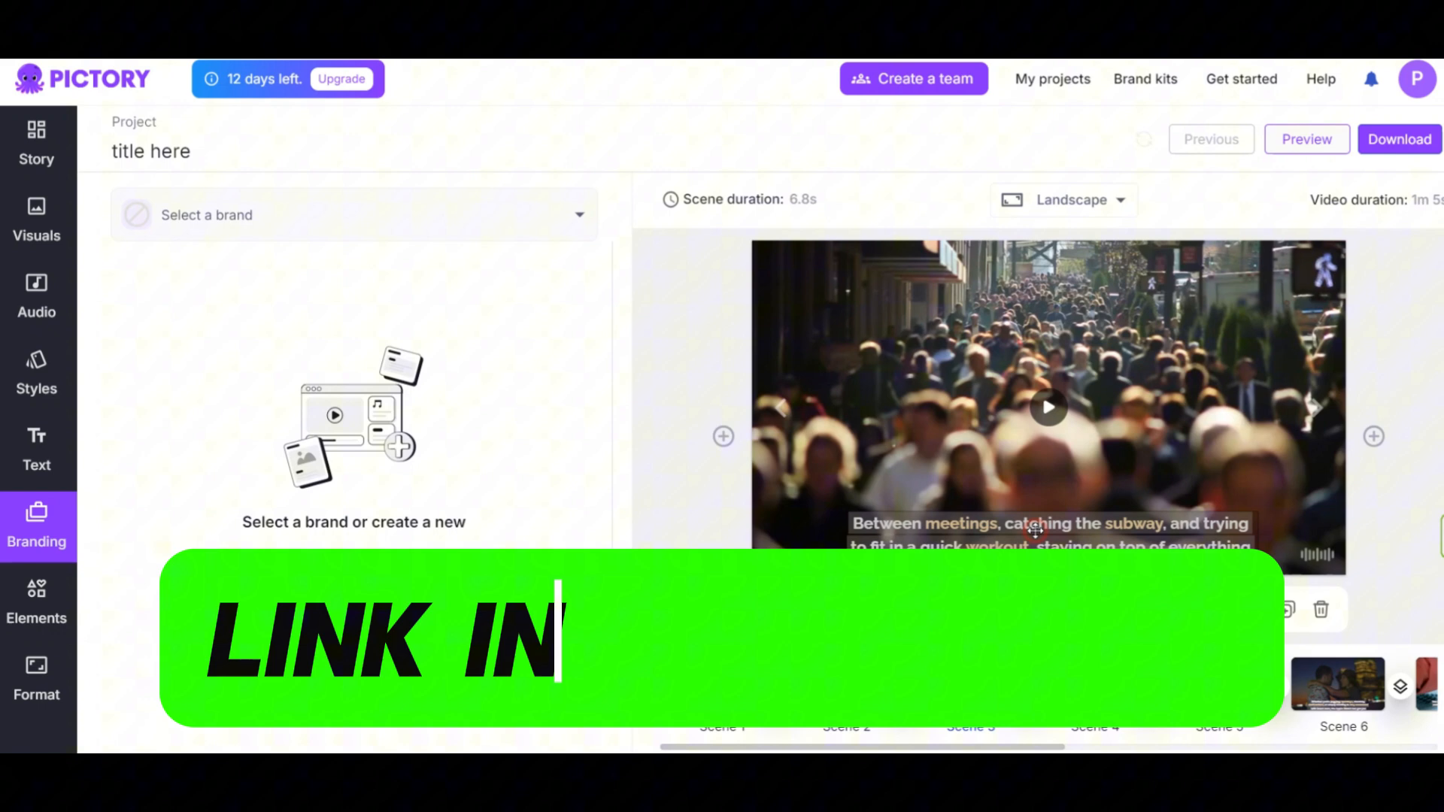
pyautogui.click(1050, 523)
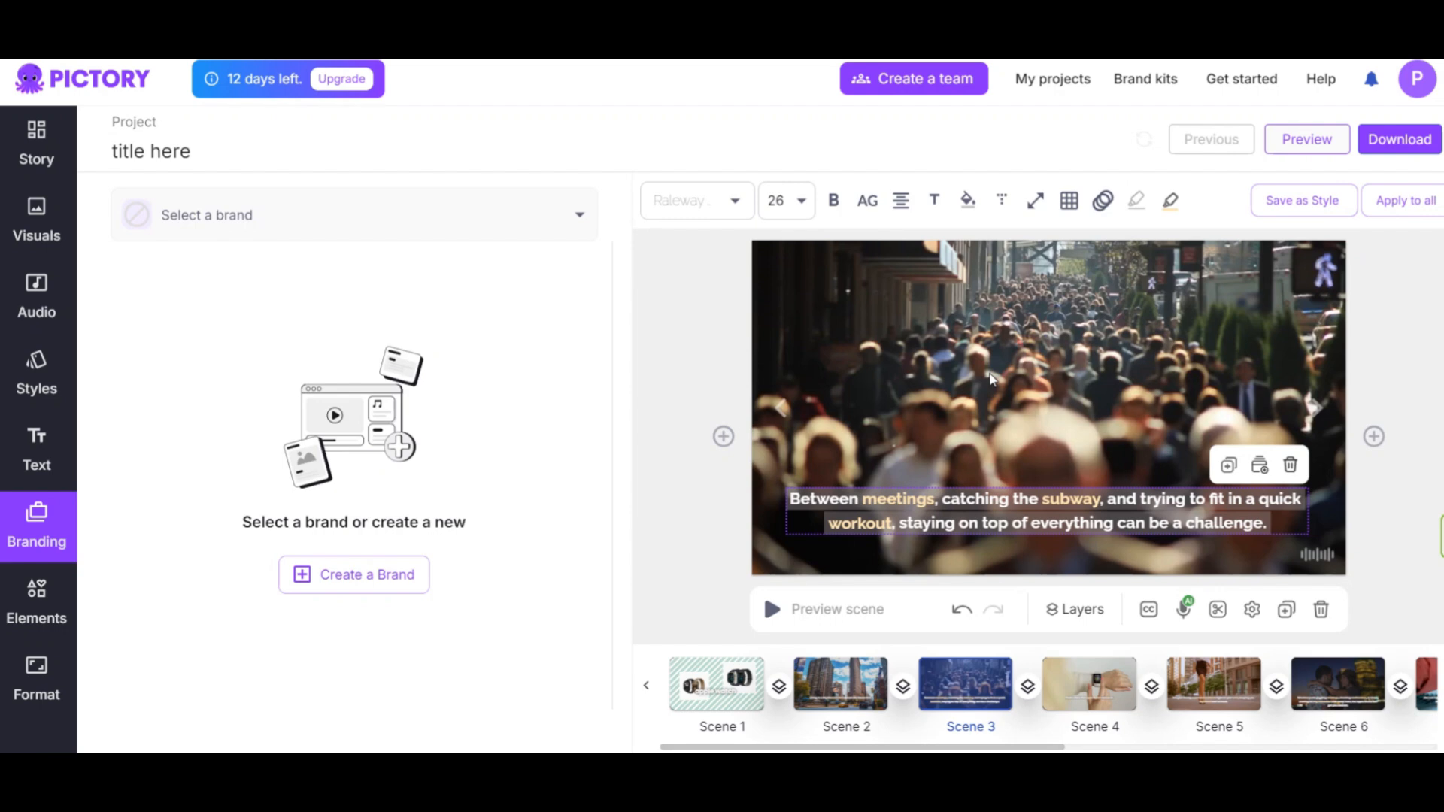
pyautogui.click(1398, 139)
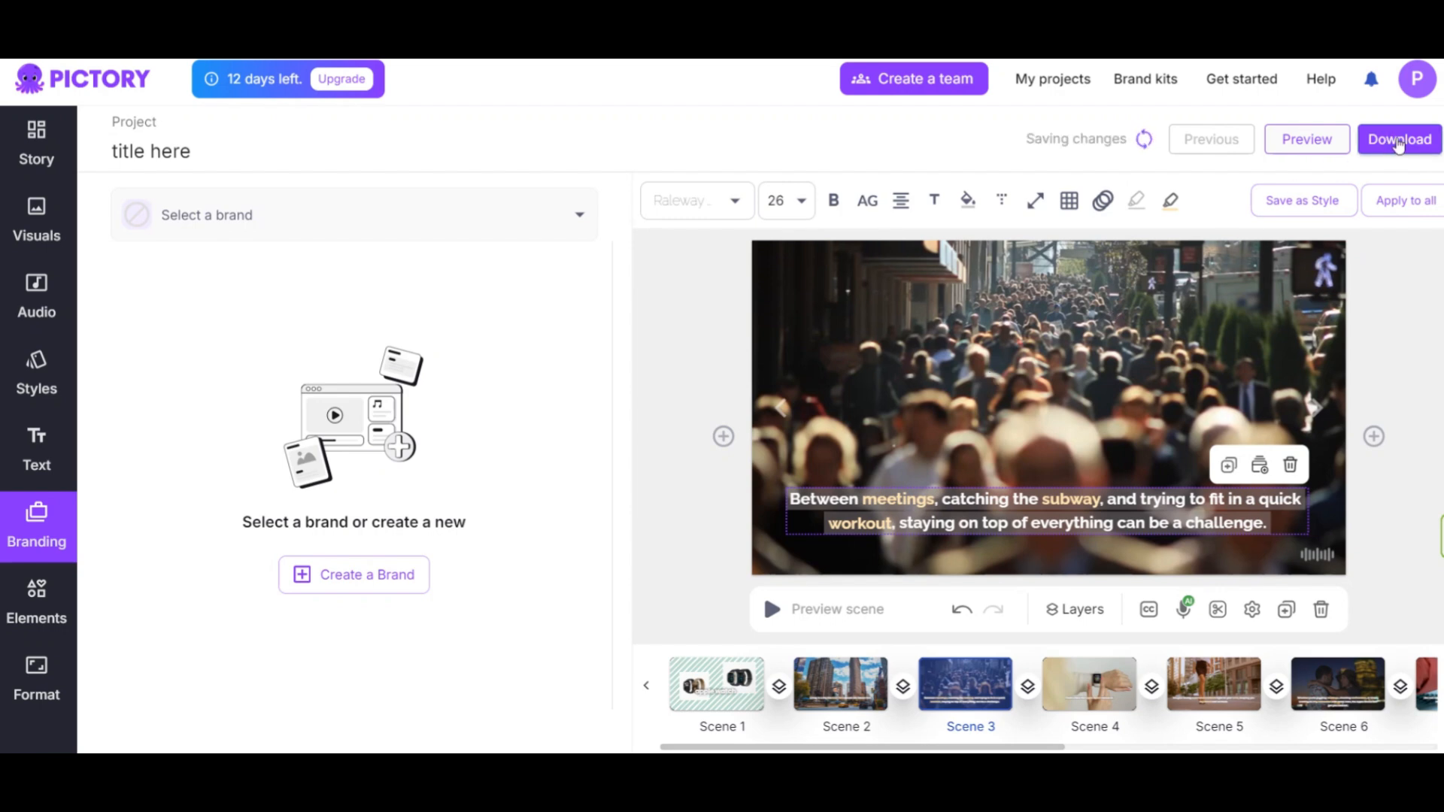